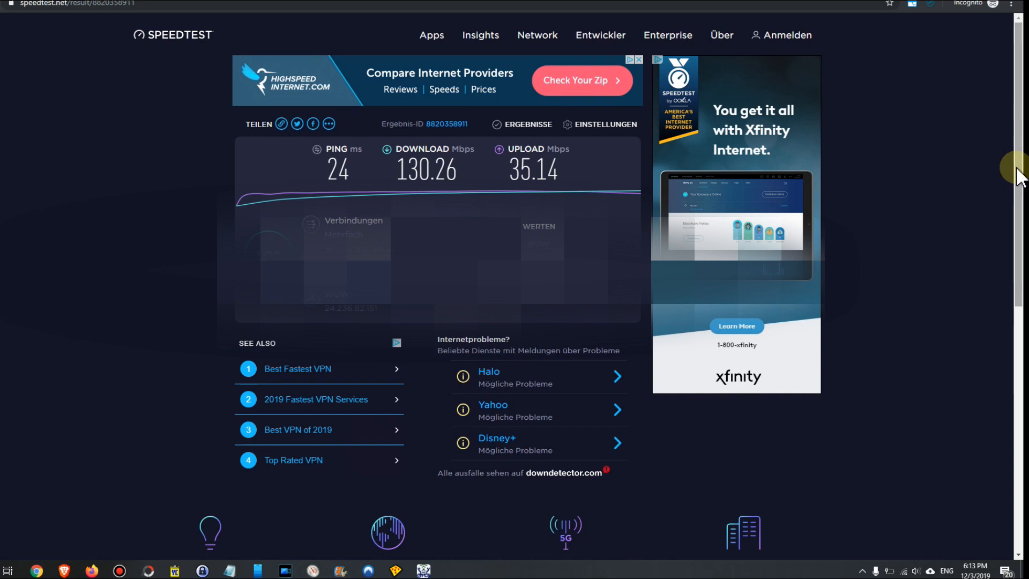
mouse_move(926, 125)
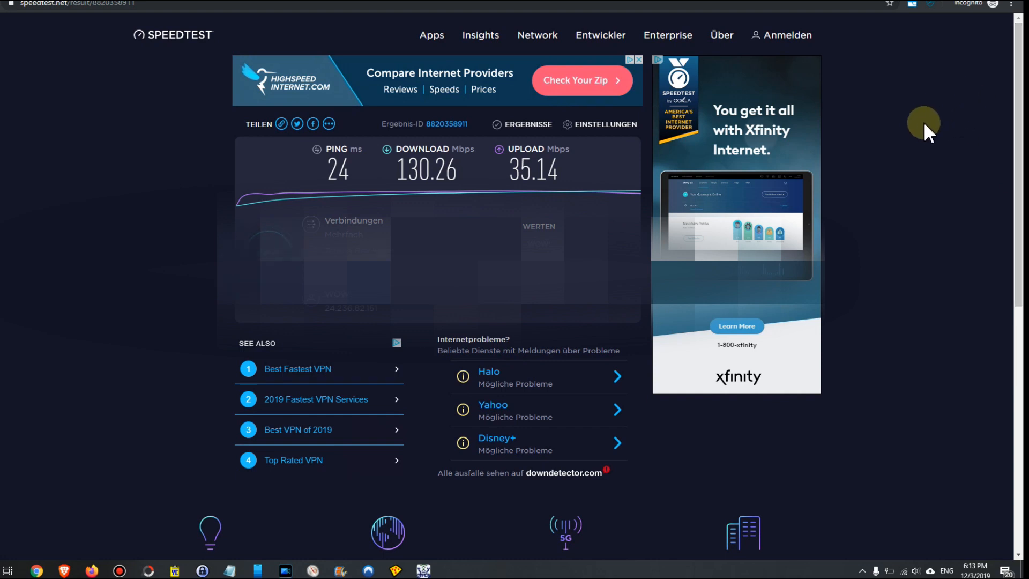
mouse_move(956, 158)
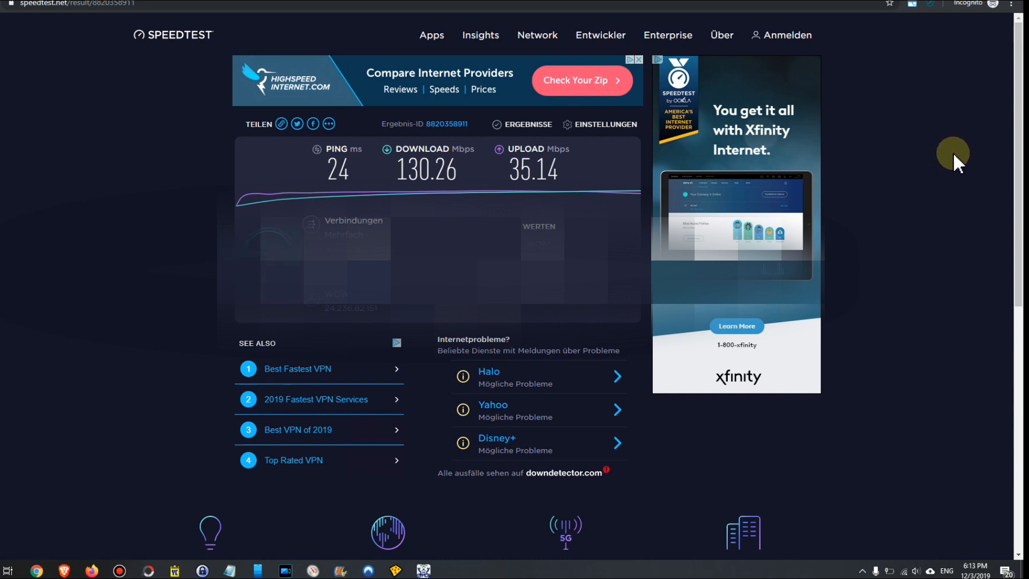
mouse_move(972, 326)
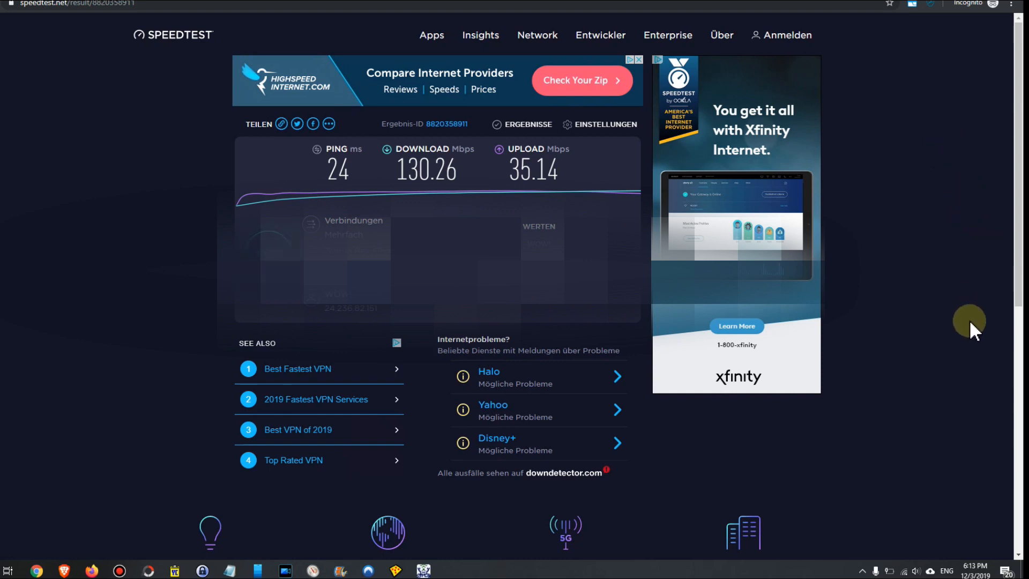
mouse_move(996, 359)
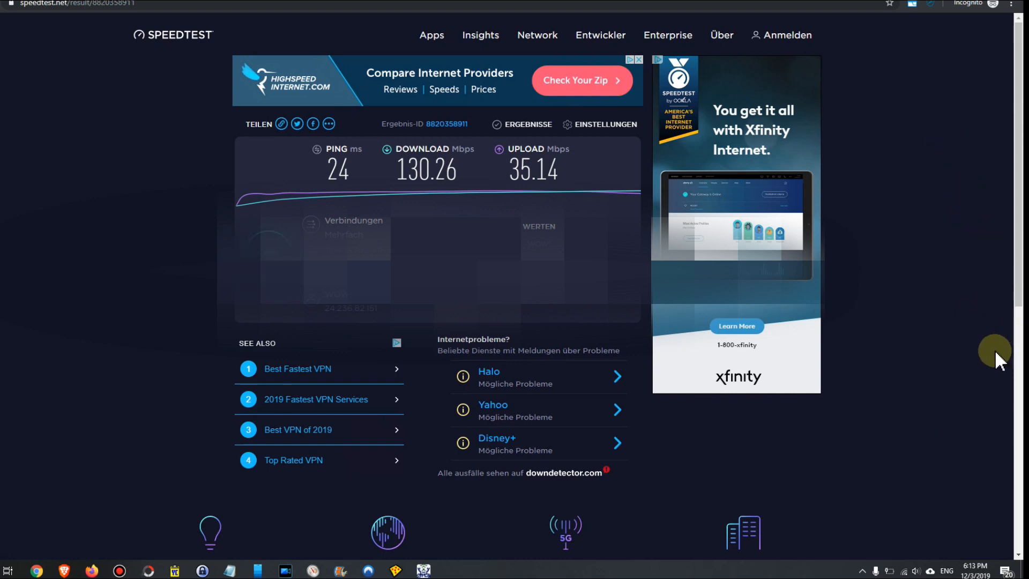
mouse_move(982, 388)
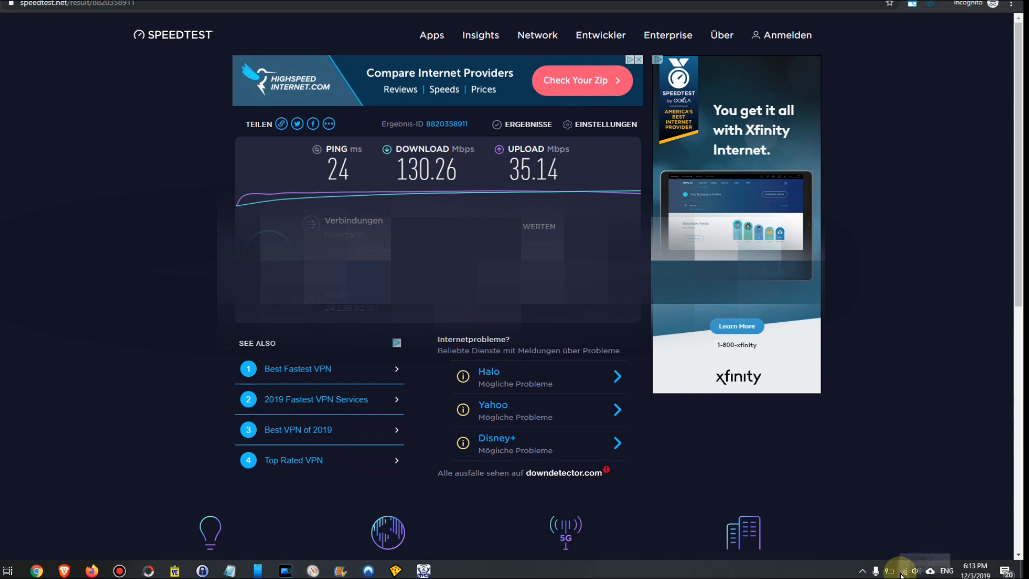
mouse_move(897, 550)
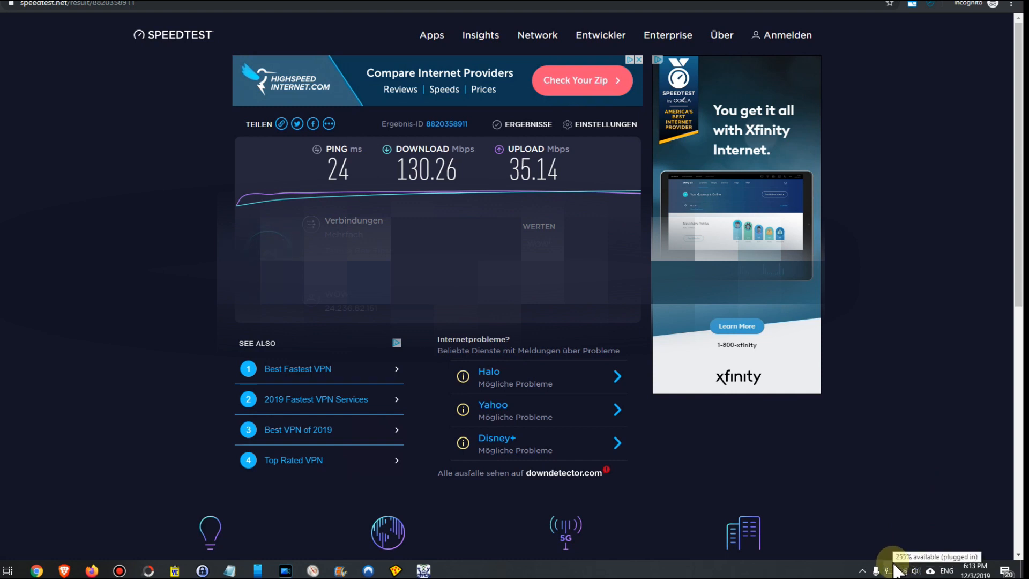
mouse_move(911, 567)
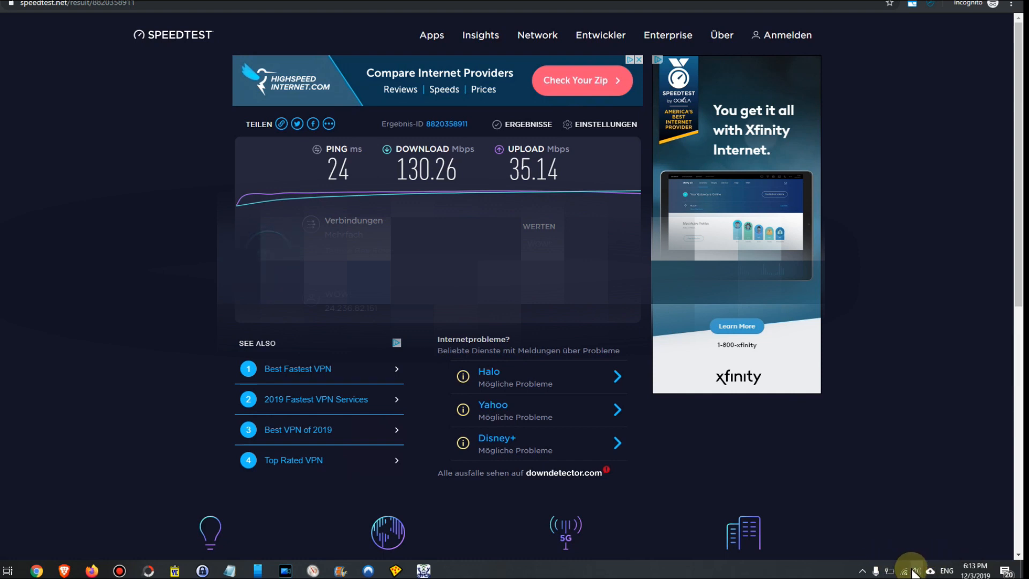
mouse_move(906, 570)
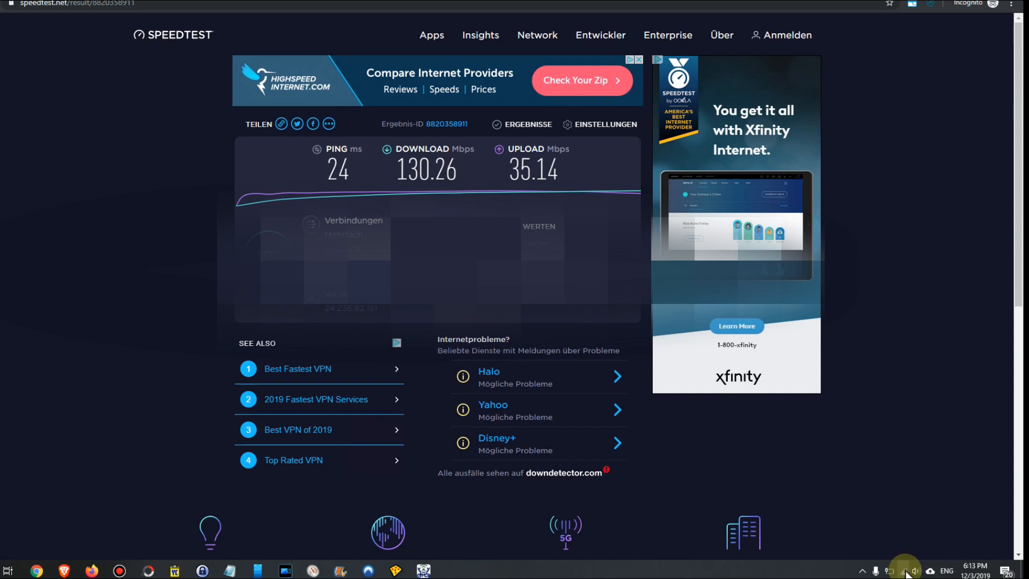
mouse_move(905, 570)
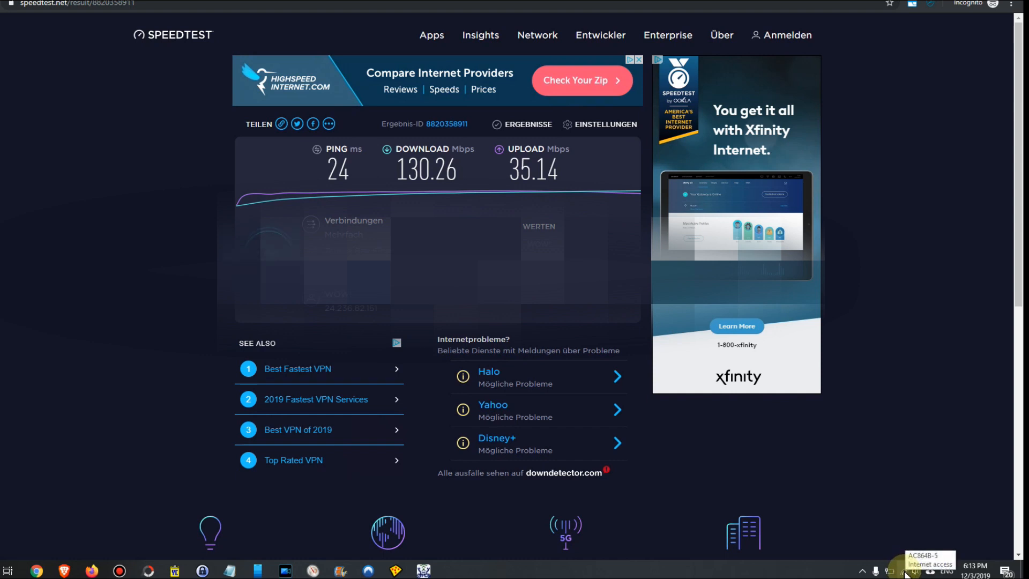
Step: Open the Windows wireless network list and pick which adapter's networks to show
left_click(906, 571)
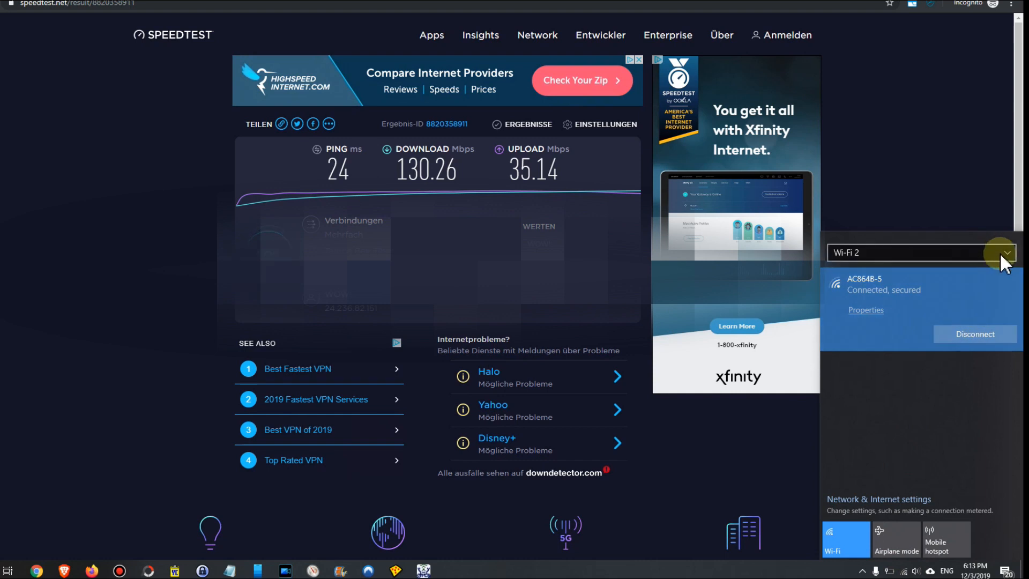
left_click(1005, 252)
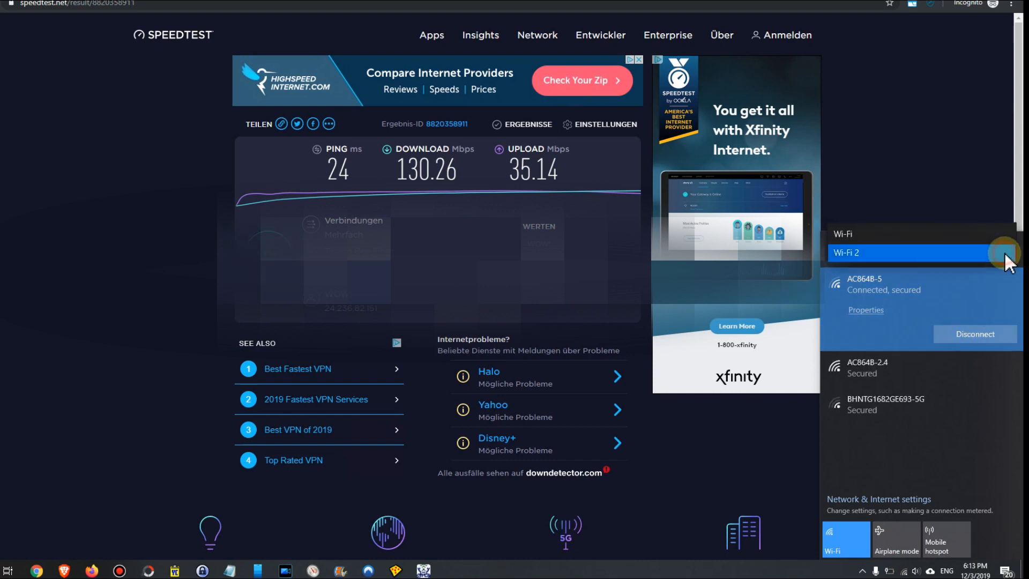
mouse_move(906, 242)
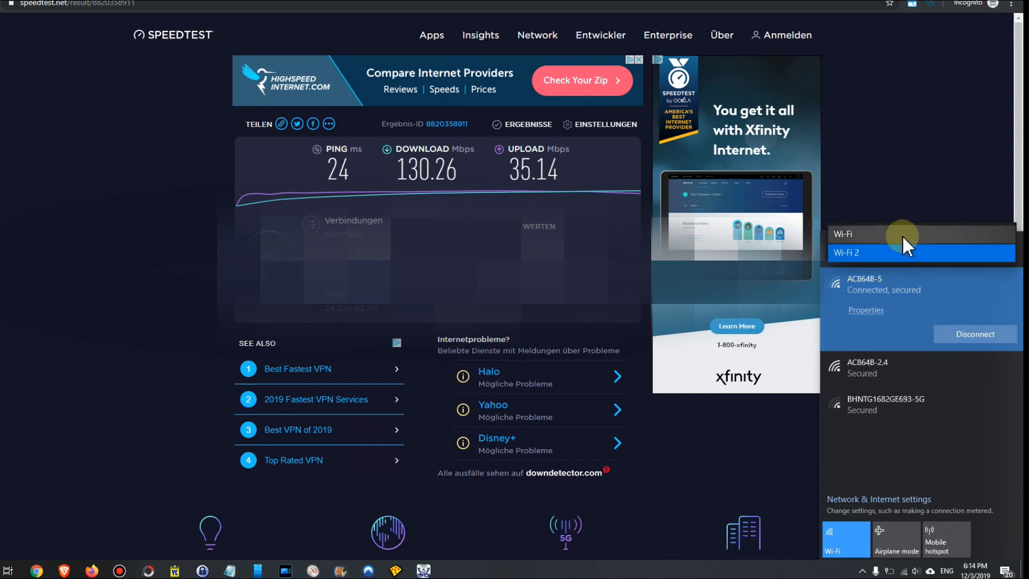
mouse_move(893, 251)
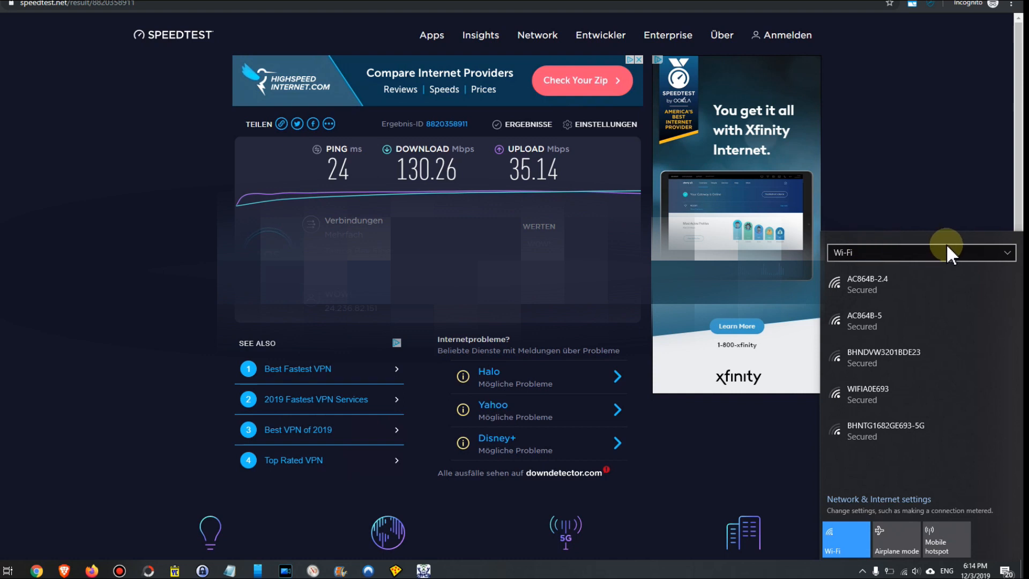
mouse_move(860, 263)
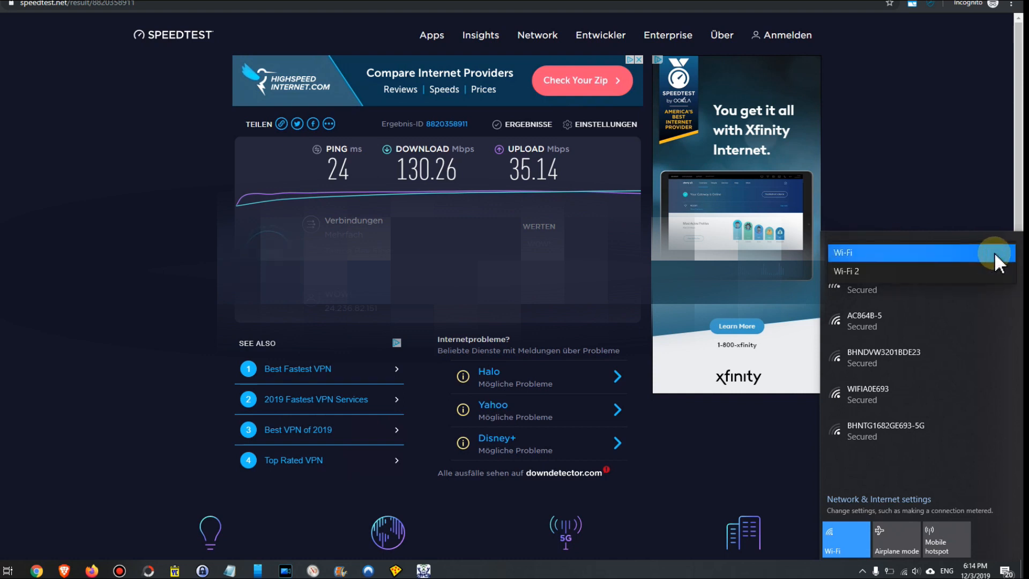
mouse_move(898, 276)
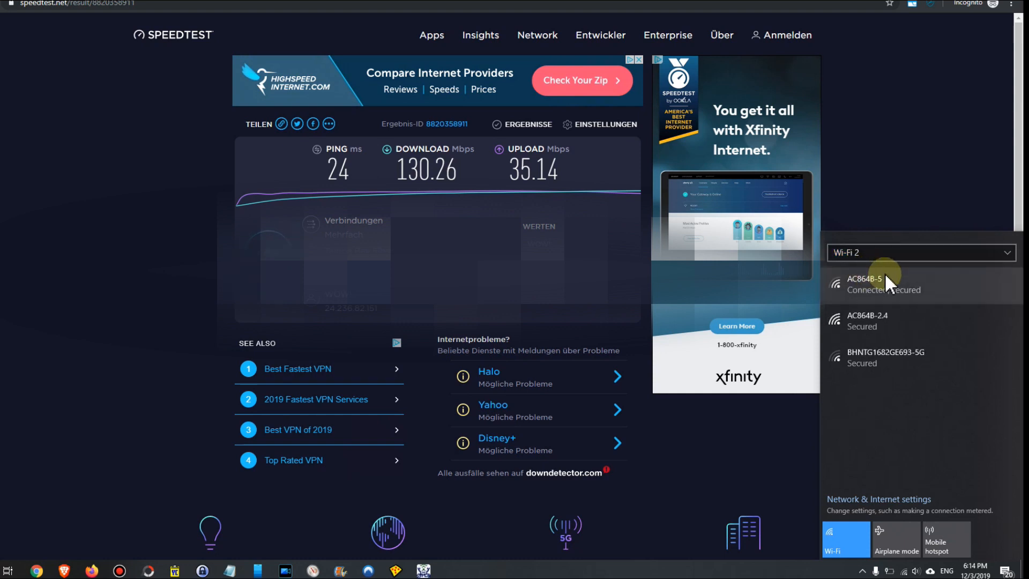
mouse_move(890, 326)
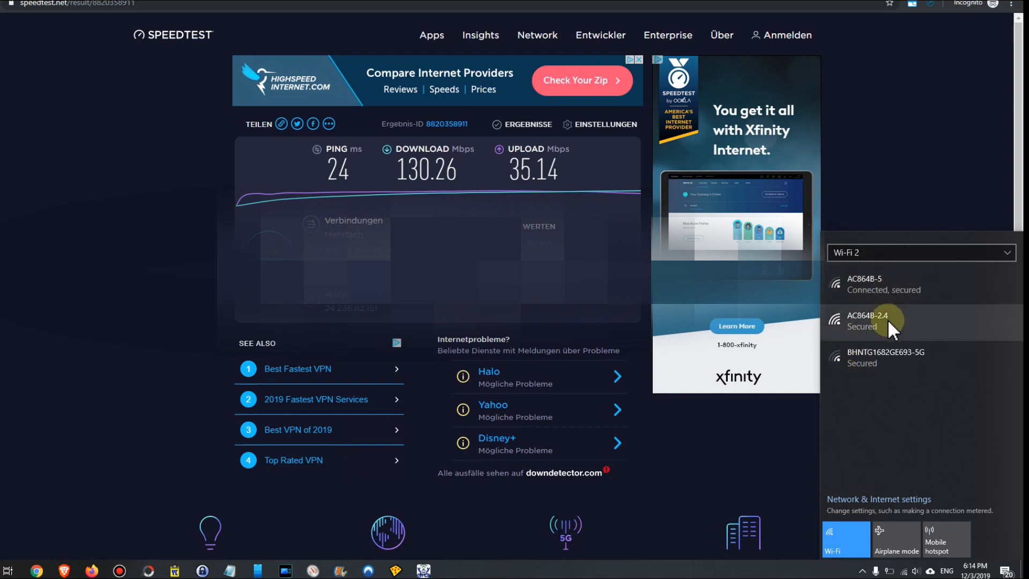
mouse_move(905, 289)
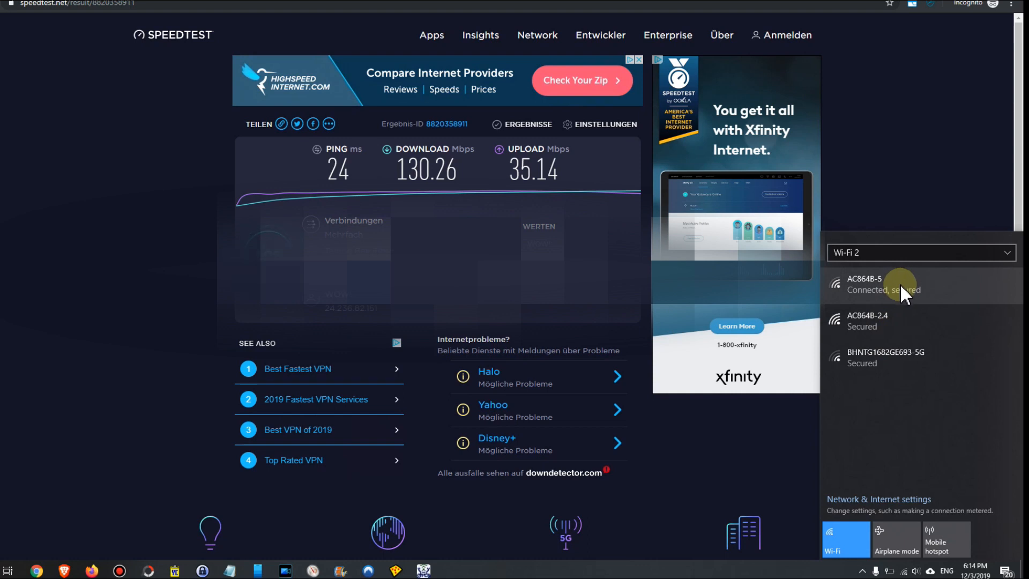
mouse_move(945, 302)
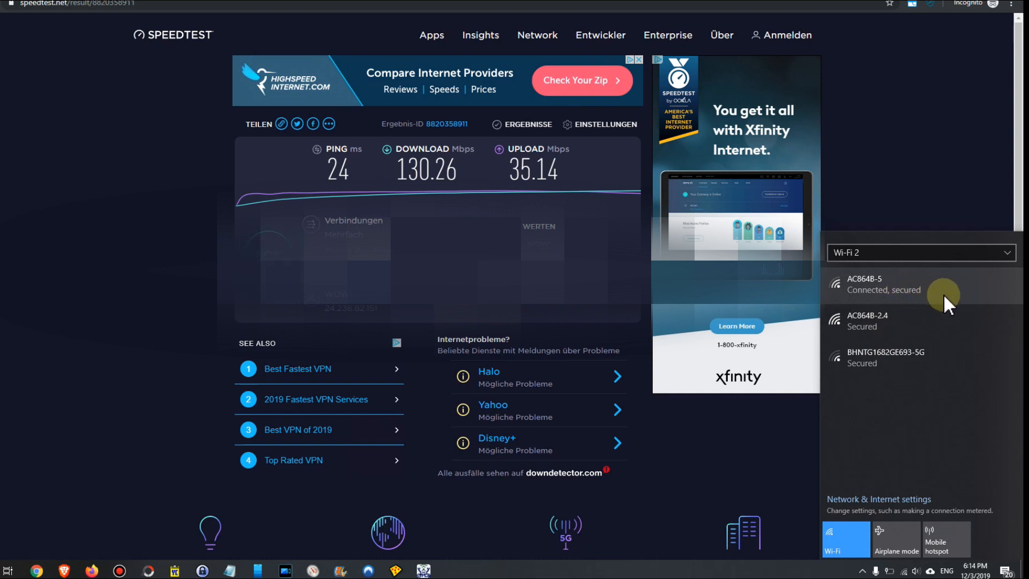
mouse_move(935, 329)
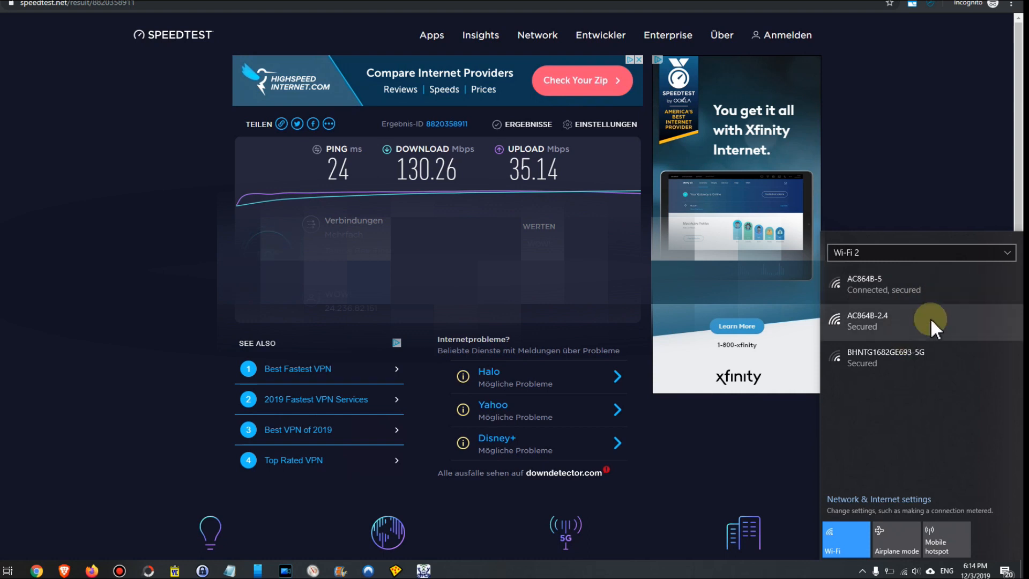
mouse_move(924, 348)
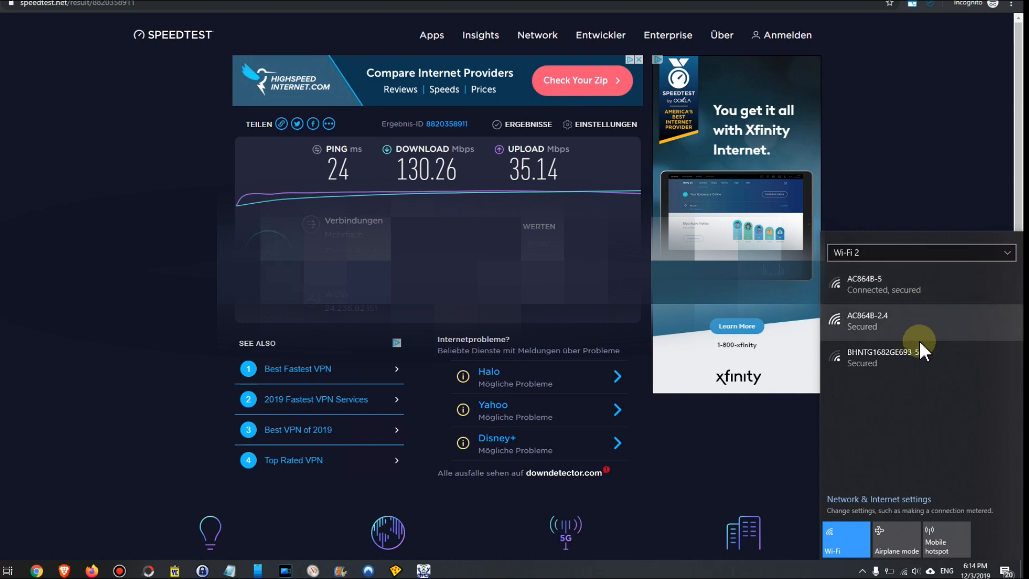
mouse_move(794, 457)
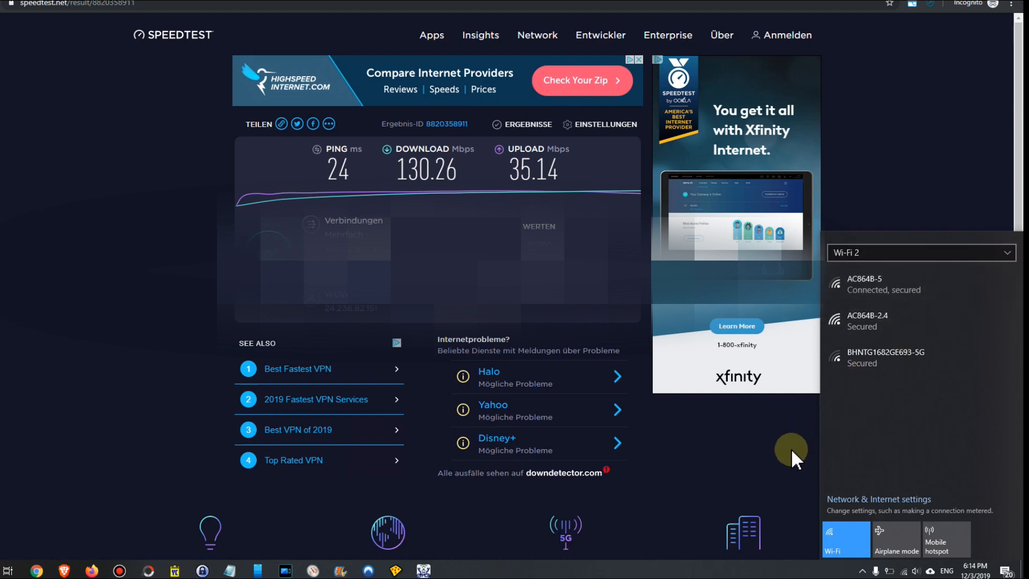
mouse_move(152, 348)
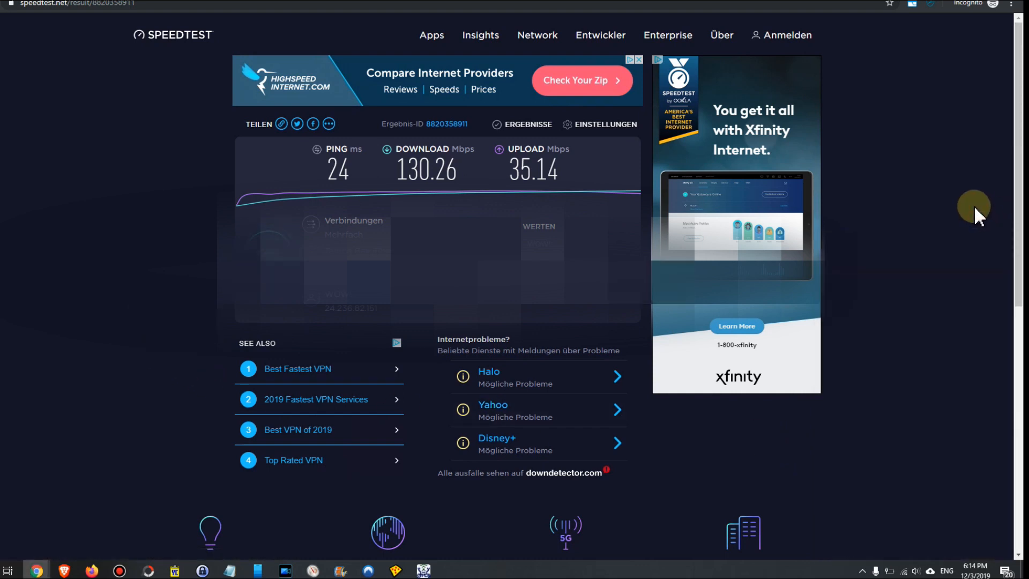
mouse_move(774, 210)
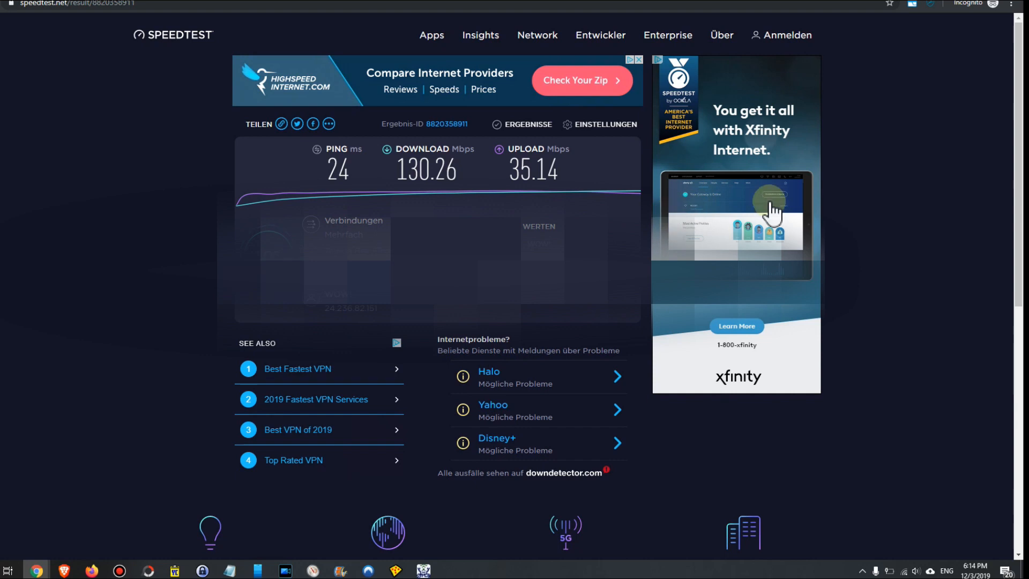
mouse_move(339, 226)
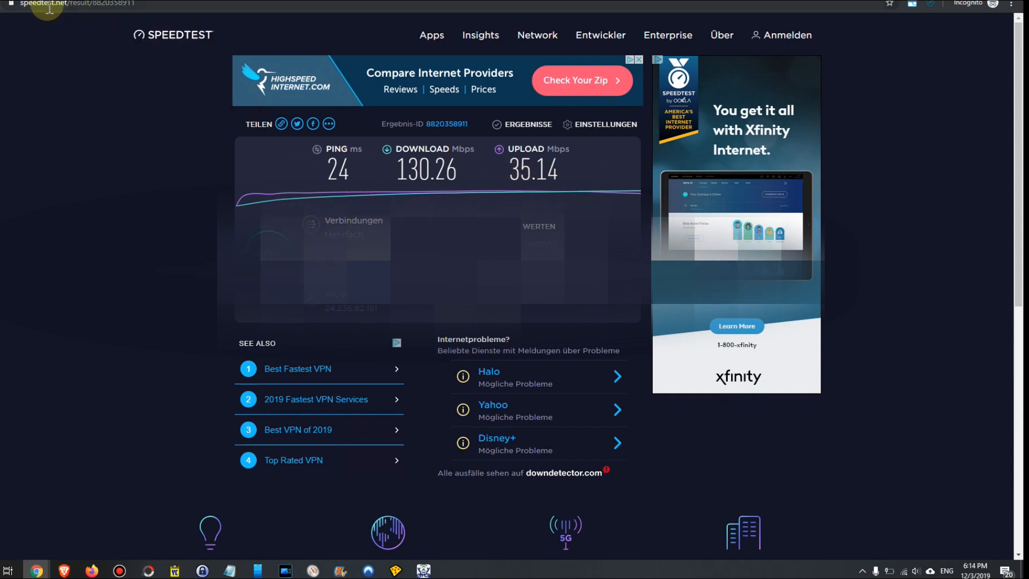
mouse_move(533, 201)
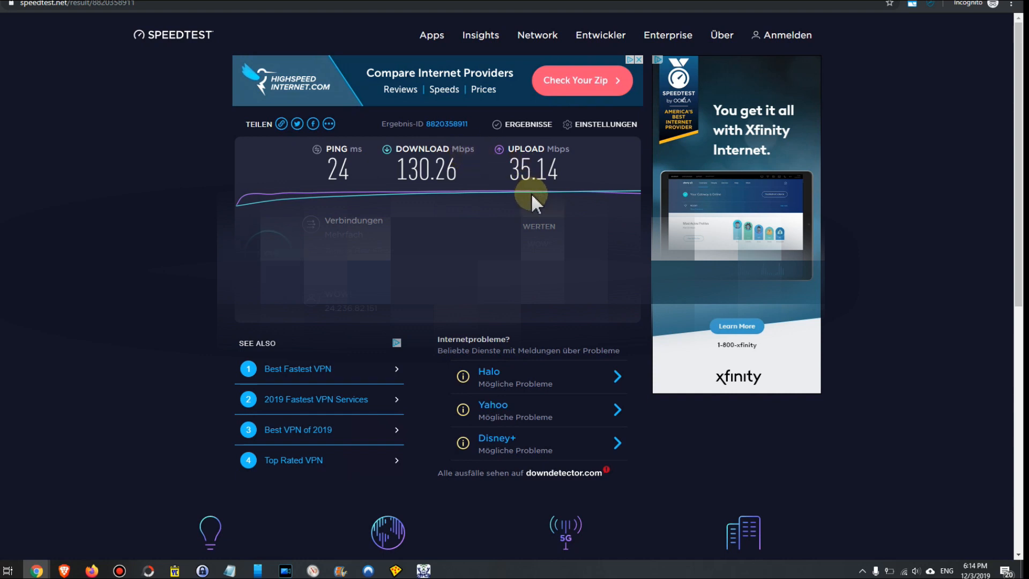
mouse_move(535, 210)
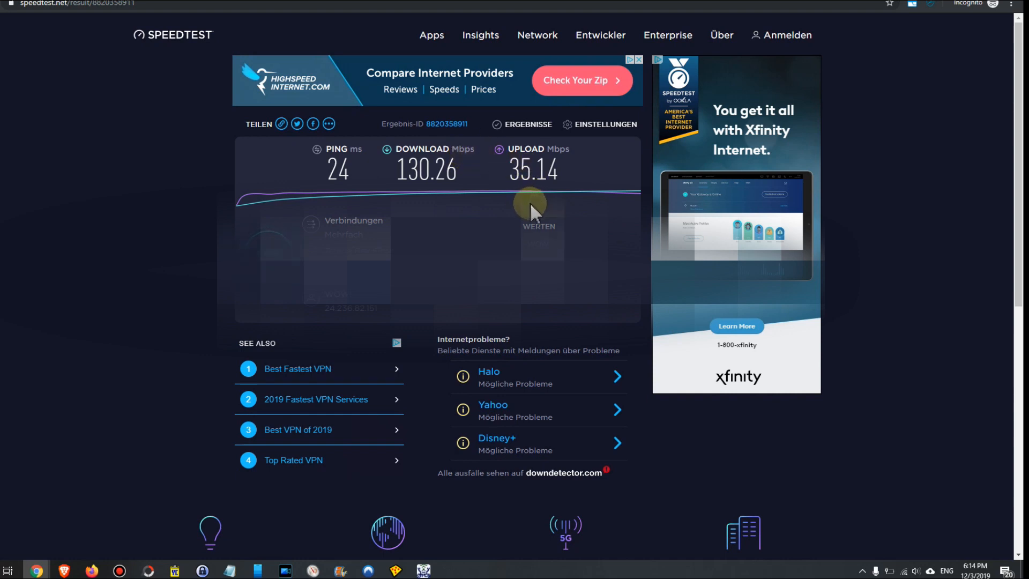
mouse_move(571, 230)
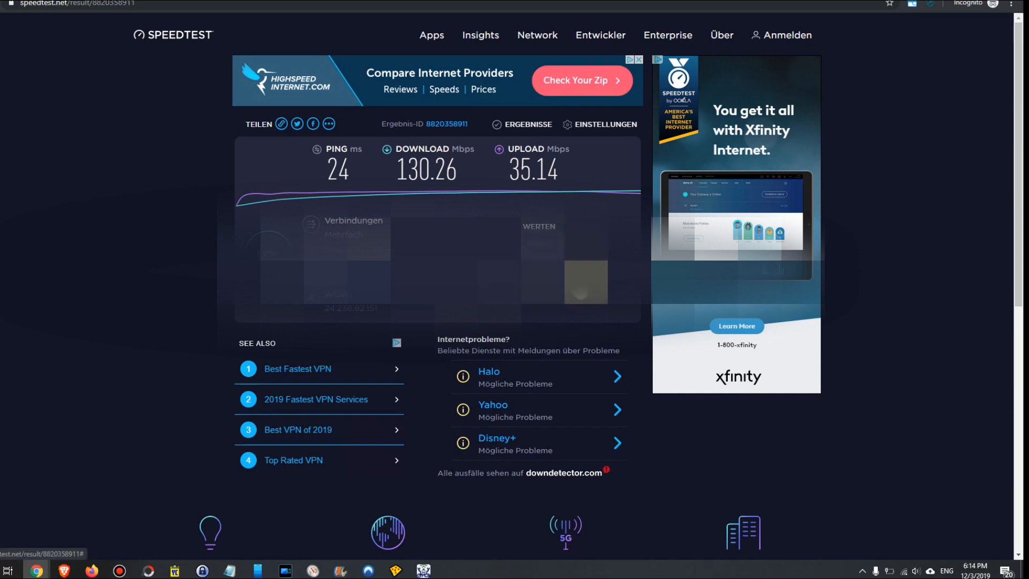
mouse_move(305, 172)
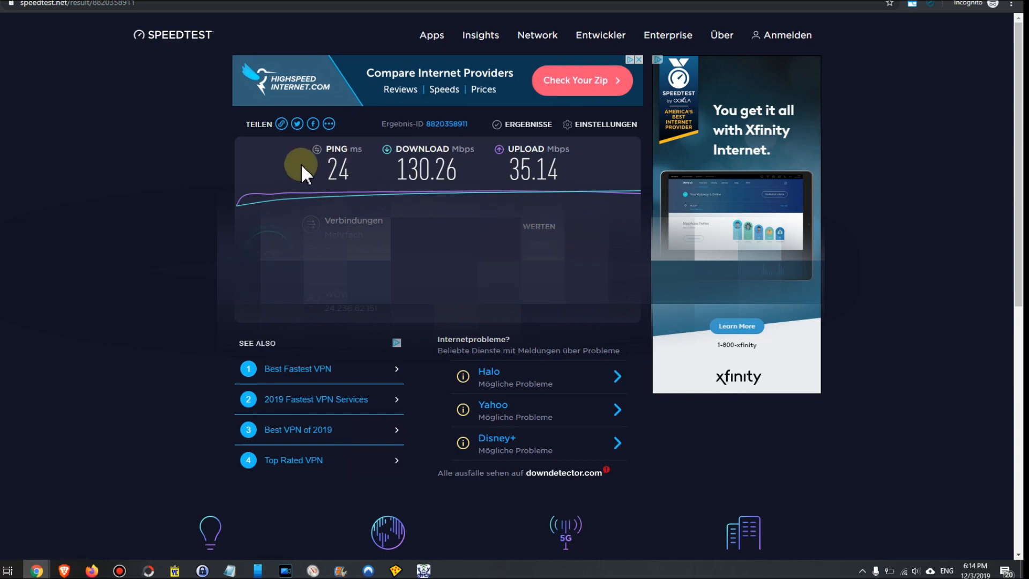
mouse_move(424, 172)
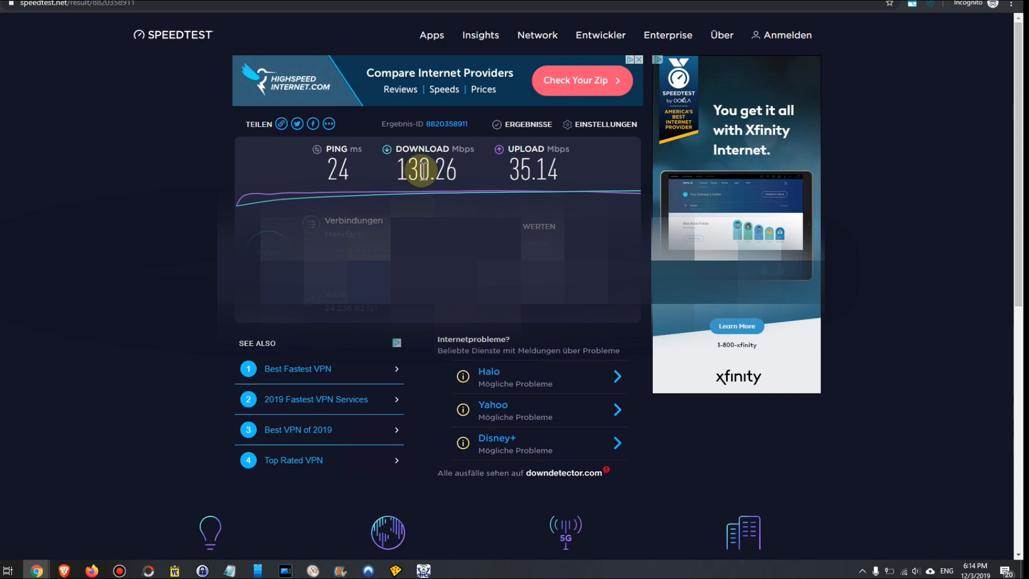
mouse_move(433, 172)
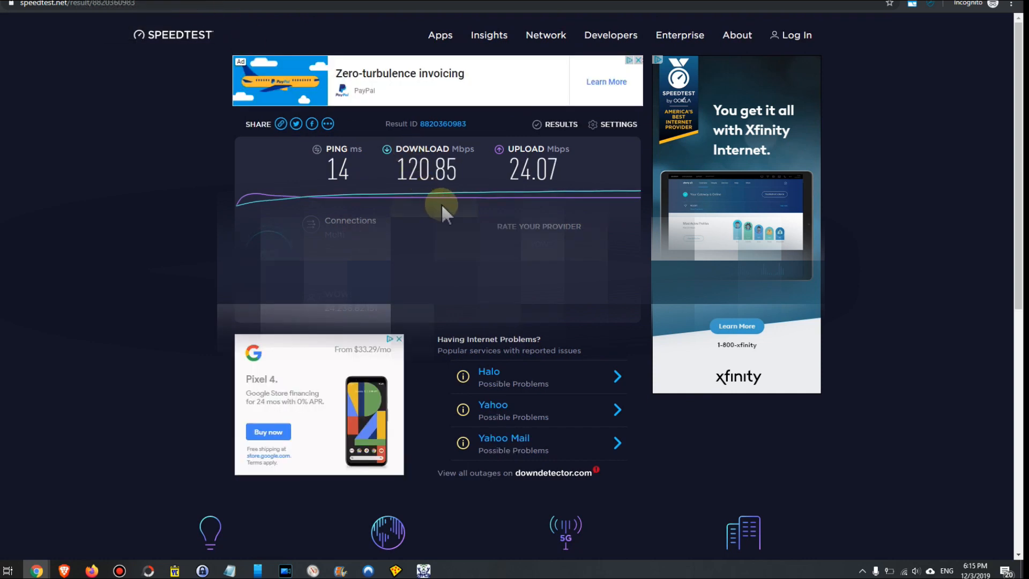
mouse_move(426, 207)
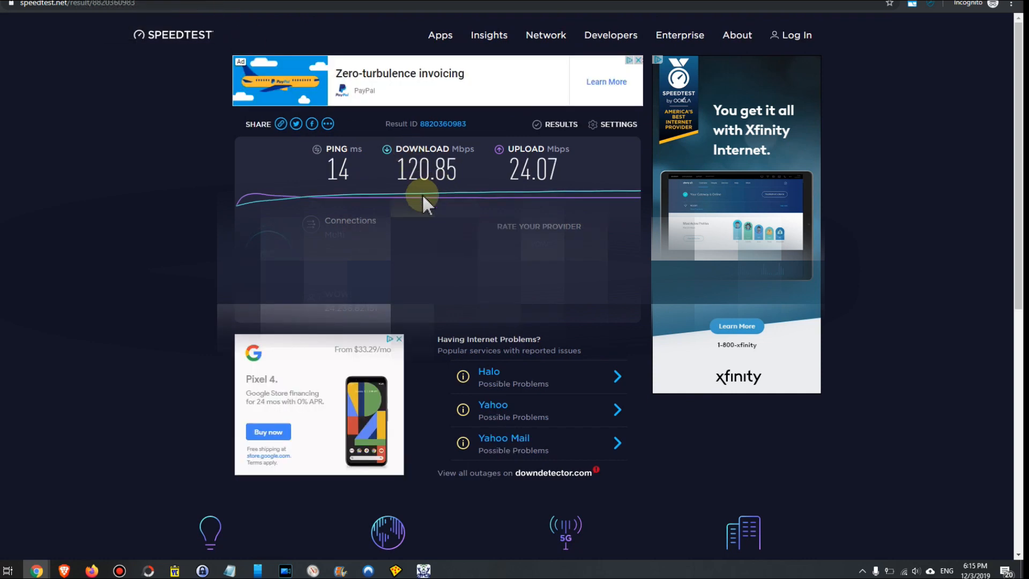
mouse_move(410, 194)
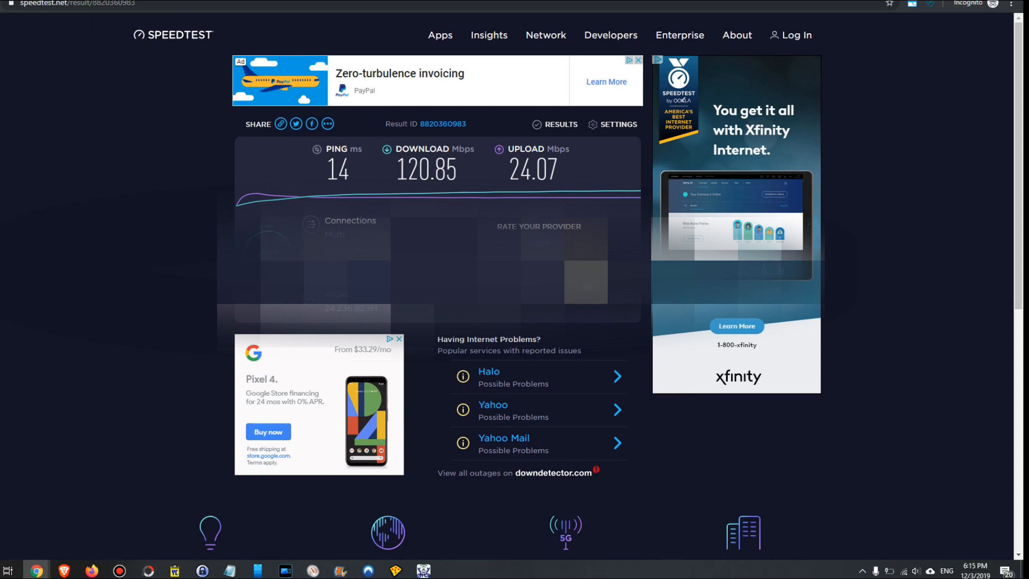
mouse_move(622, 328)
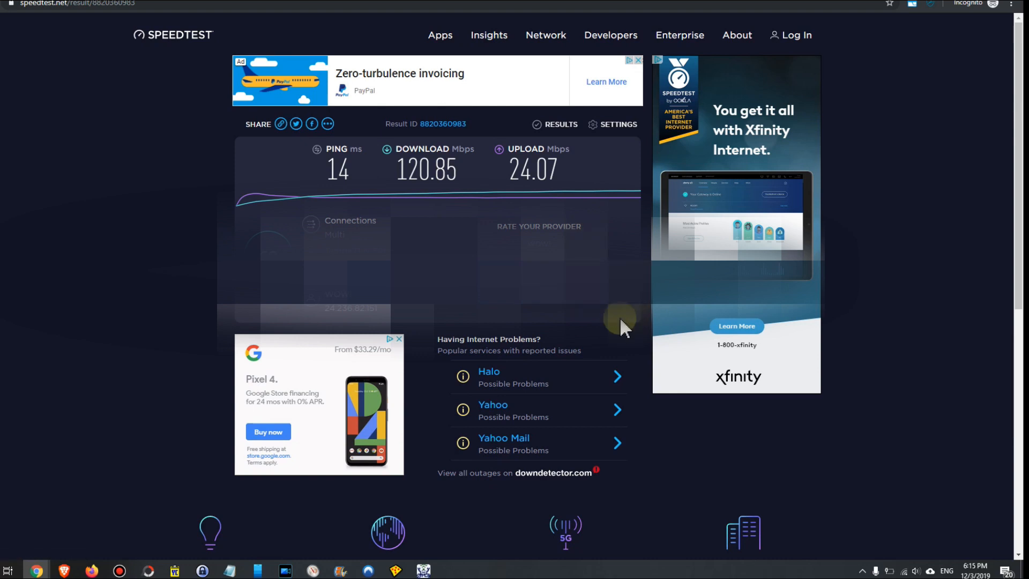
mouse_move(622, 359)
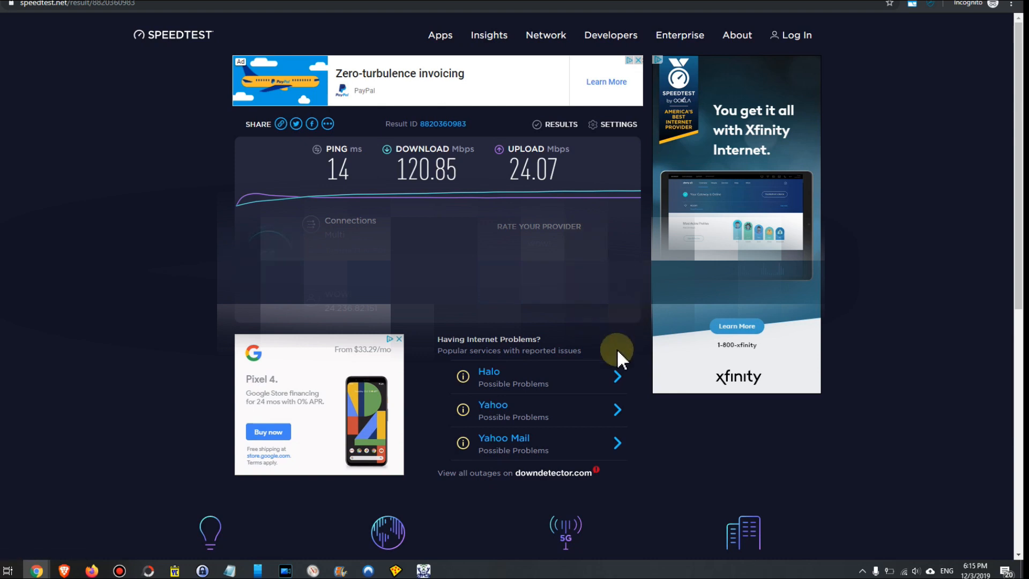
mouse_move(583, 354)
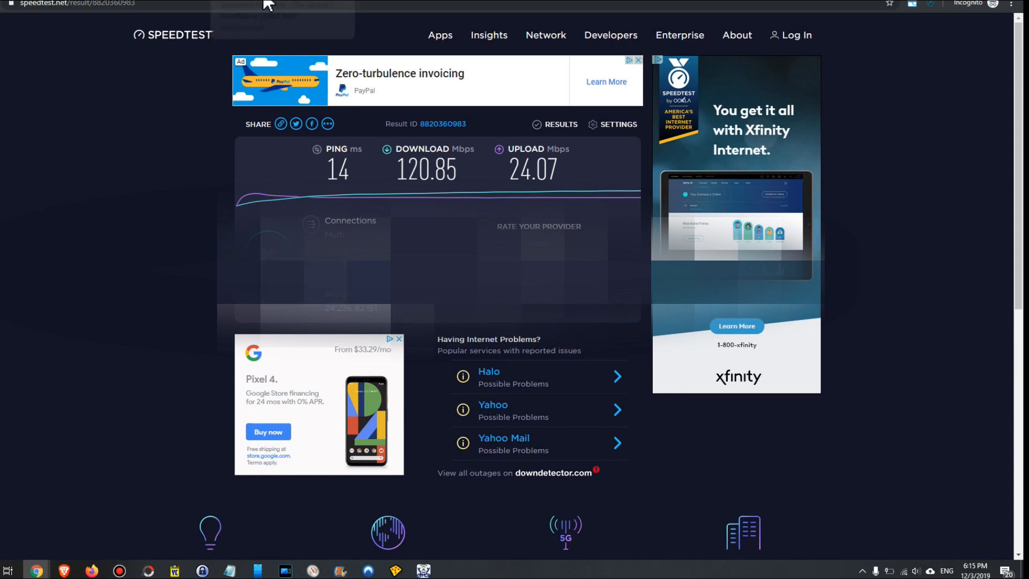
mouse_move(266, 5)
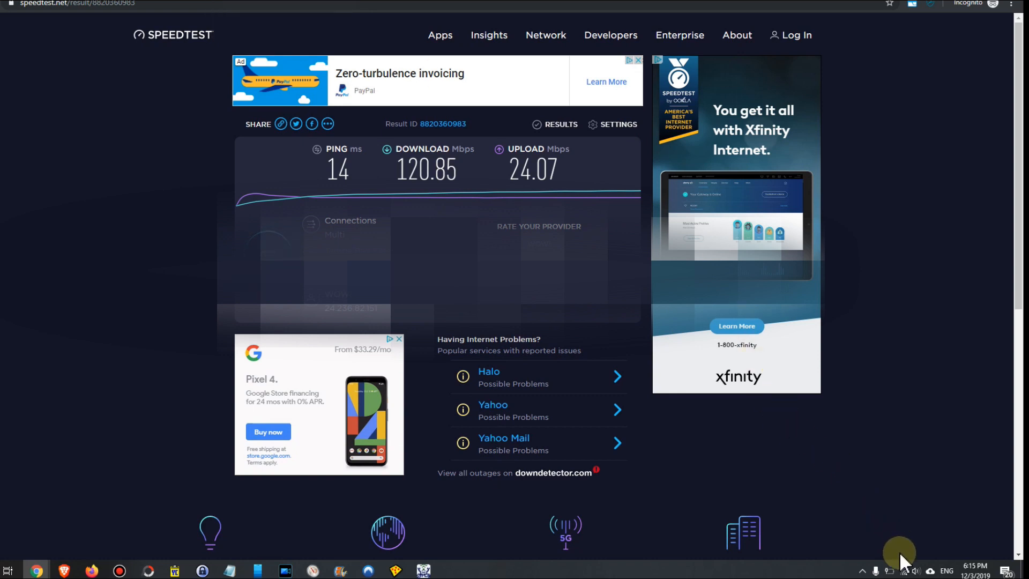
Step: Use the taskbar network area while comparing the saved Speedtest results
left_click(916, 570)
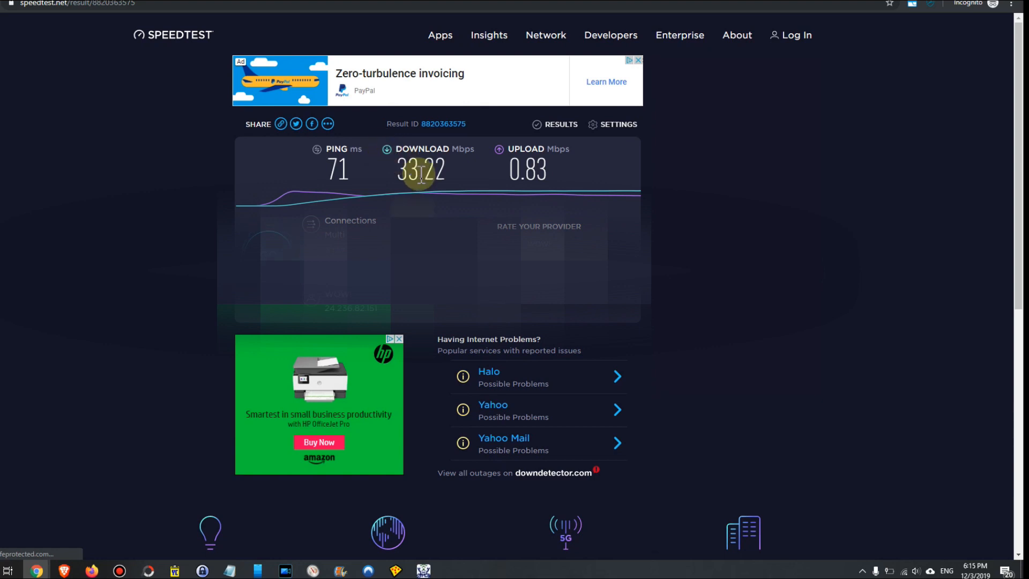
mouse_move(336, 145)
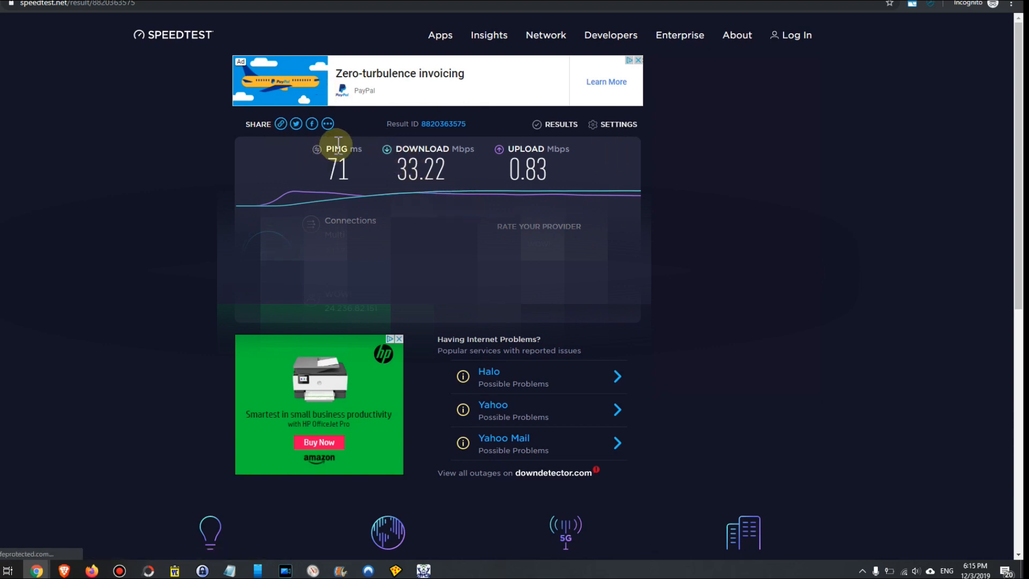
mouse_move(435, 168)
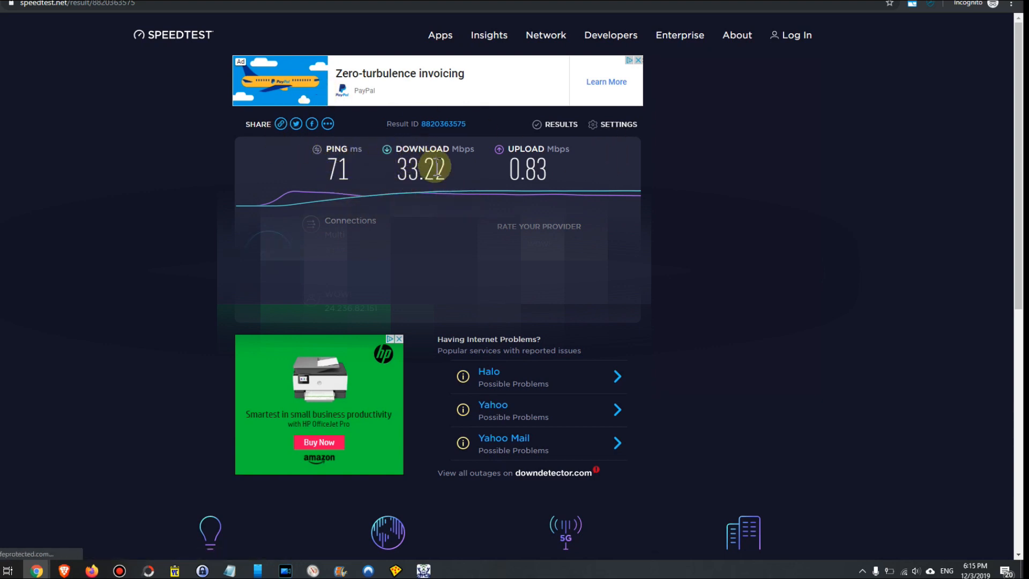
mouse_move(520, 170)
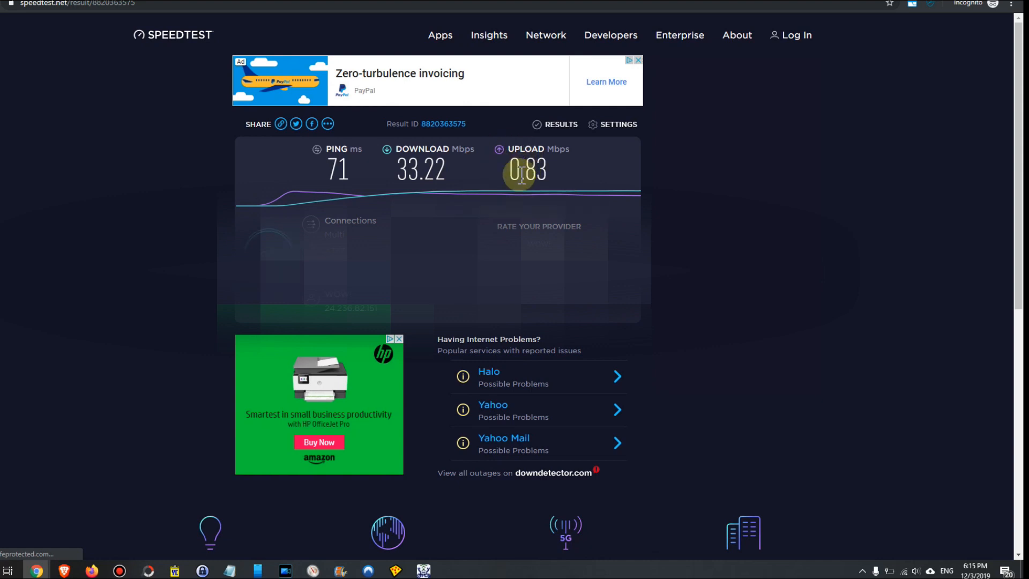
mouse_move(438, 69)
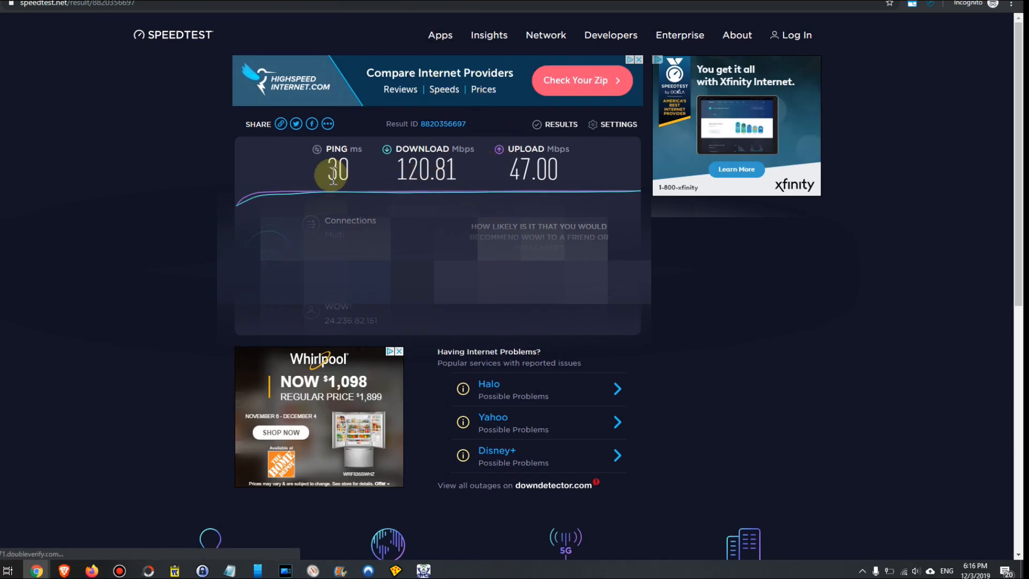
mouse_move(511, 169)
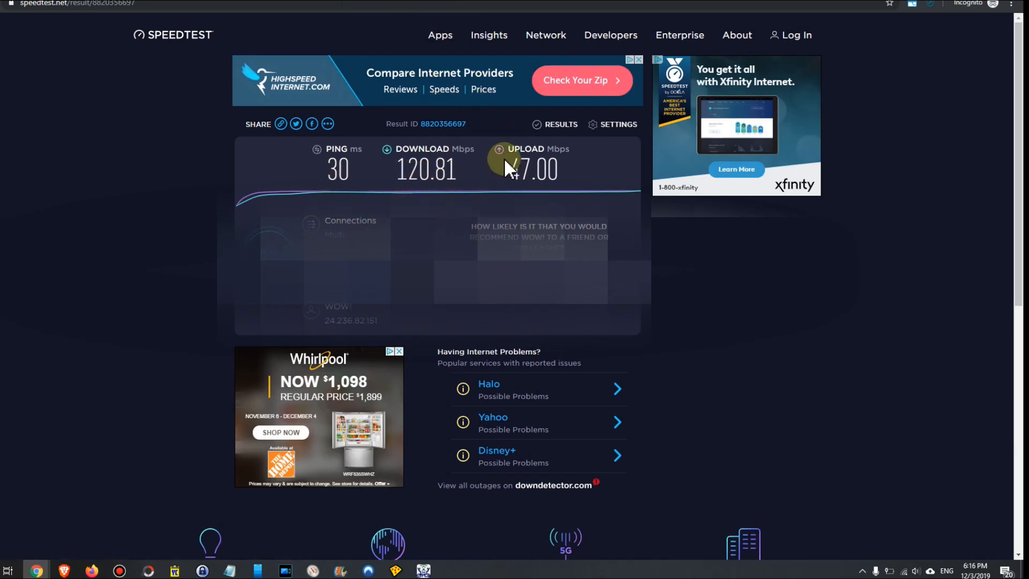
mouse_move(427, 134)
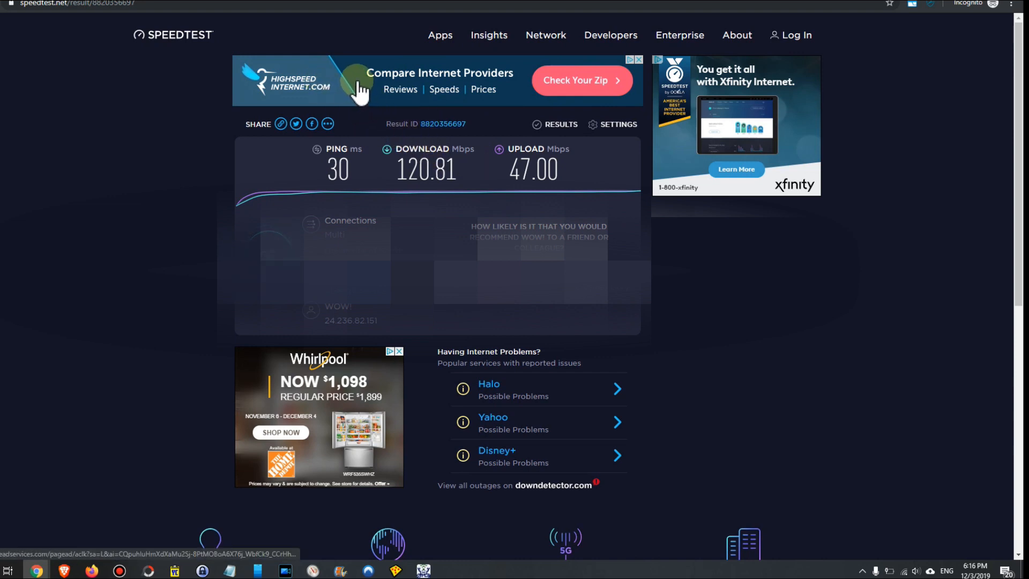
mouse_move(46, 4)
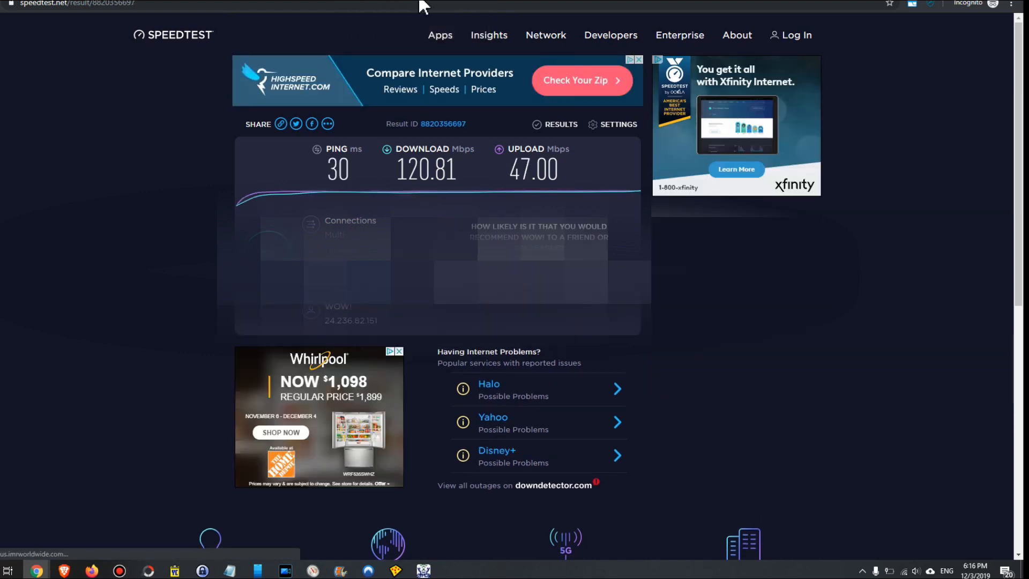
mouse_move(337, 170)
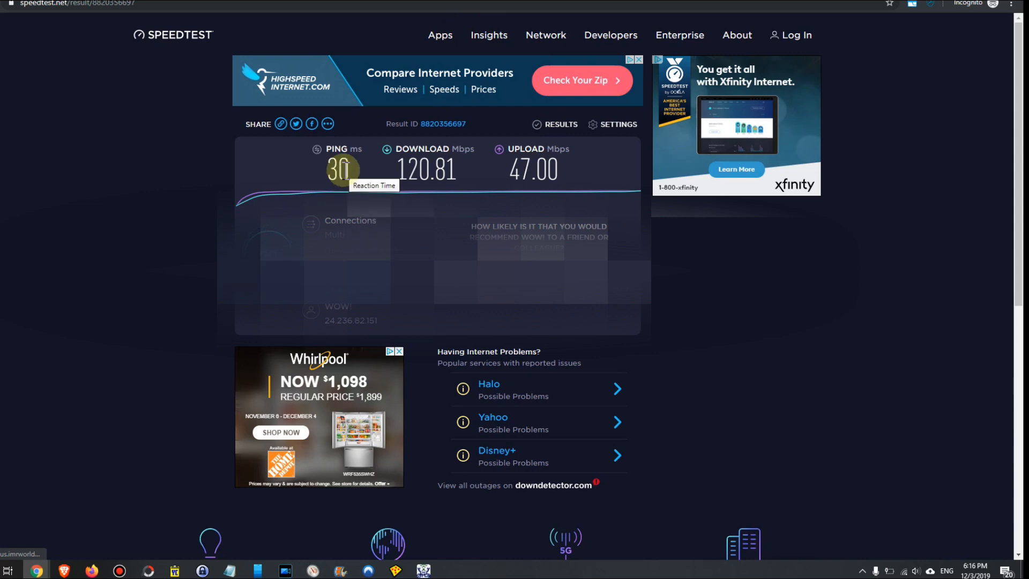
mouse_move(716, 325)
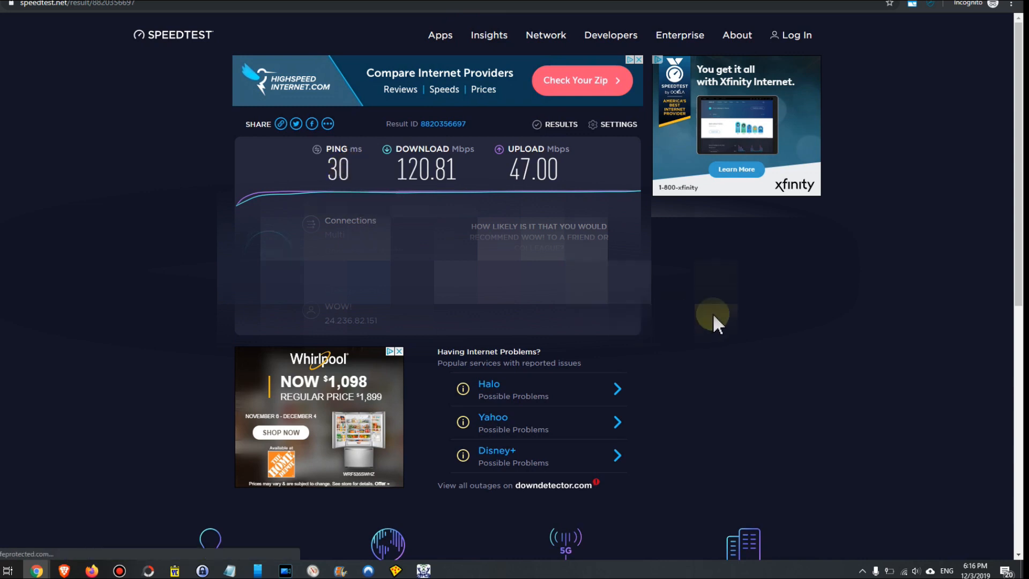
mouse_move(708, 316)
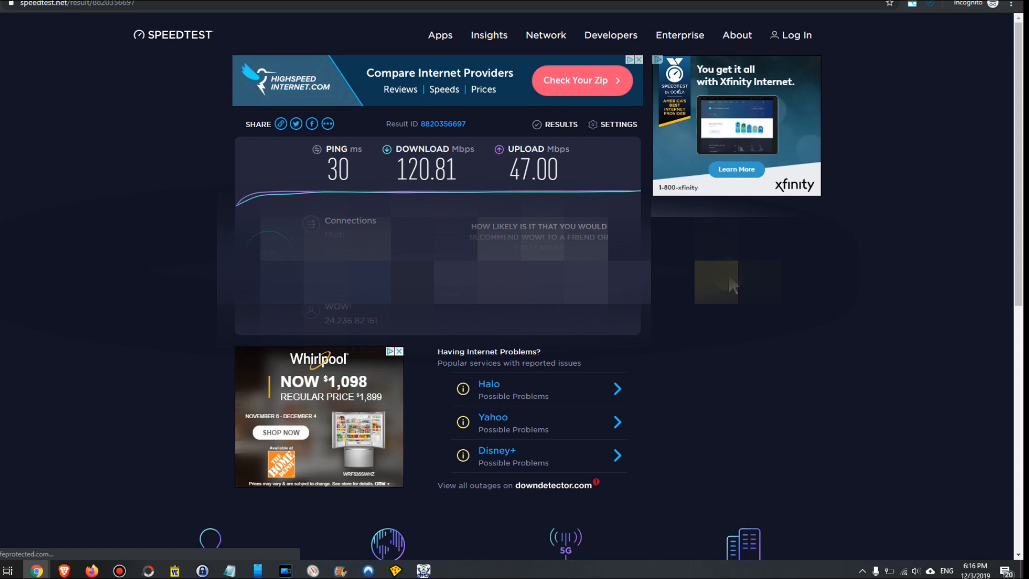
mouse_move(740, 261)
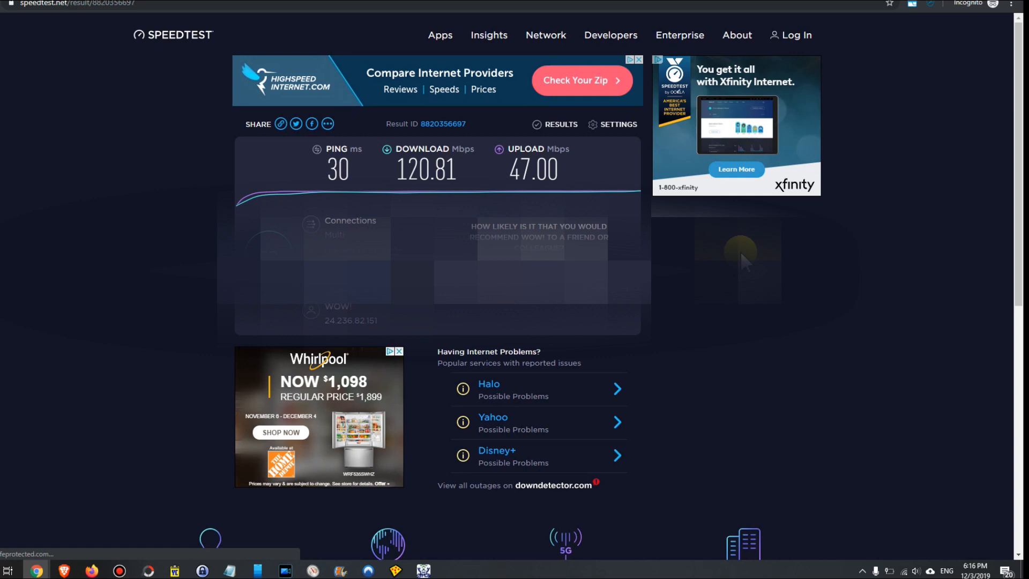
mouse_move(759, 275)
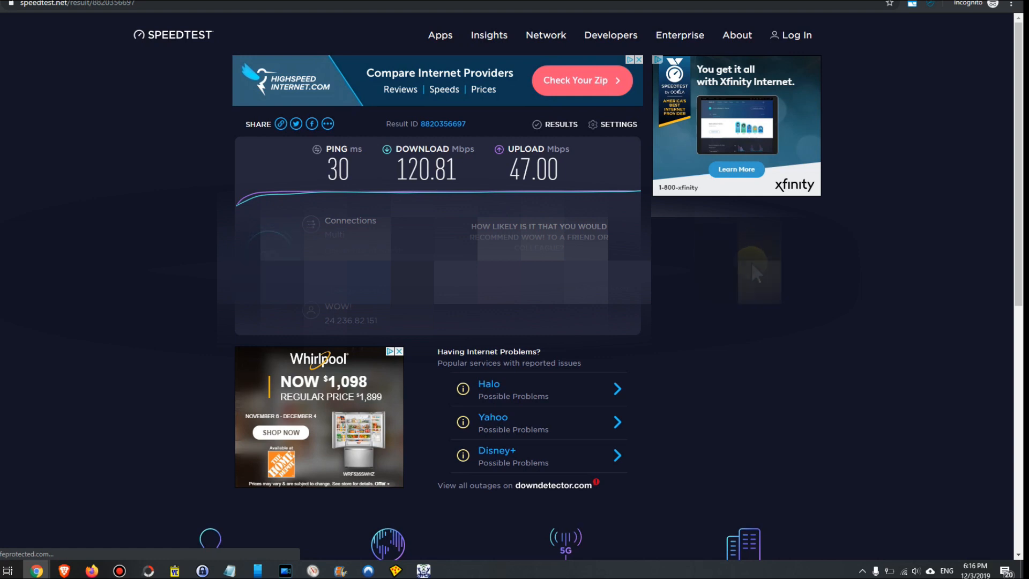
mouse_move(751, 270)
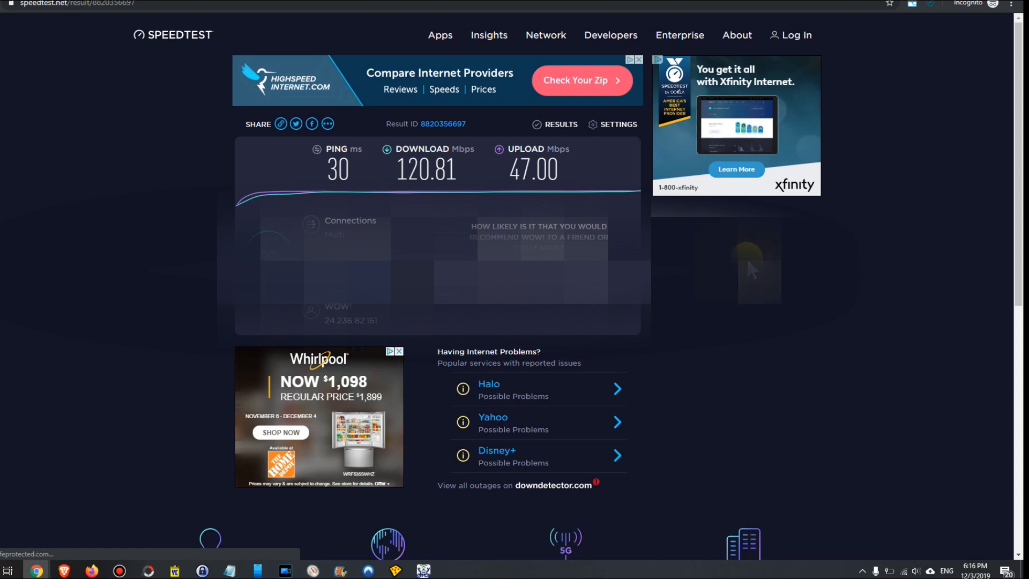
mouse_move(751, 273)
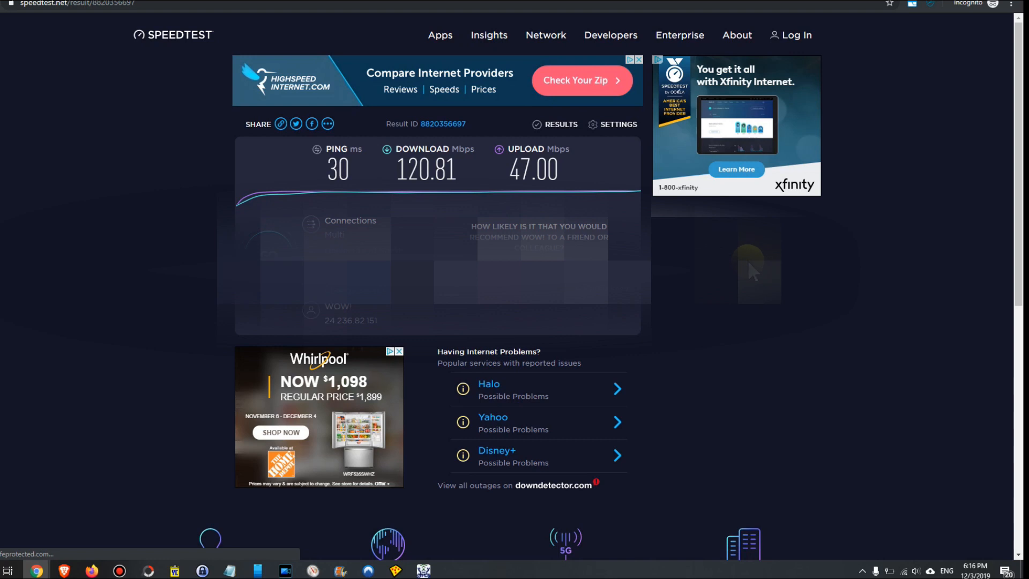
mouse_move(781, 277)
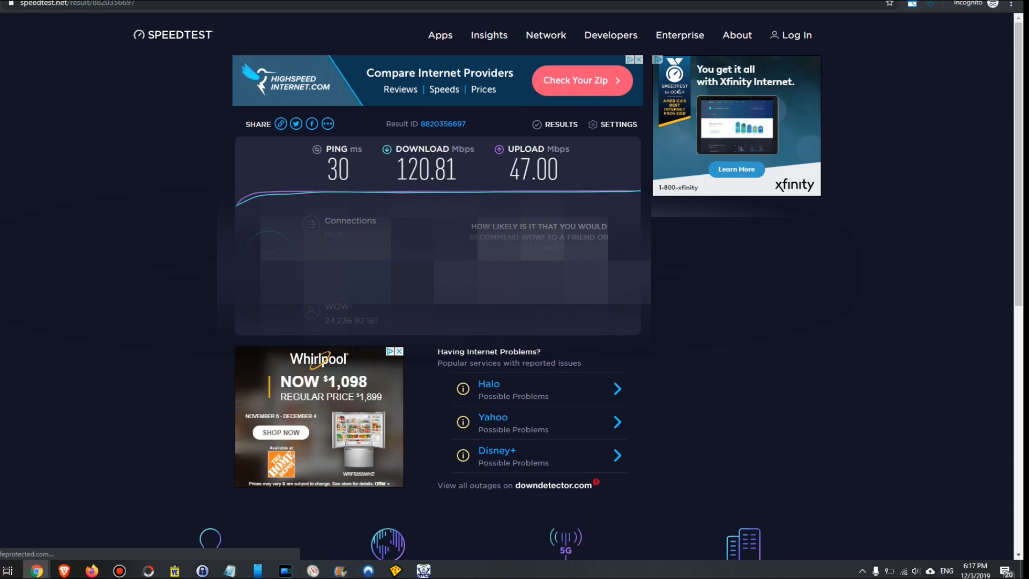
mouse_move(567, 59)
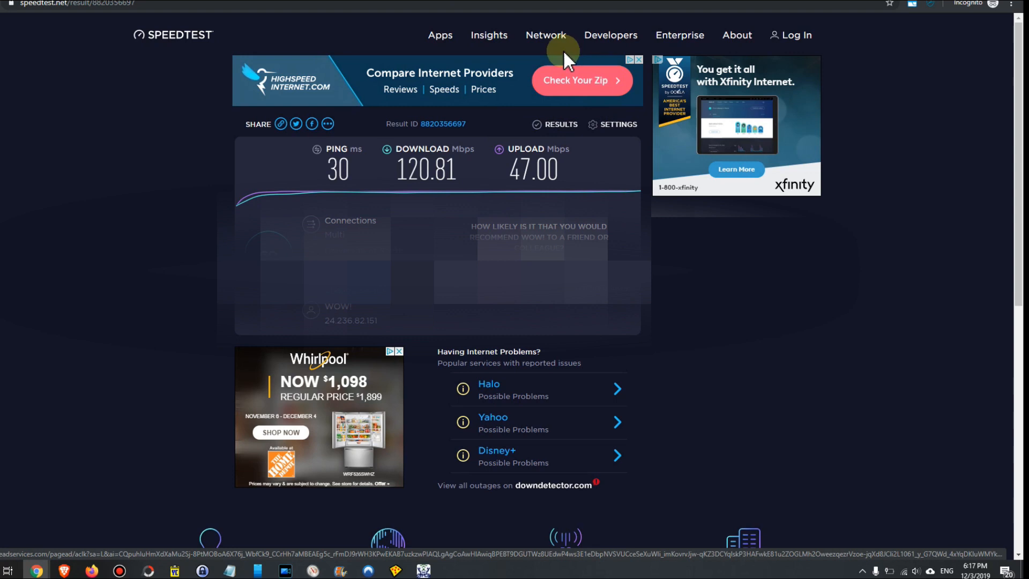
mouse_move(1017, 69)
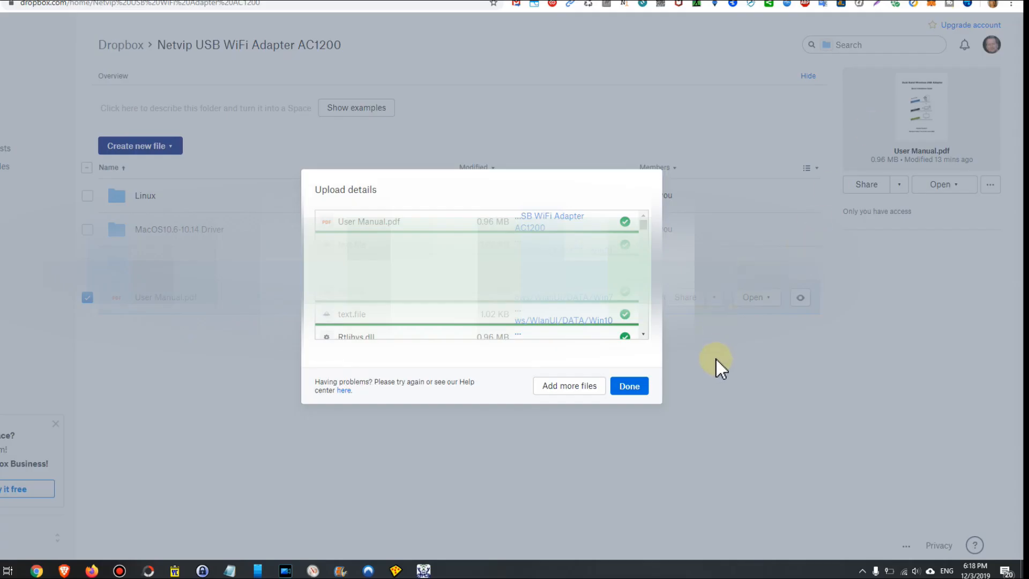
mouse_move(741, 360)
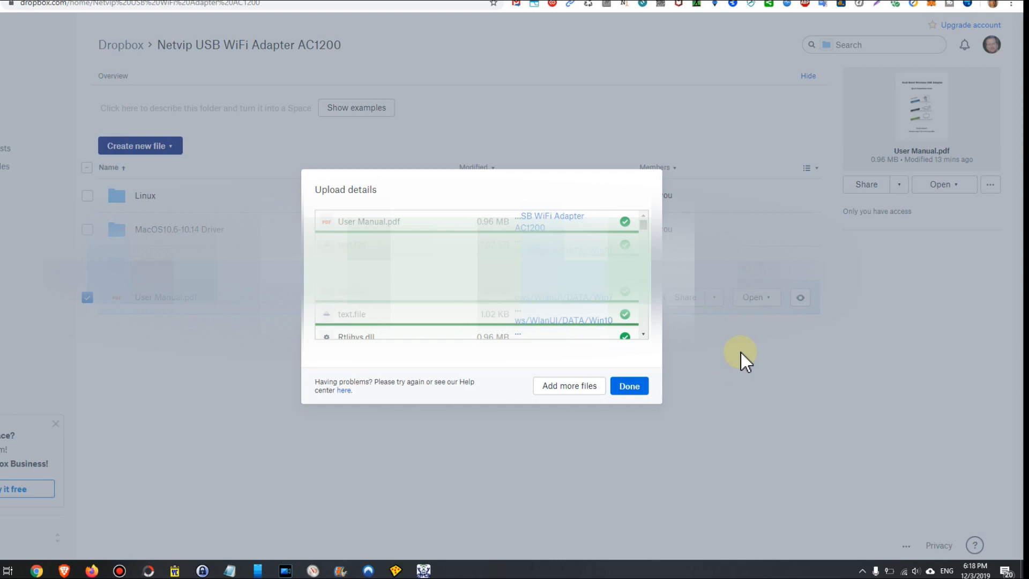
mouse_move(754, 360)
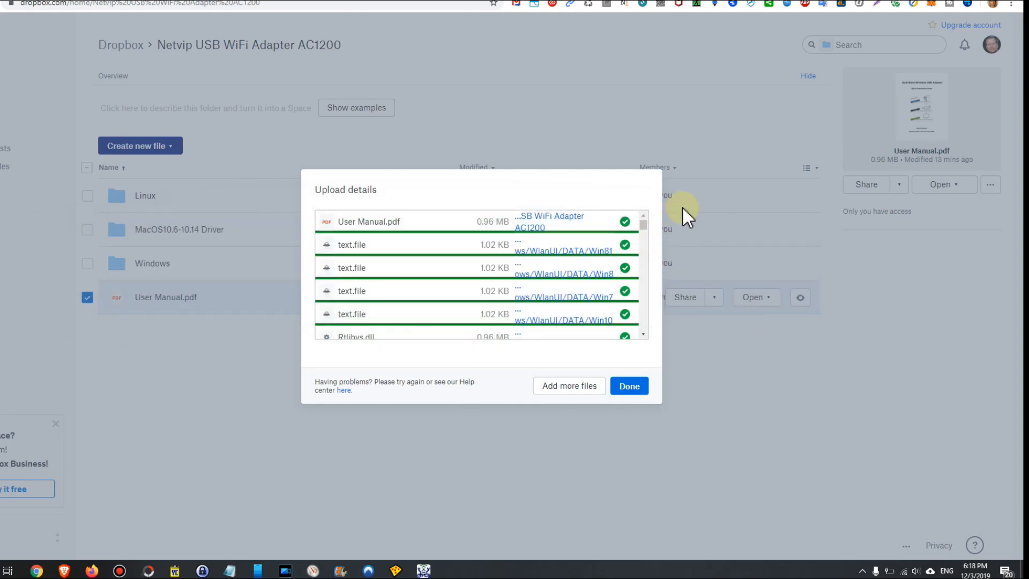
mouse_move(712, 179)
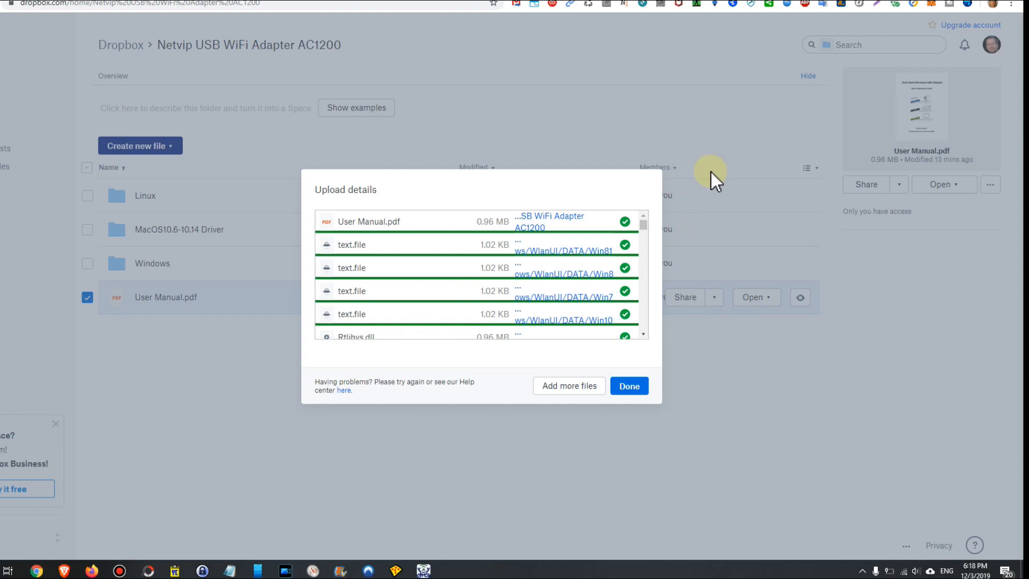
mouse_move(319, 61)
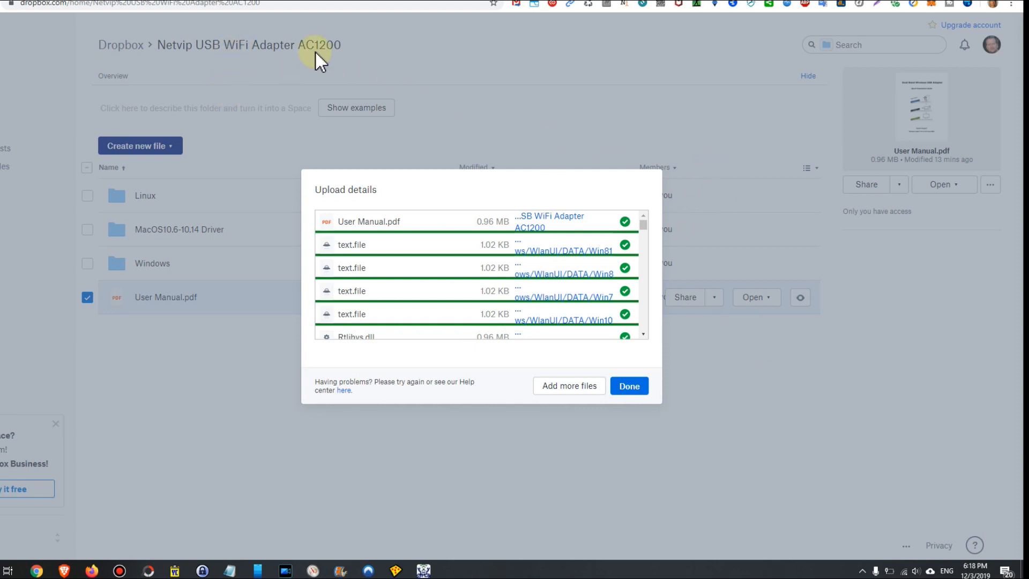
mouse_move(566, 144)
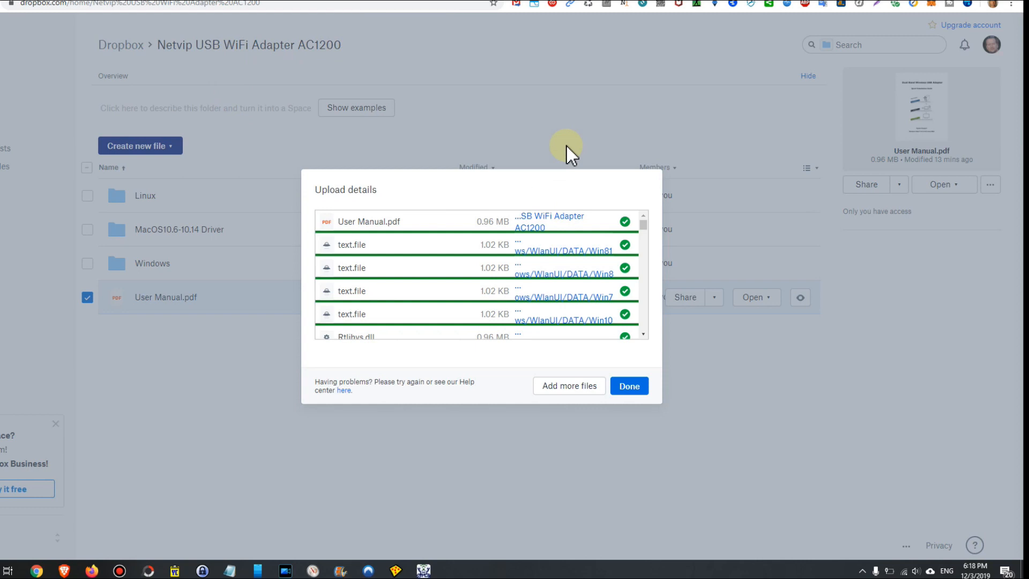
mouse_move(538, 228)
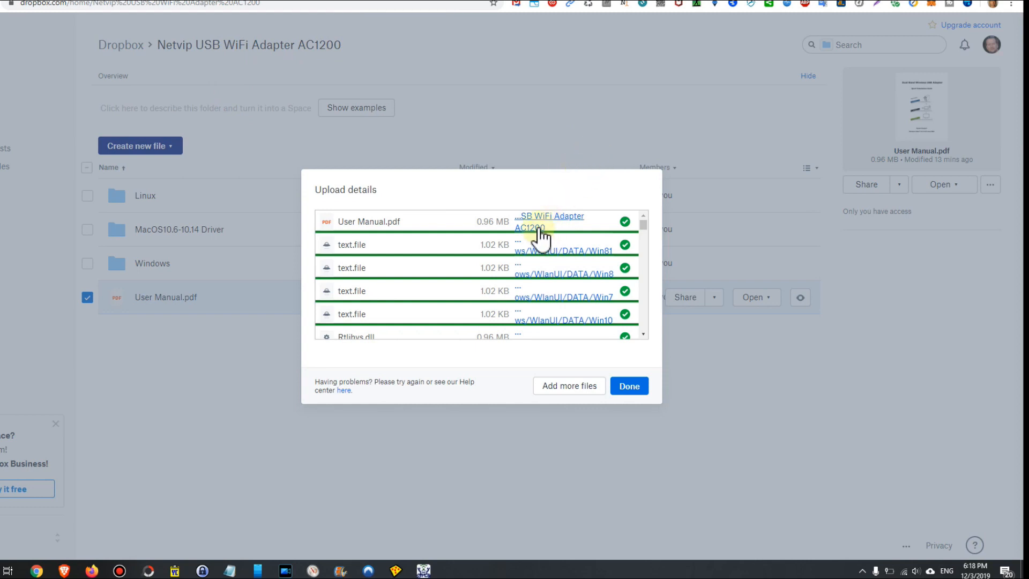
mouse_move(553, 255)
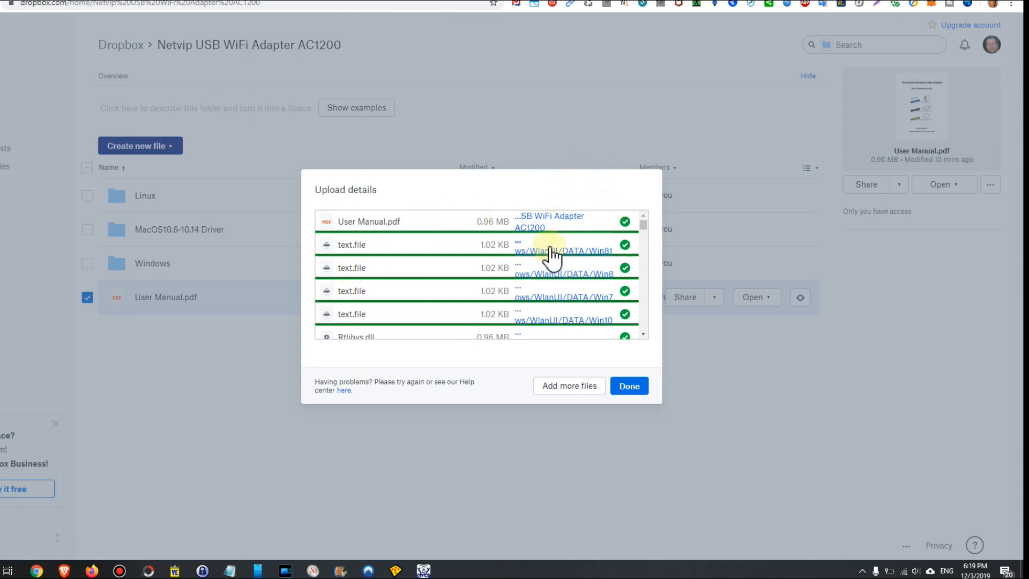
mouse_move(593, 236)
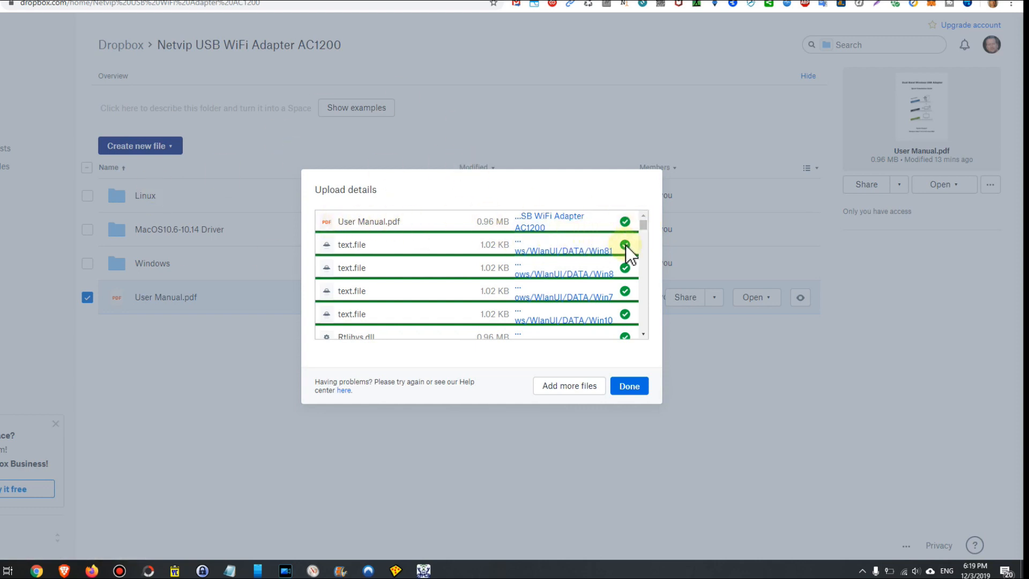
scroll("down", 3)
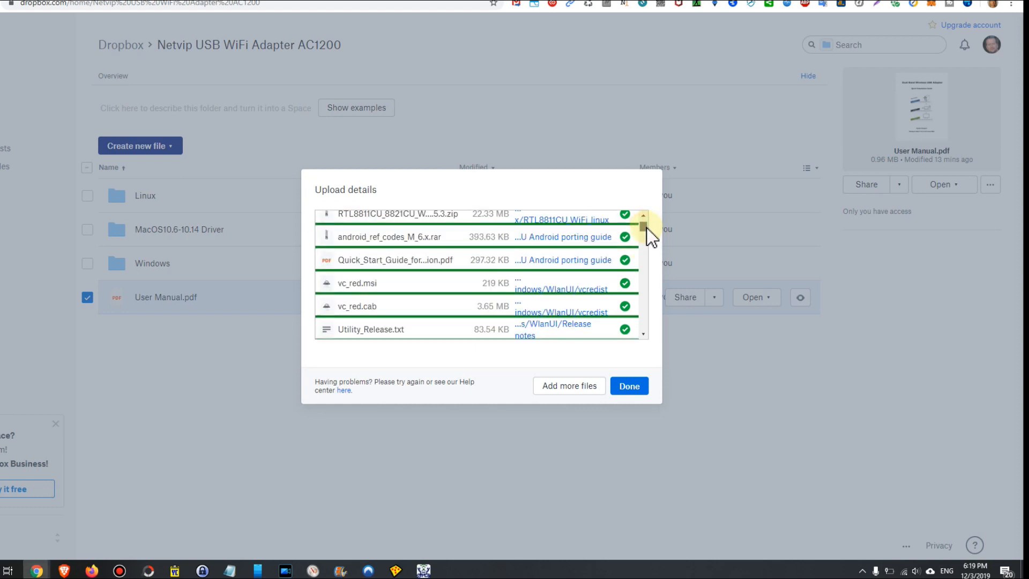
scroll("down", 3)
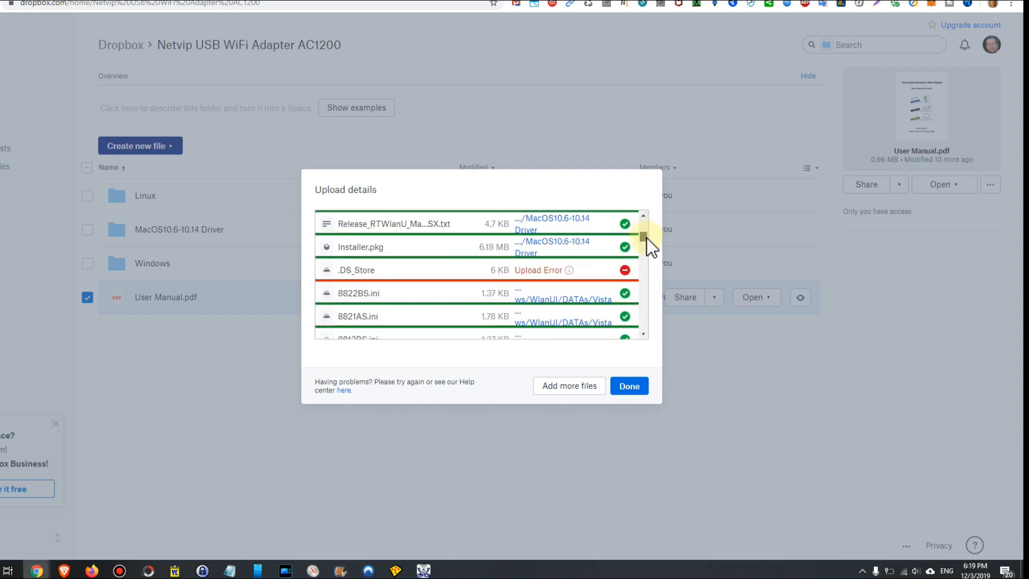
scroll("down", 3)
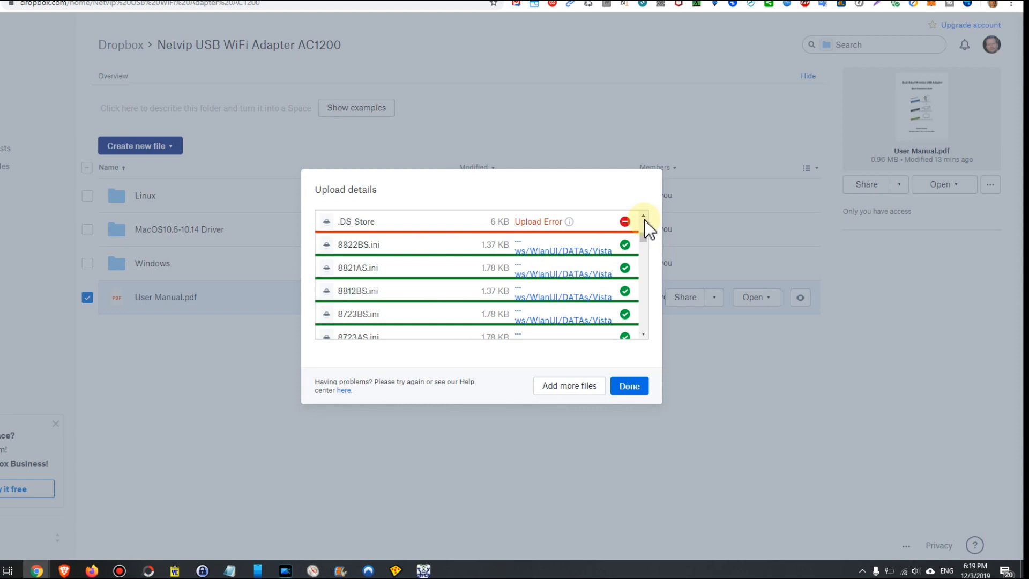
scroll("up", 3)
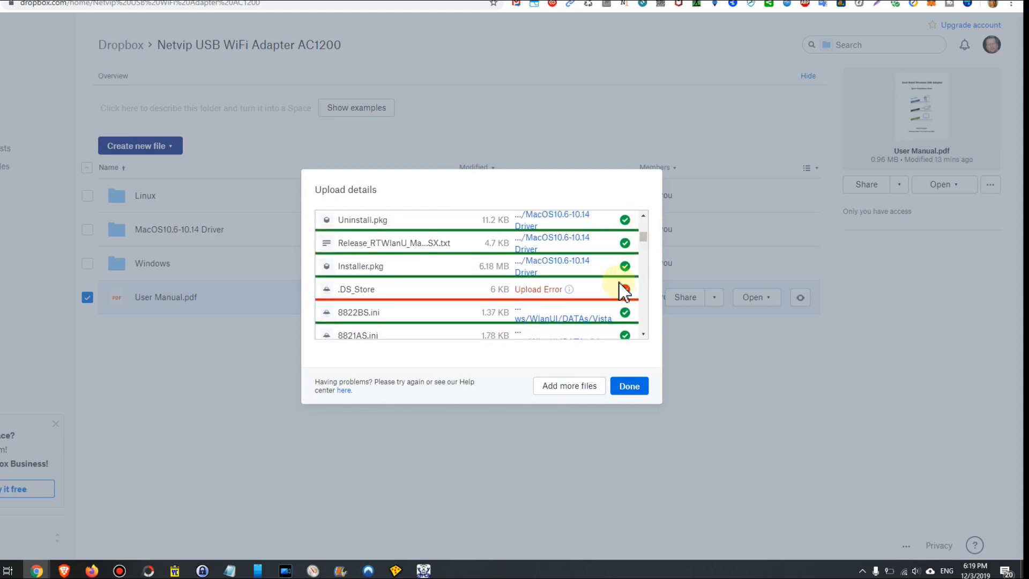
mouse_move(488, 319)
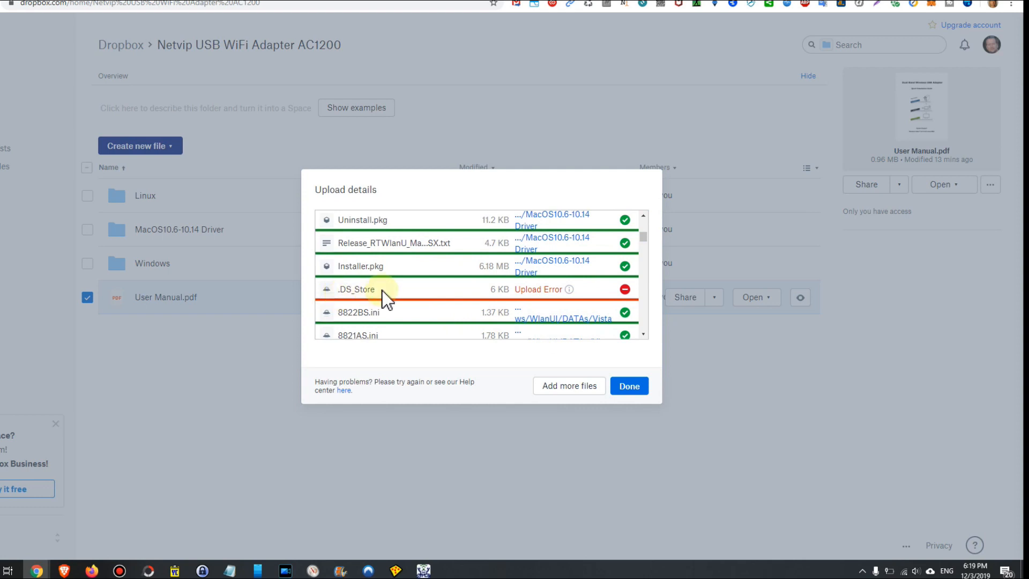
mouse_move(652, 265)
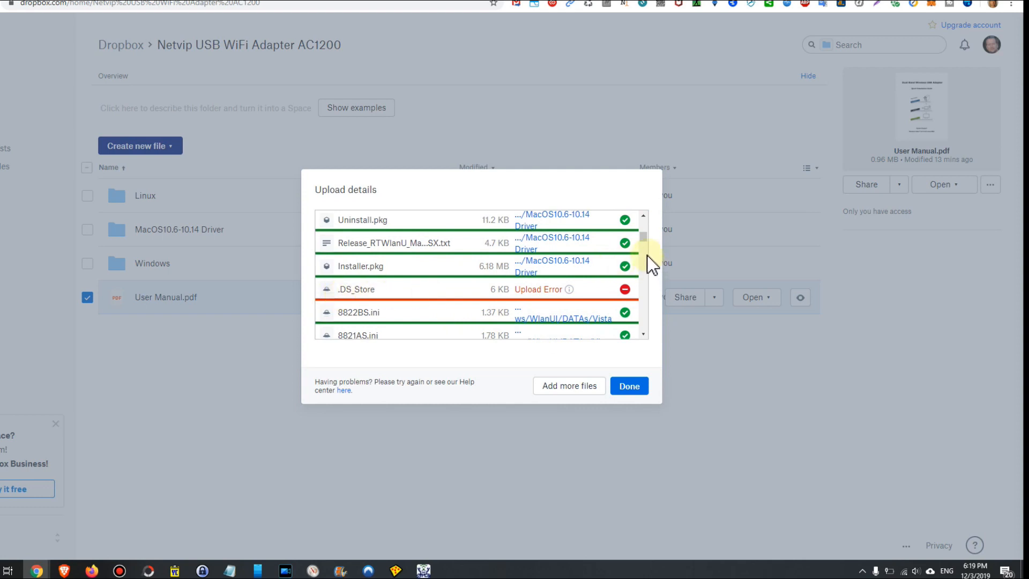
mouse_move(558, 288)
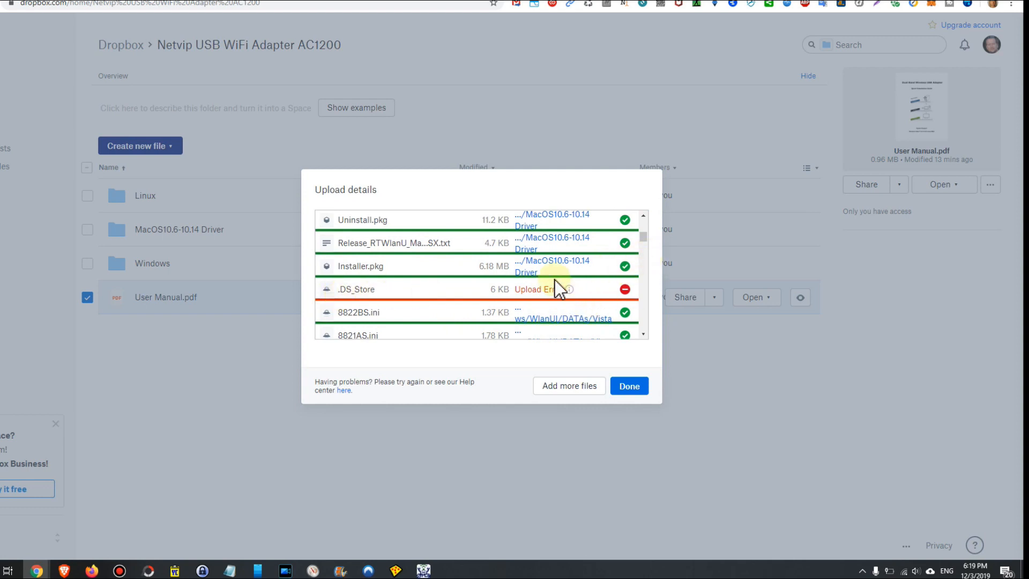
mouse_move(564, 324)
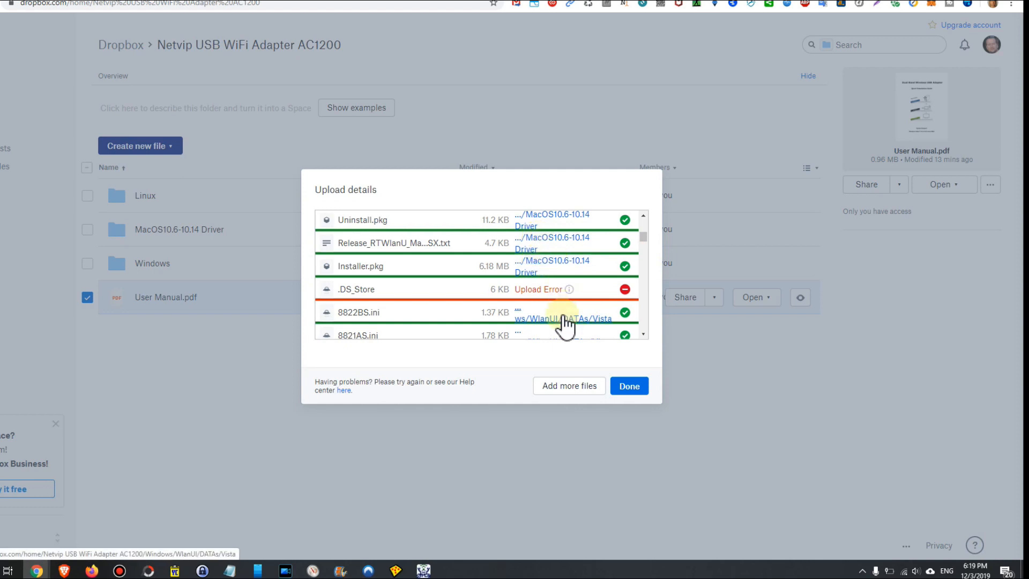
mouse_move(640, 272)
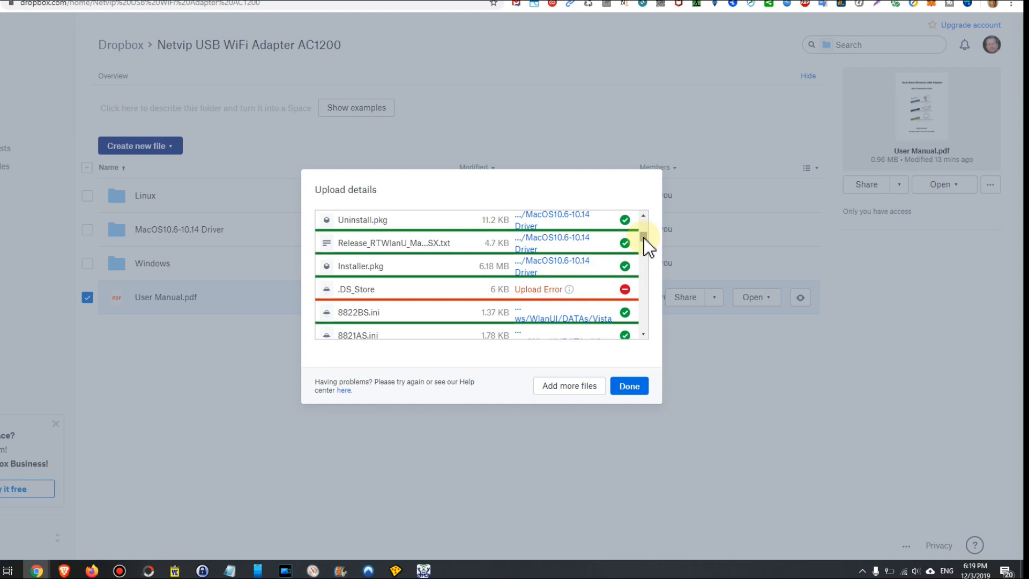
scroll("down", 3)
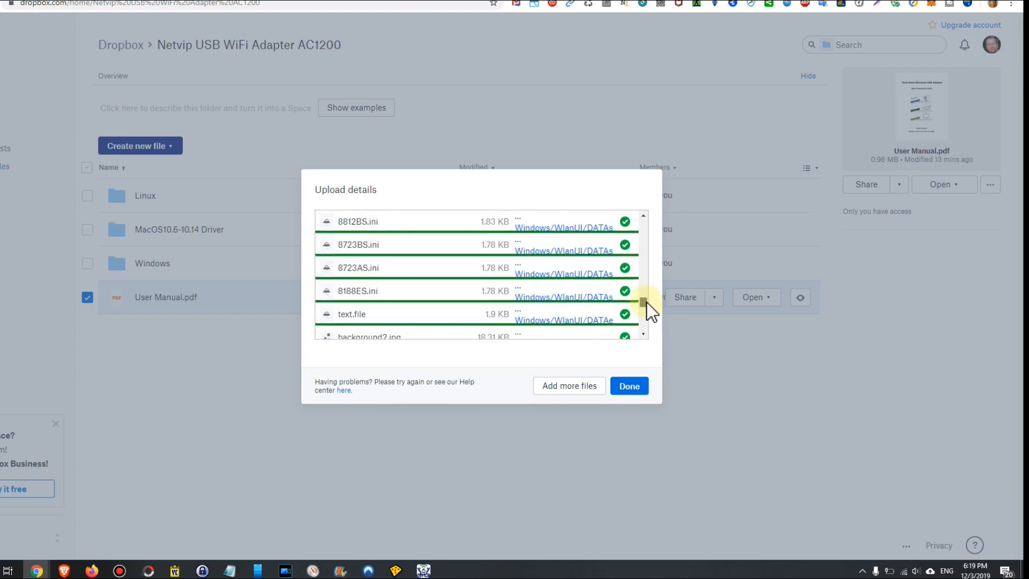
scroll("down", 3)
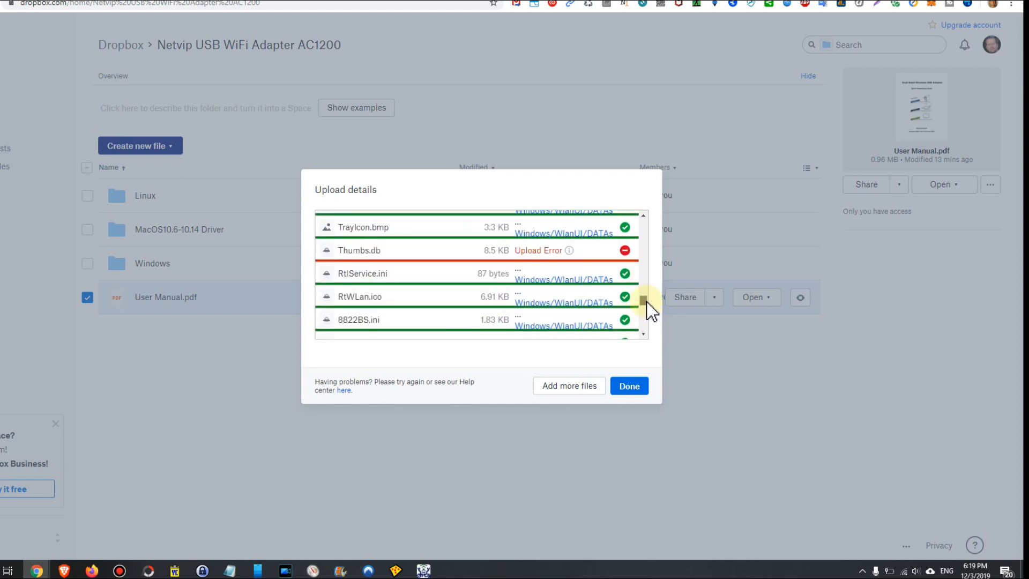
mouse_move(345, 255)
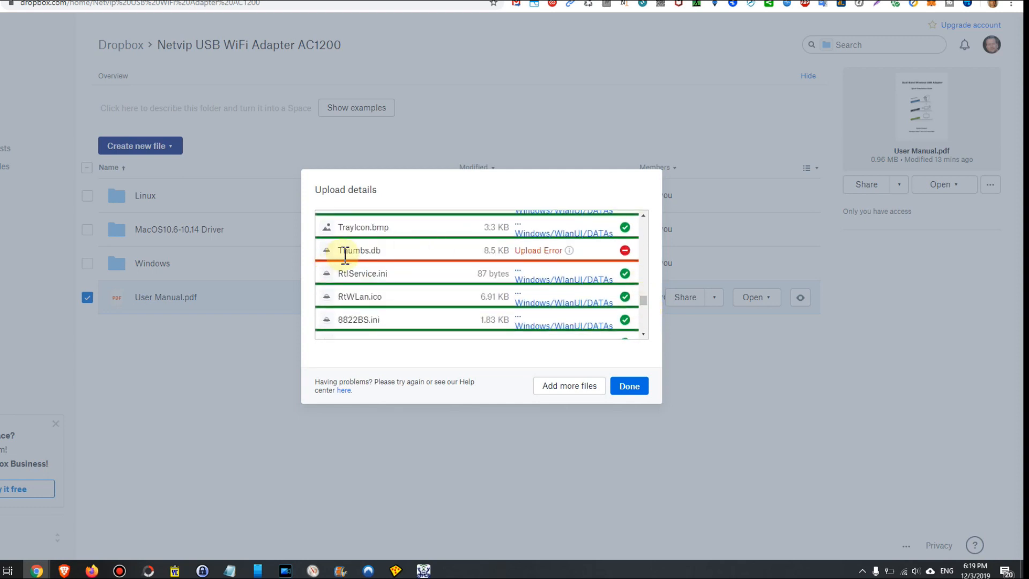
mouse_move(512, 262)
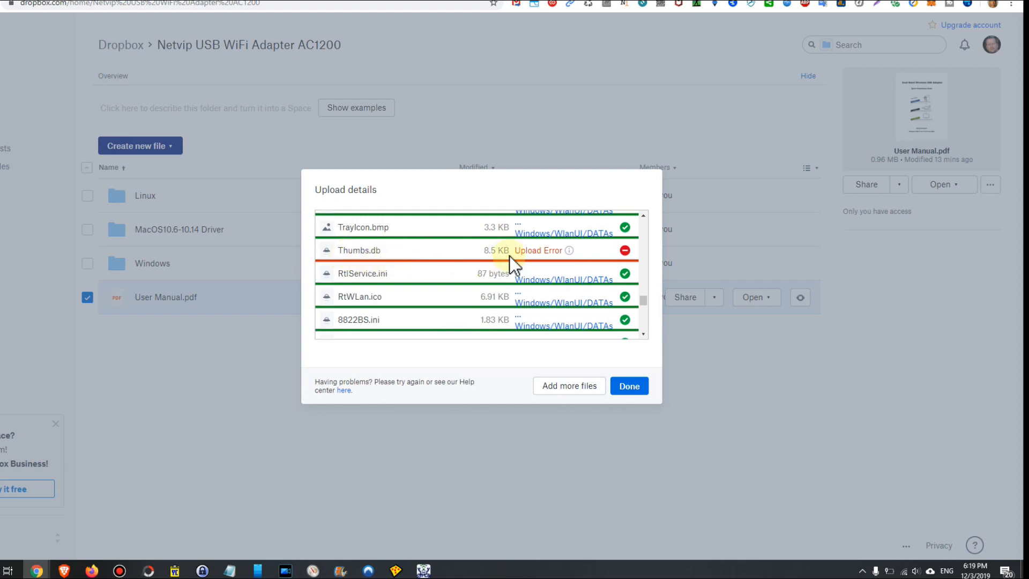
mouse_move(647, 301)
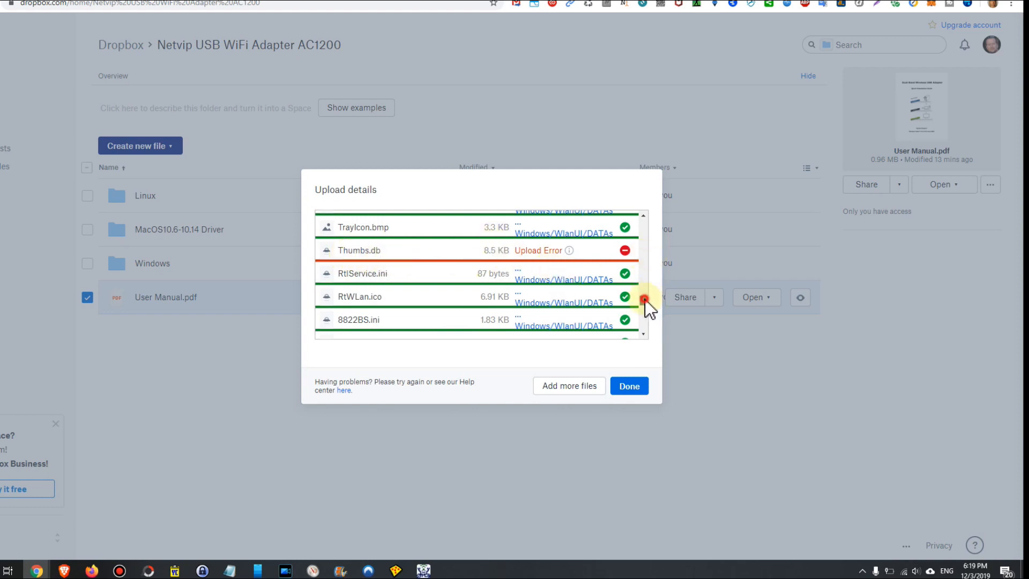
scroll("down", 3)
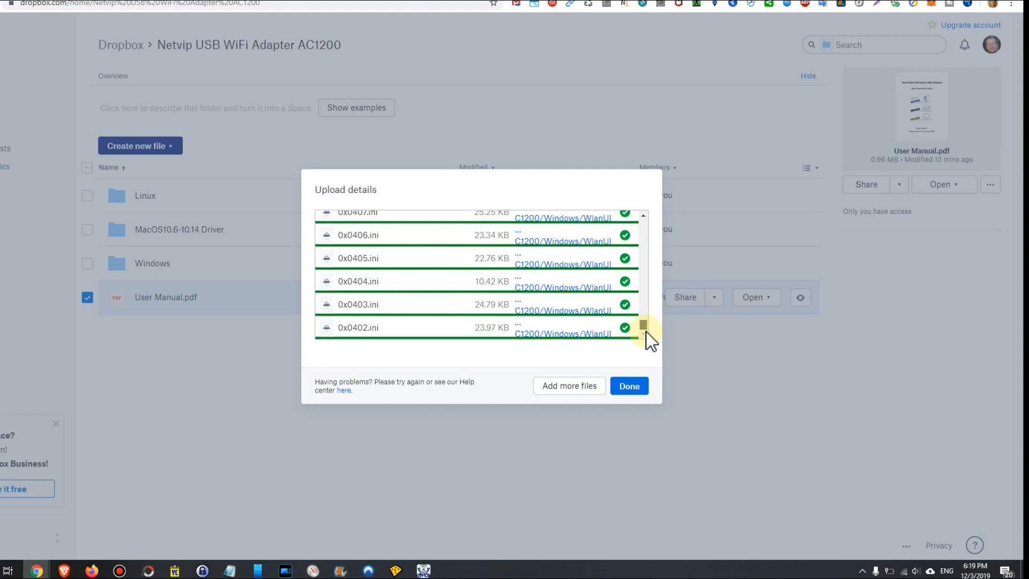
scroll("up", 3)
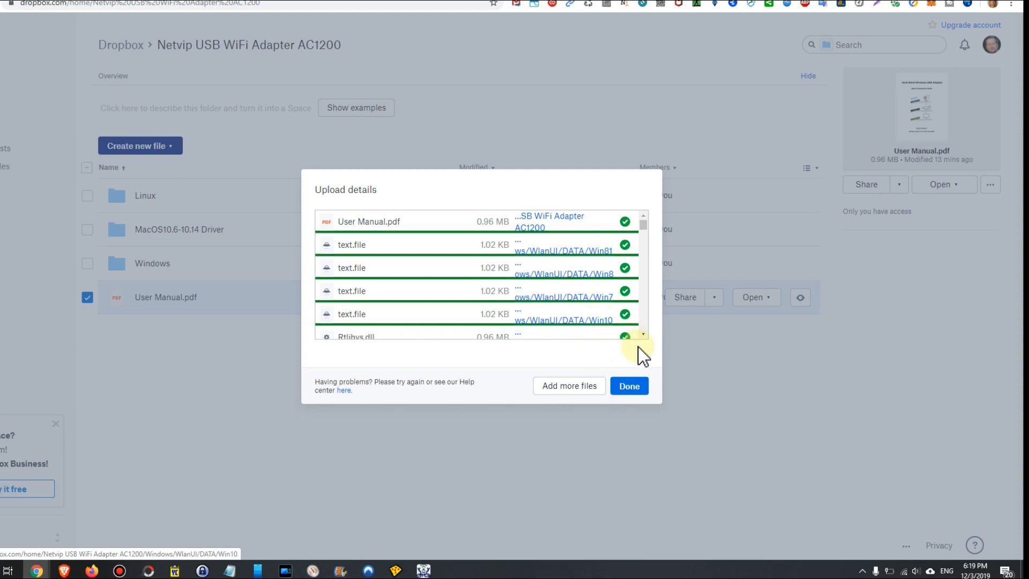
mouse_move(650, 259)
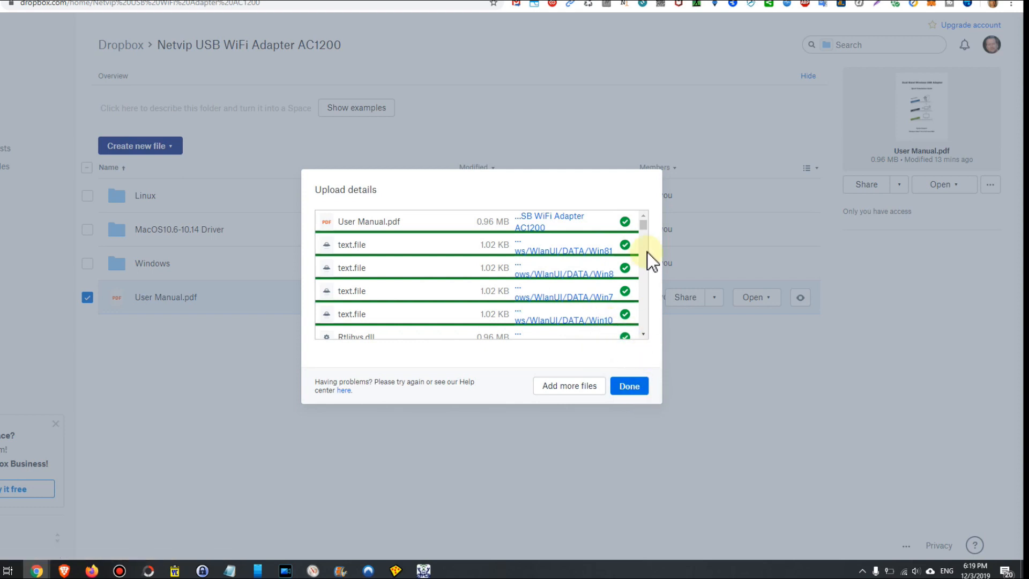
mouse_move(768, 259)
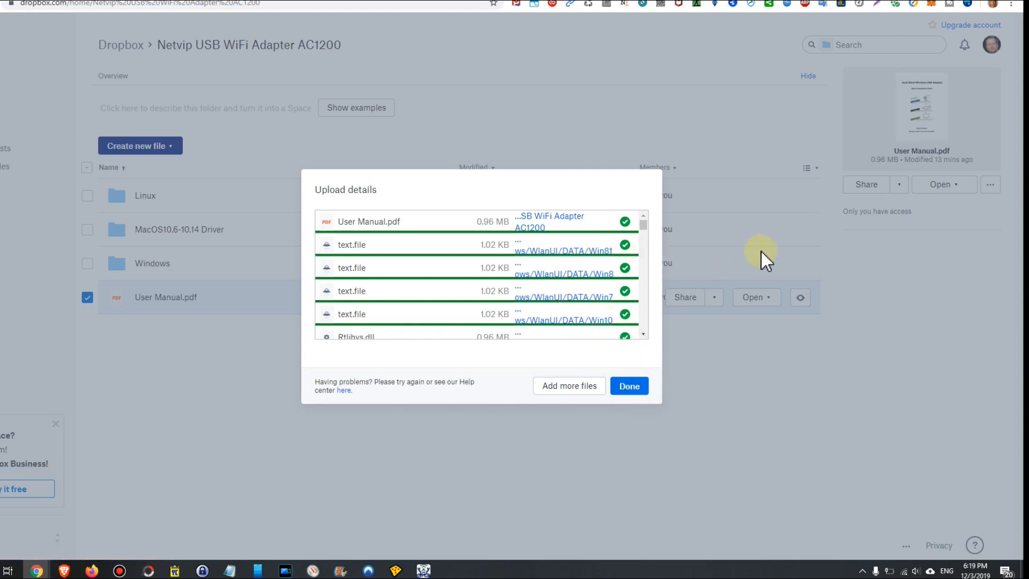
mouse_move(839, 281)
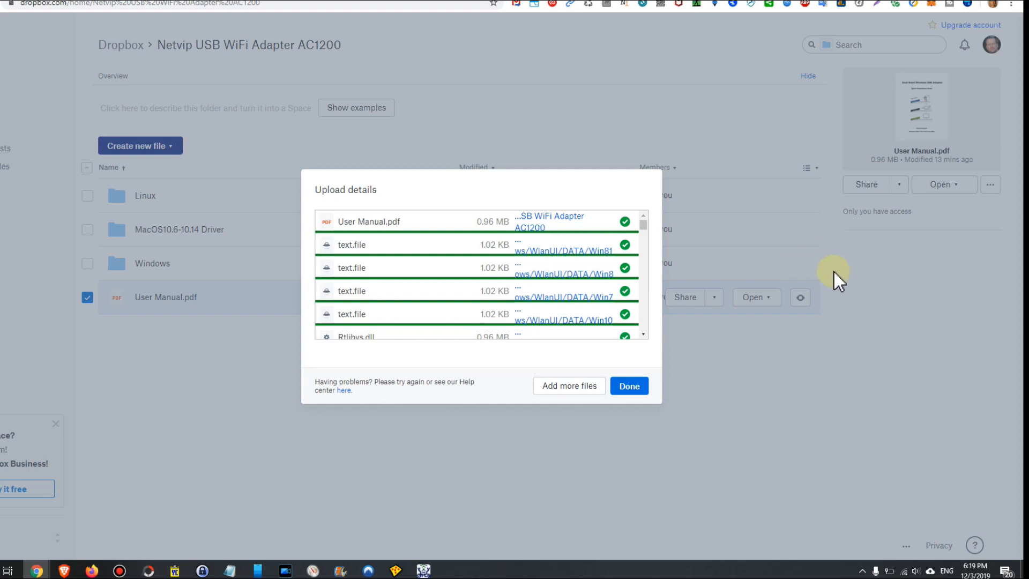
mouse_move(717, 374)
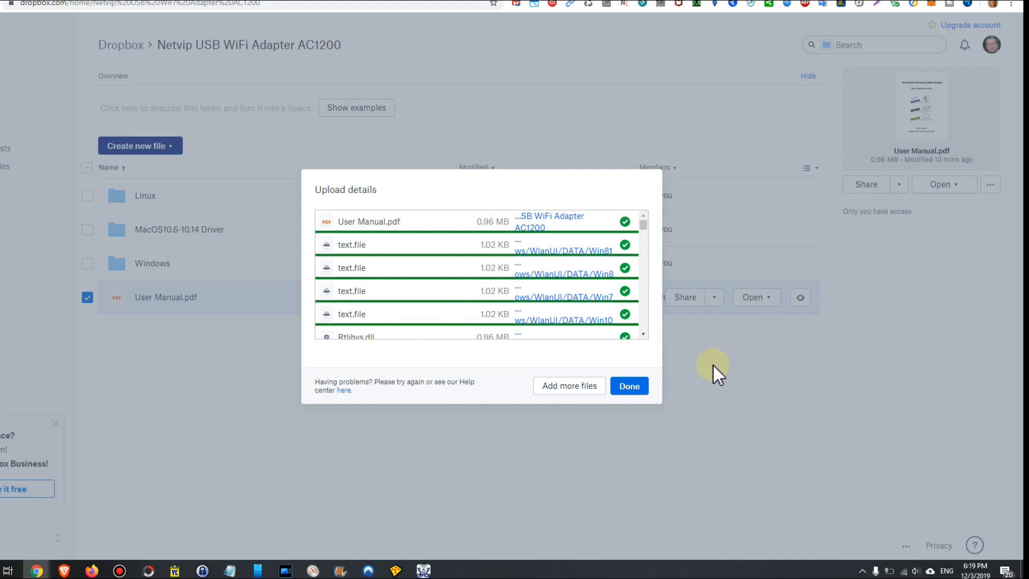
mouse_move(687, 383)
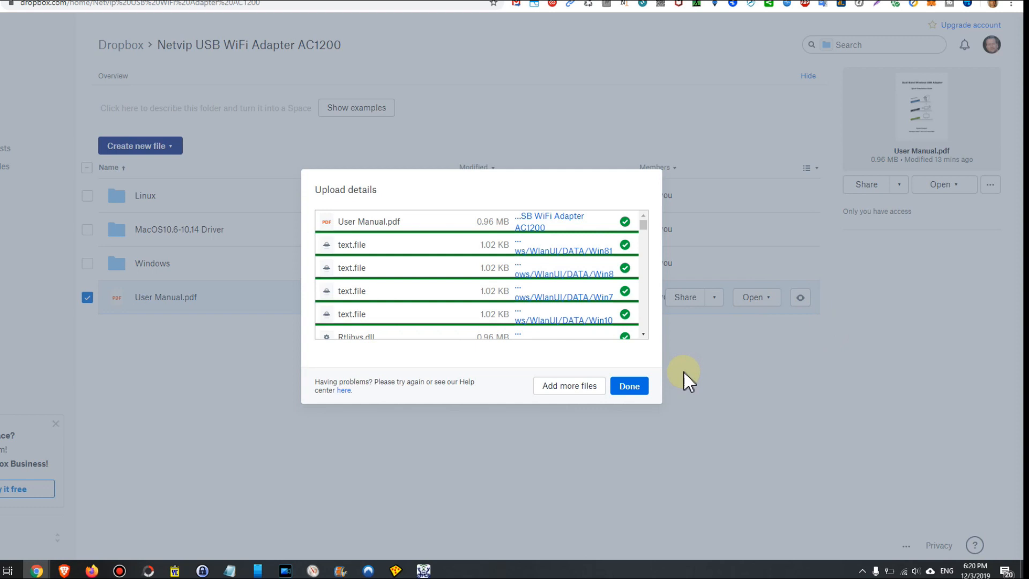
mouse_move(958, 6)
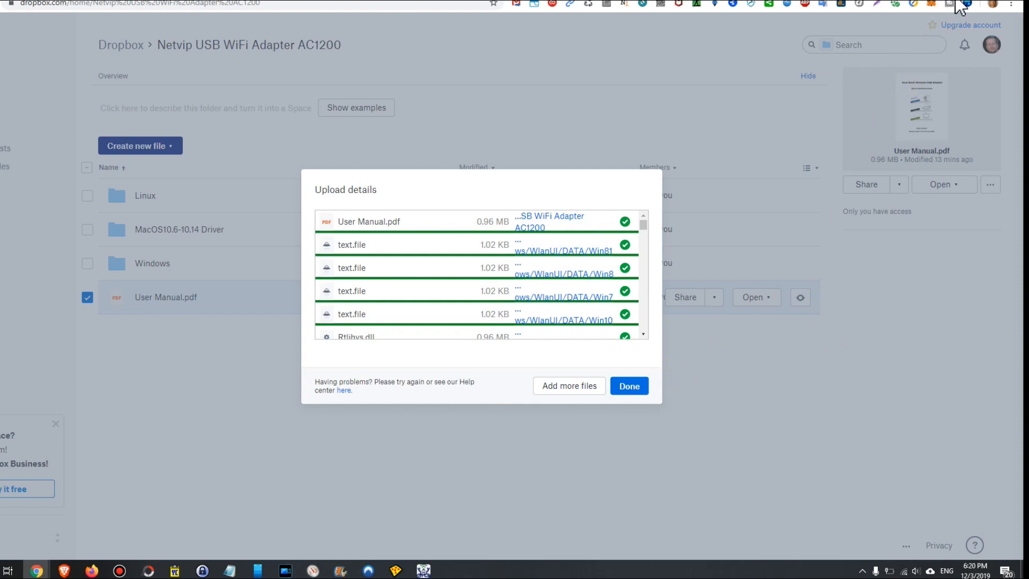
mouse_move(965, 5)
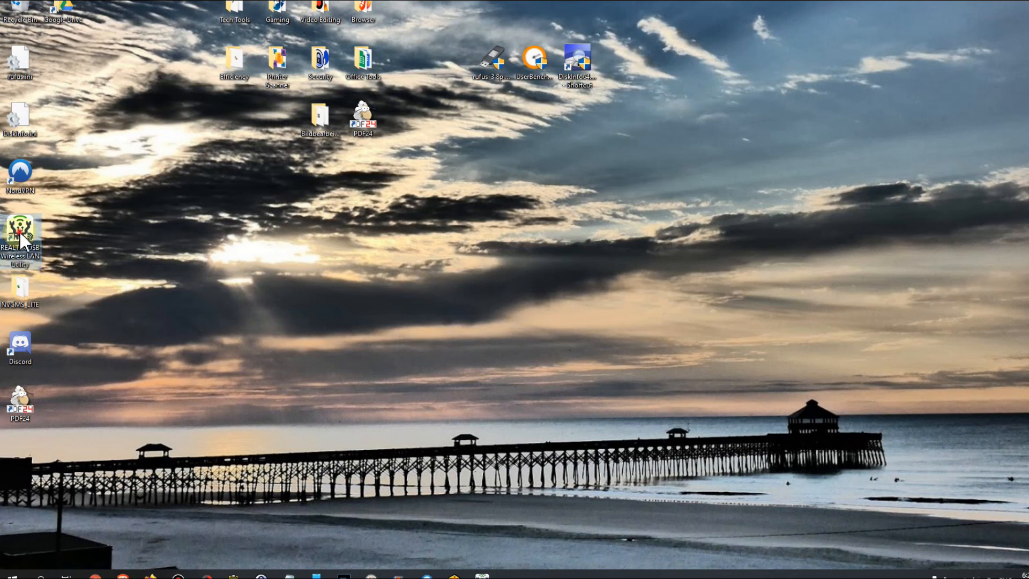
mouse_move(20, 233)
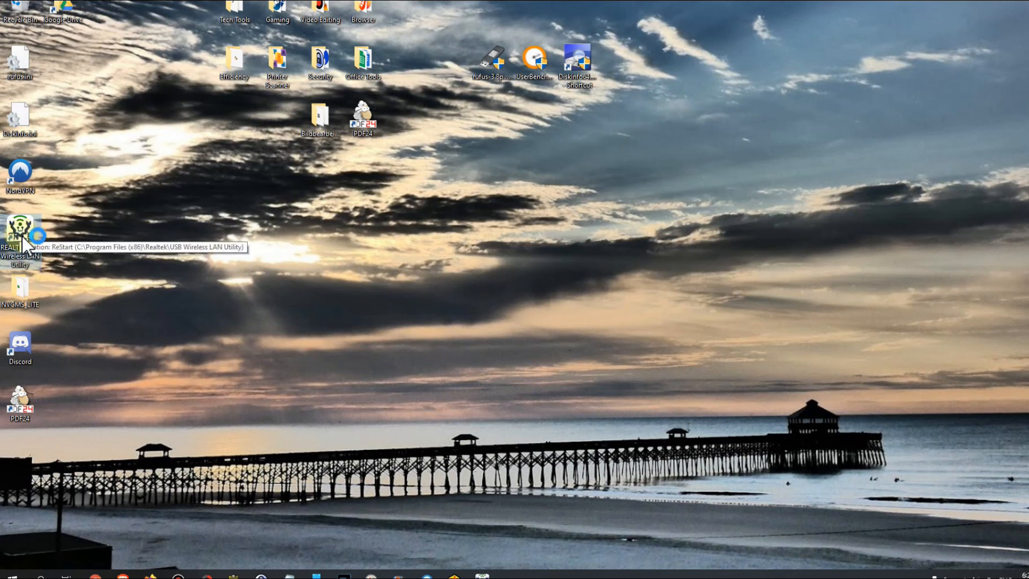
mouse_move(359, 511)
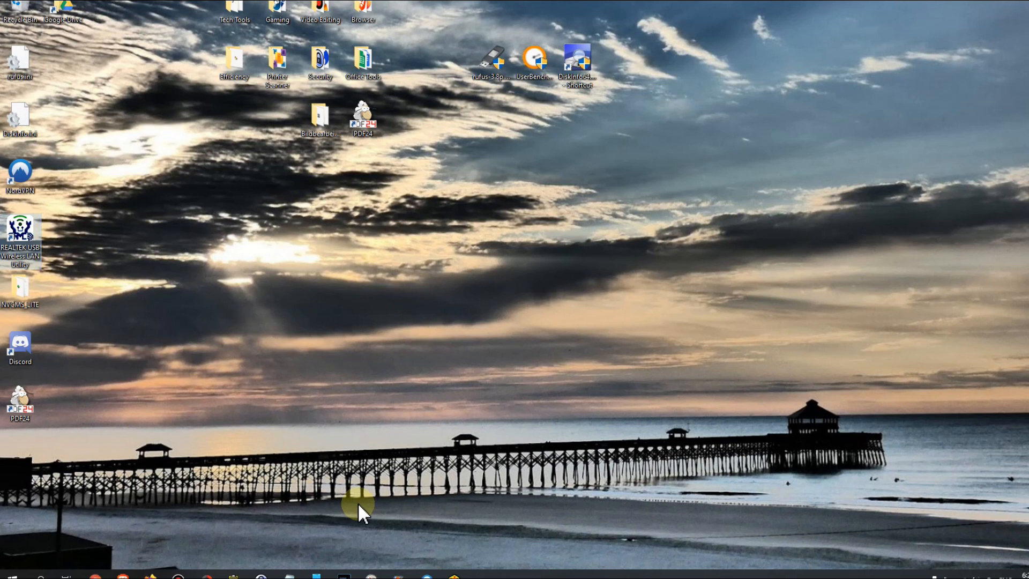
mouse_move(846, 7)
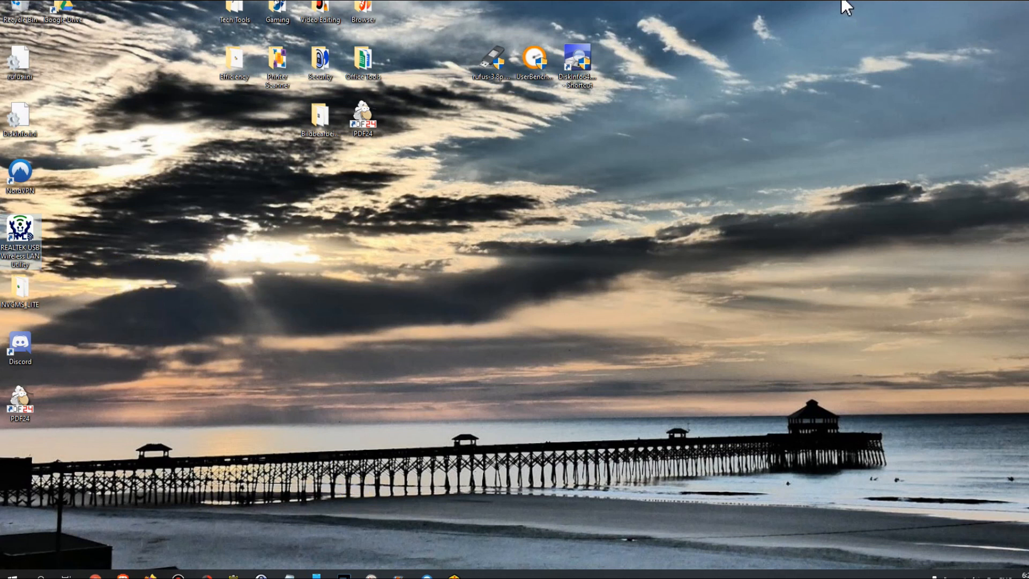
double_click(20, 230)
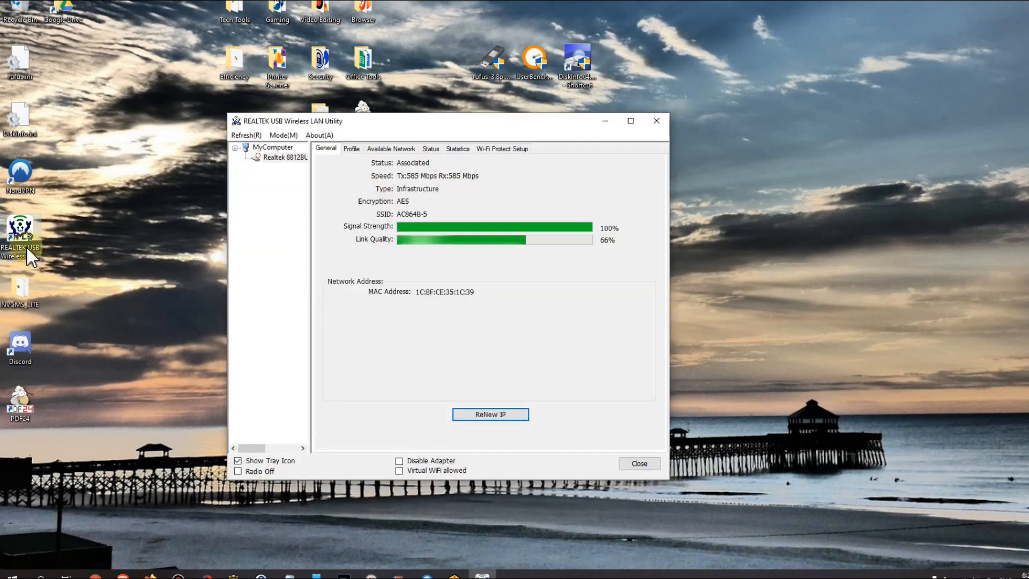
mouse_move(532, 128)
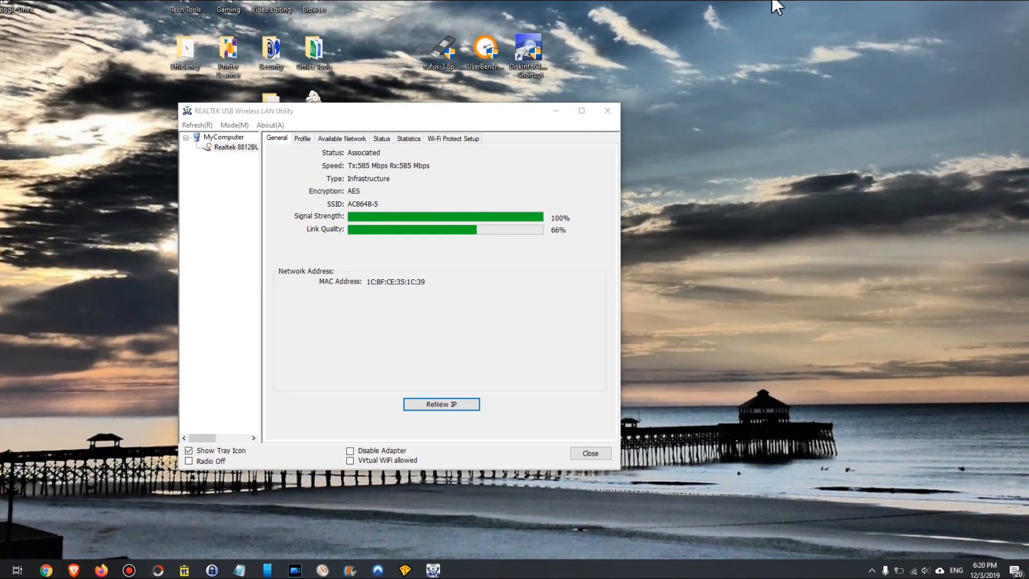
mouse_move(453, 164)
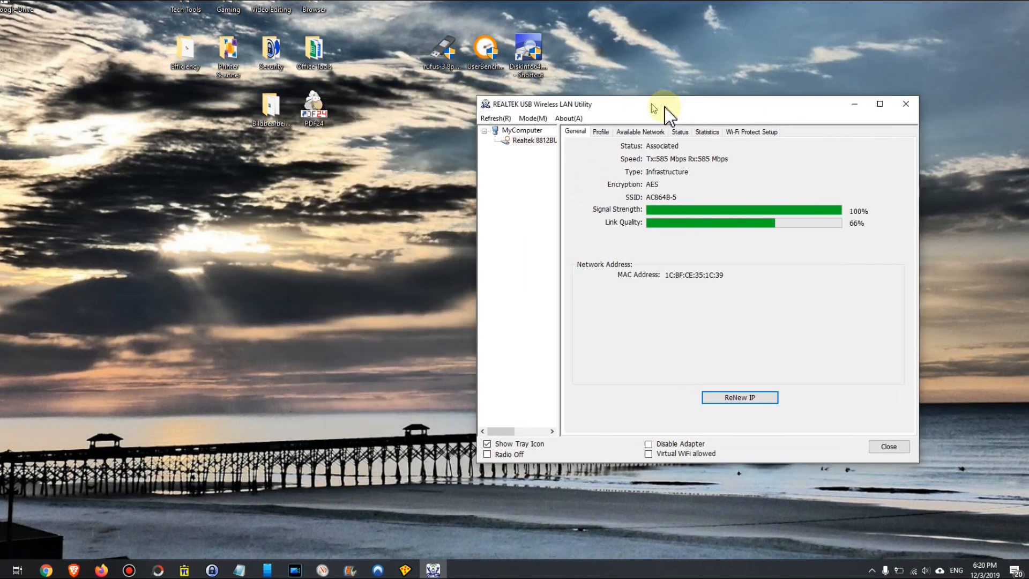
left_click(872, 569)
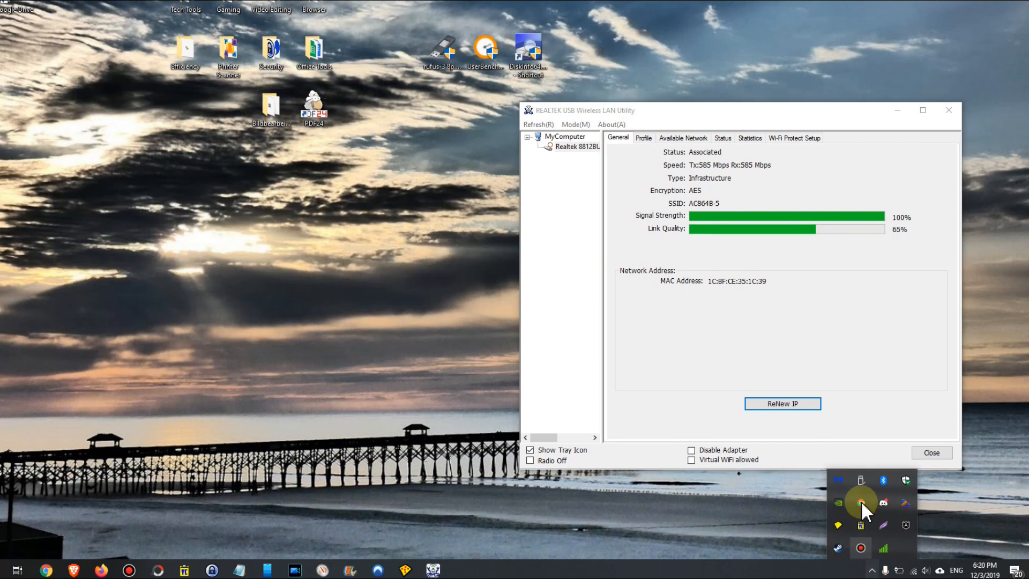
mouse_move(884, 552)
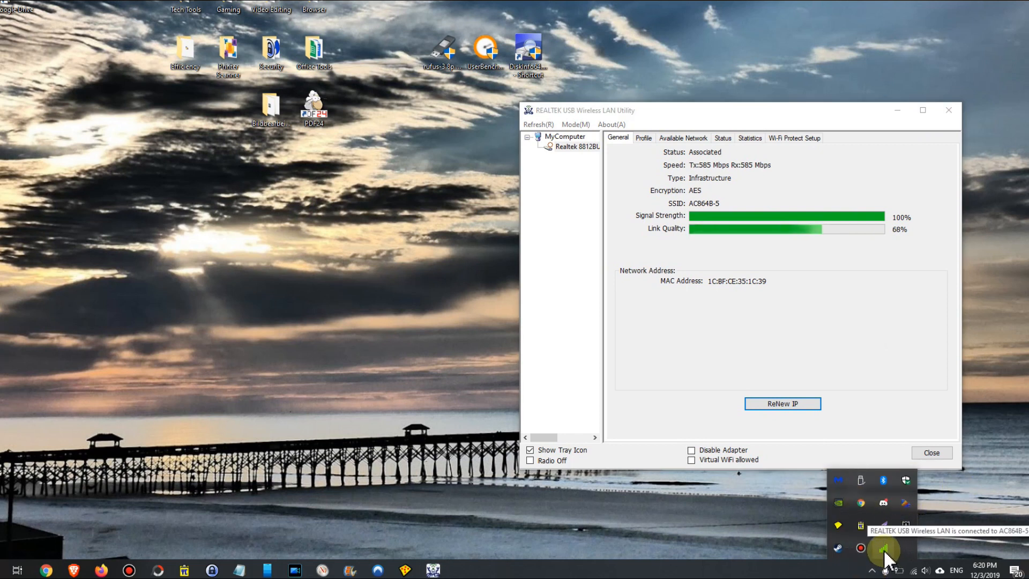
right_click(883, 548)
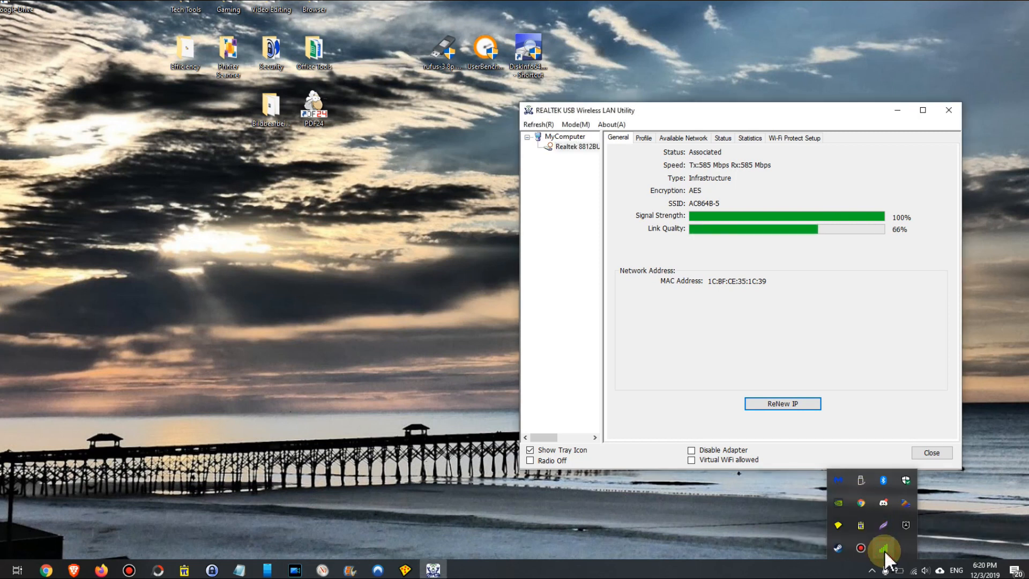
mouse_move(882, 532)
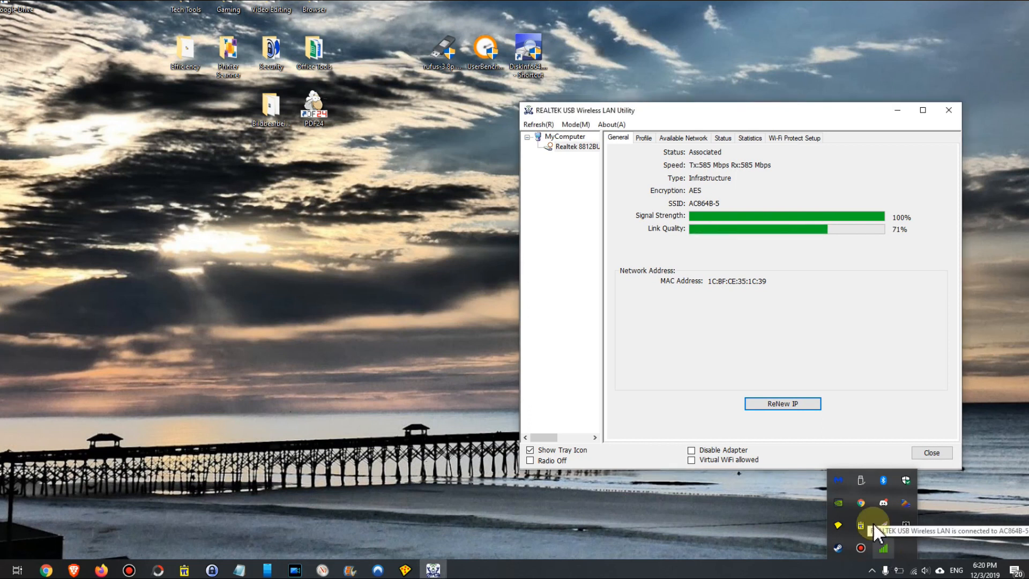
mouse_move(671, 163)
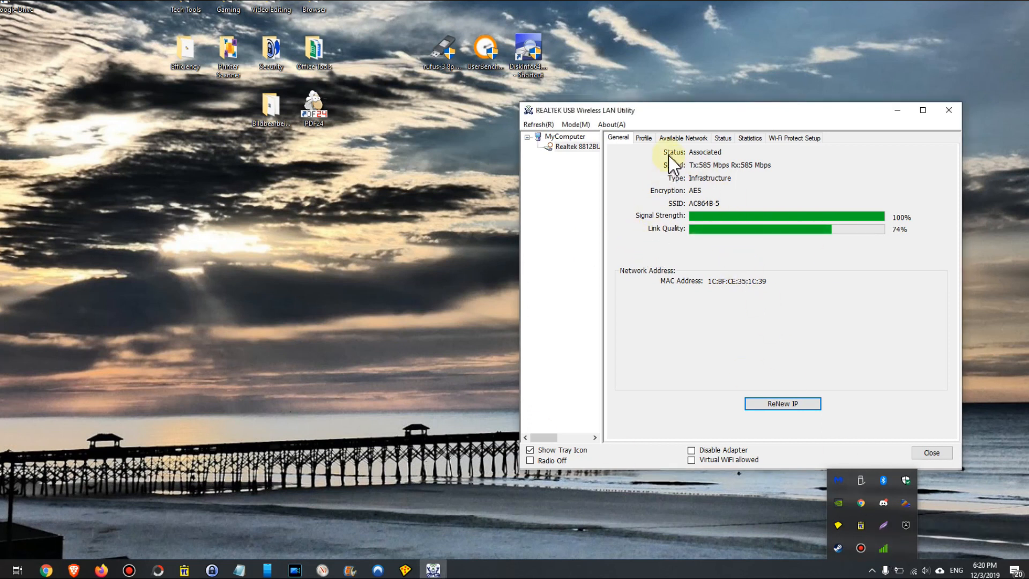
Step: Check saved profiles and available networks, connecting the adapter to AC864B-2.4
left_click(643, 138)
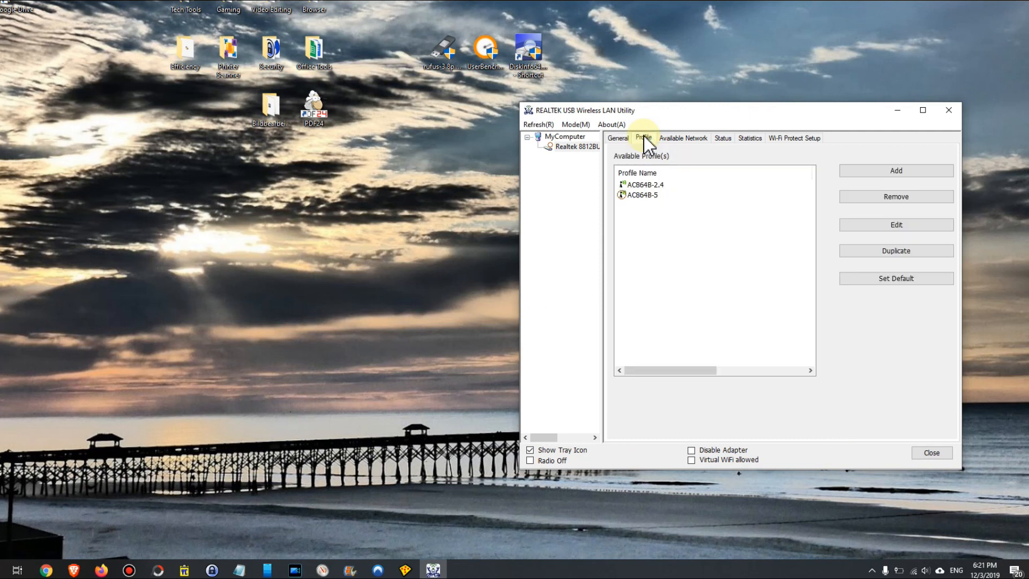
mouse_move(643, 200)
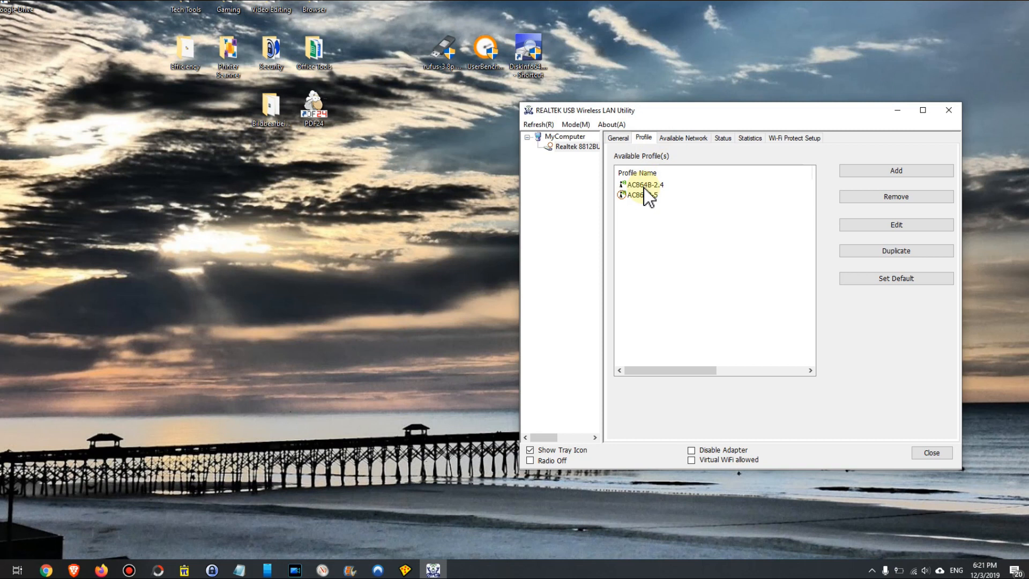
mouse_move(679, 181)
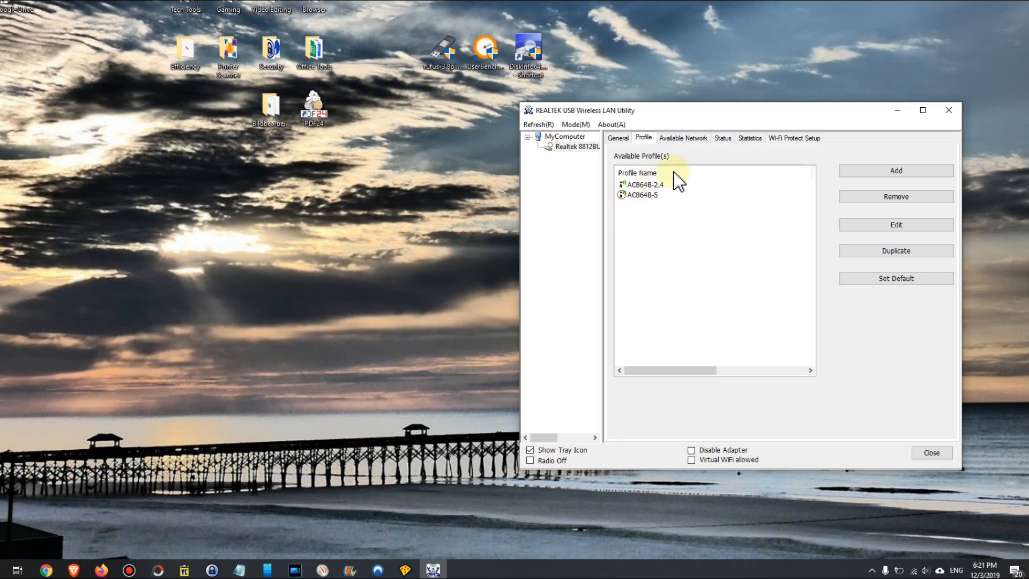
left_click(682, 138)
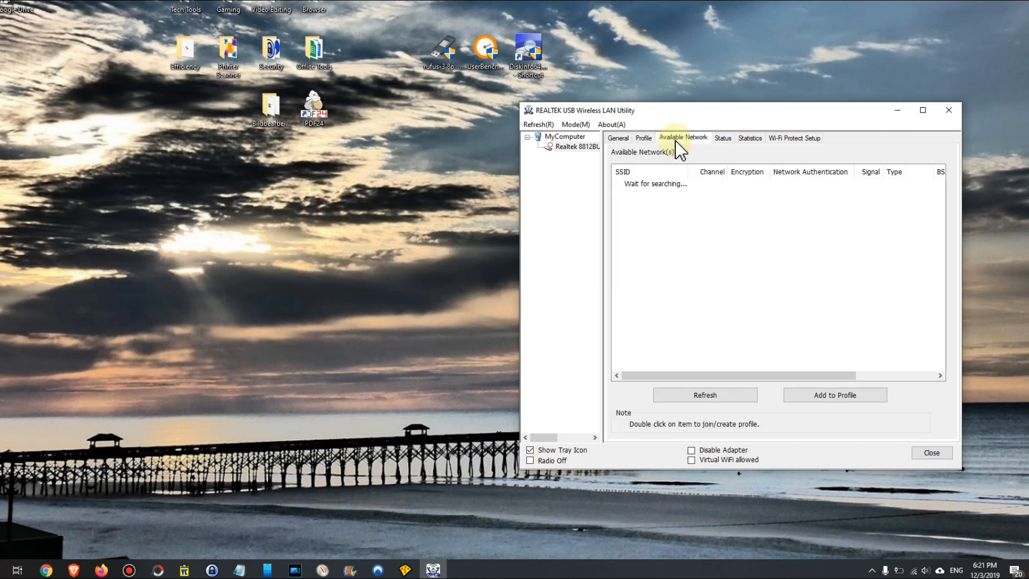
mouse_move(644, 122)
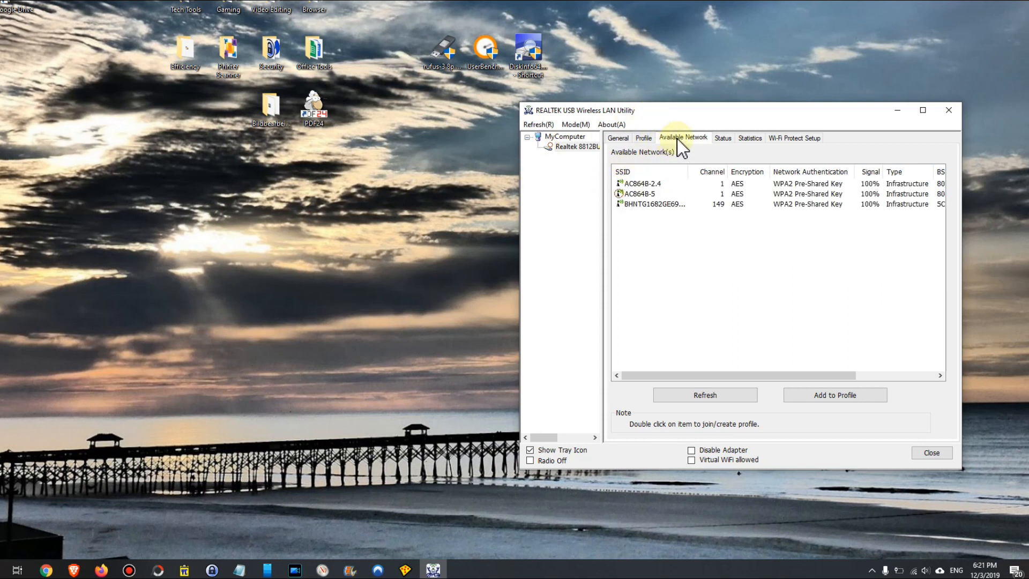
mouse_move(679, 198)
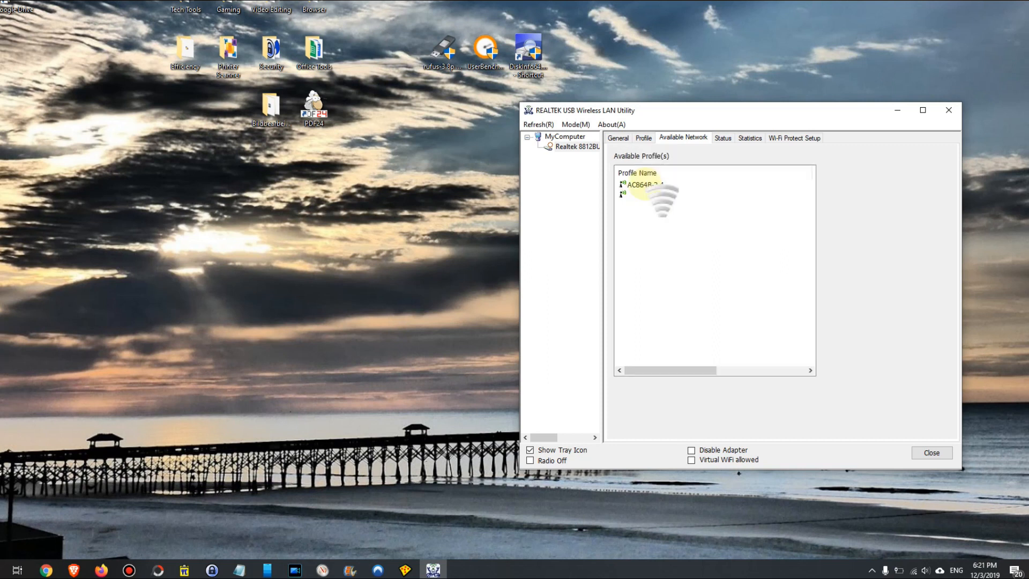
left_click(617, 138)
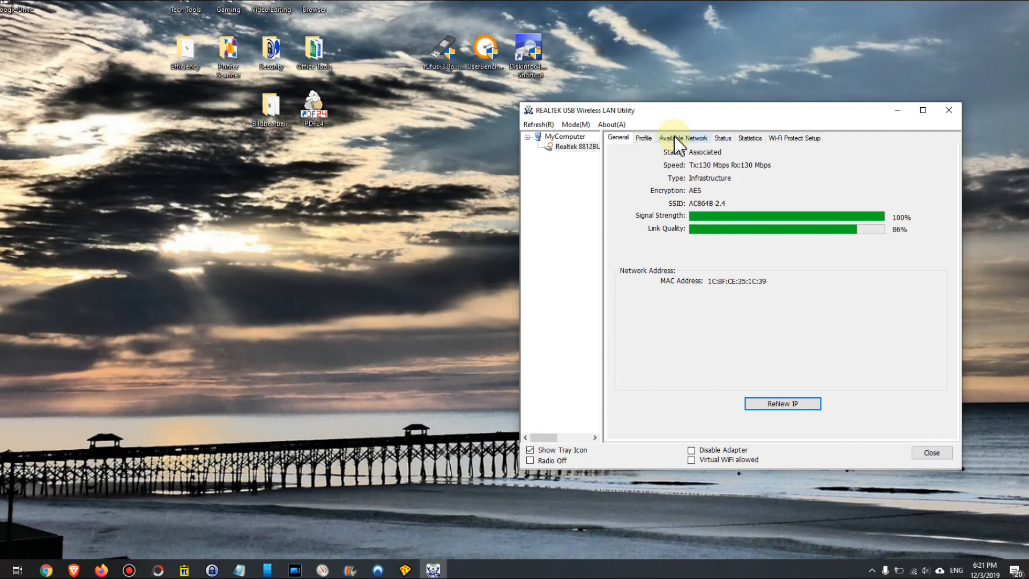
left_click(682, 138)
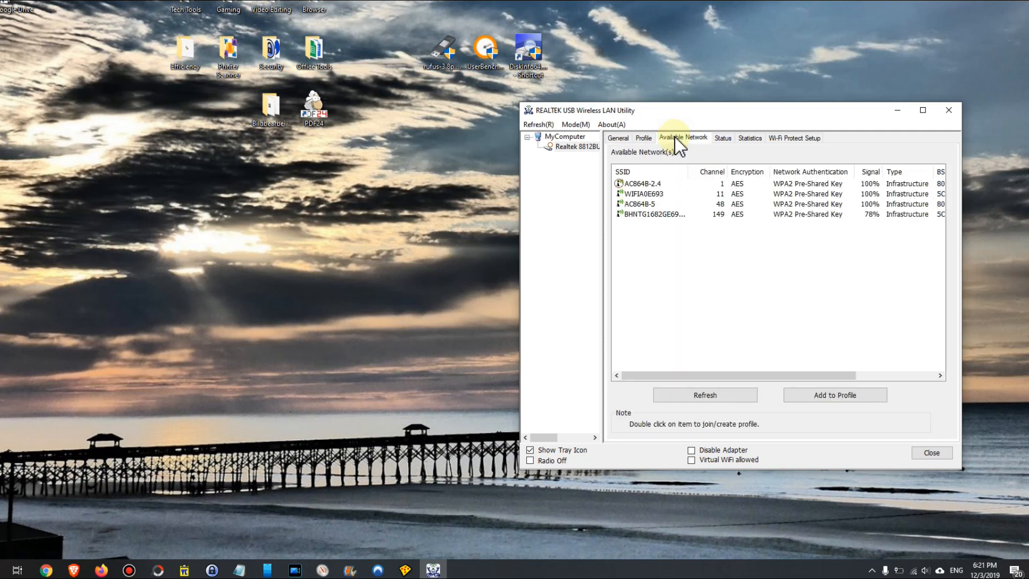
mouse_move(731, 143)
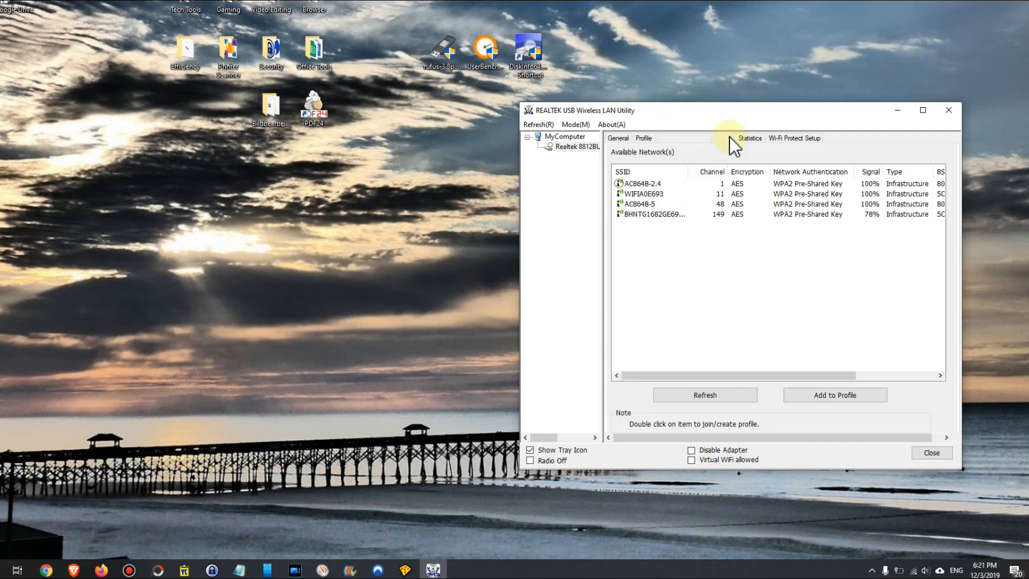
Step: Review the Statistics and Wi-Fi Protect Setup tabs, then return to available networks
left_click(748, 137)
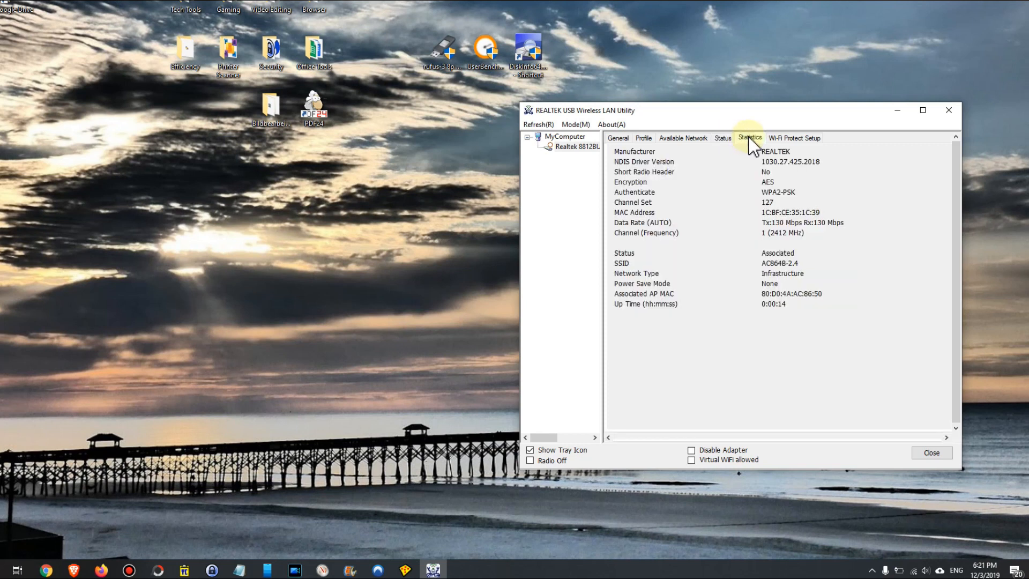
left_click(793, 138)
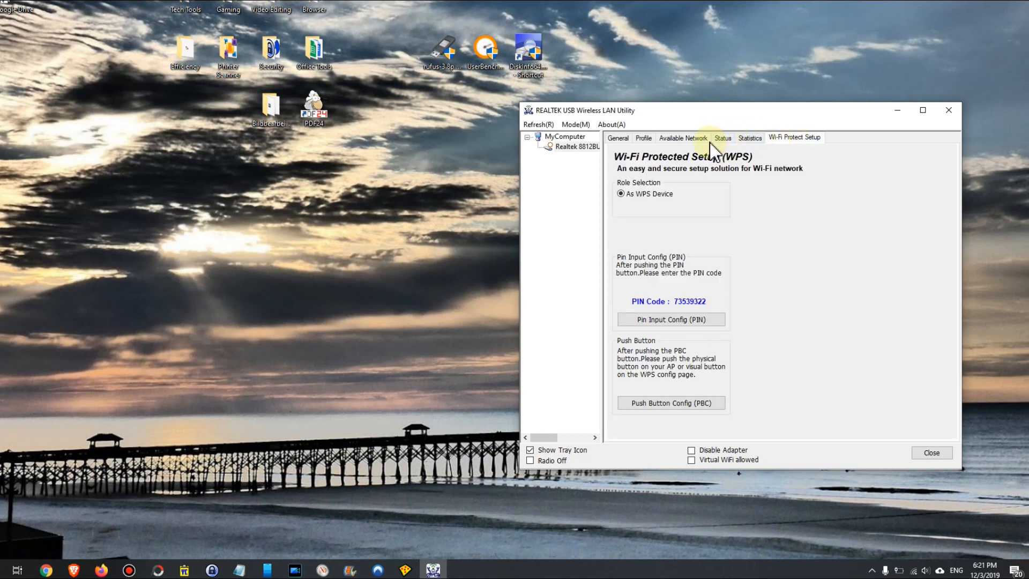
left_click(682, 138)
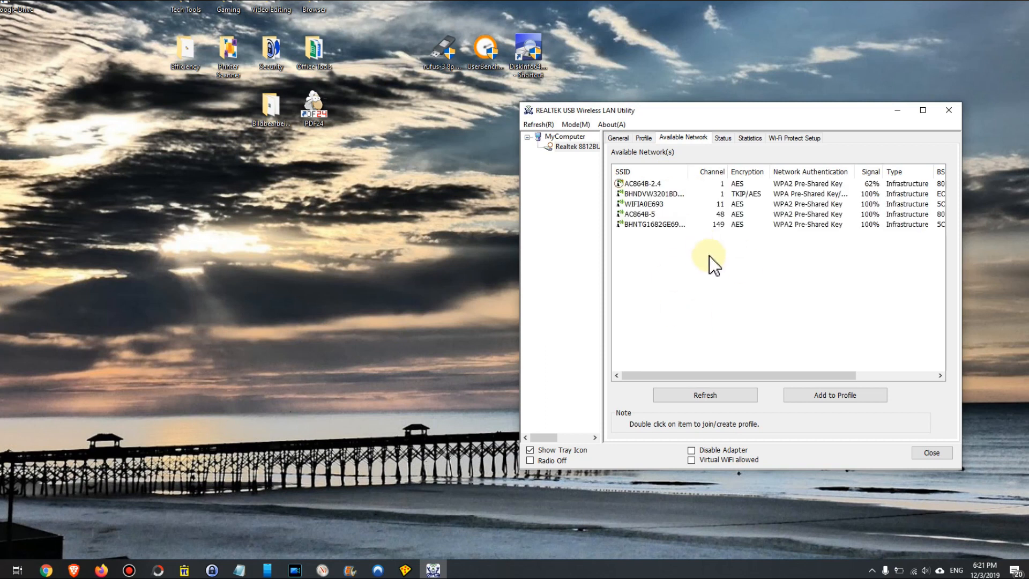
mouse_move(743, 256)
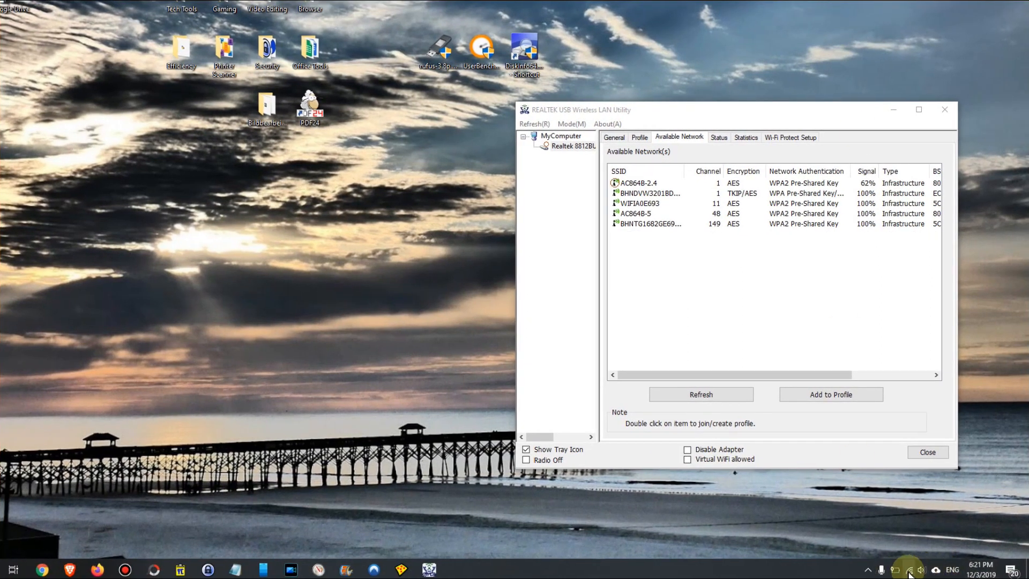
Step: Open the Windows network flyout showing AC864B-2.4 connected and secured
left_click(908, 569)
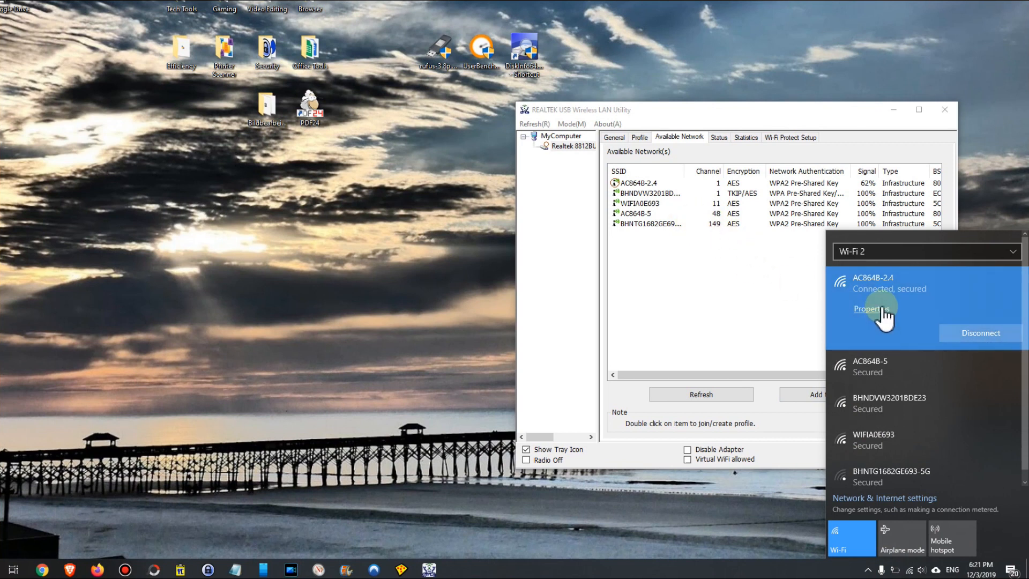
mouse_move(908, 301)
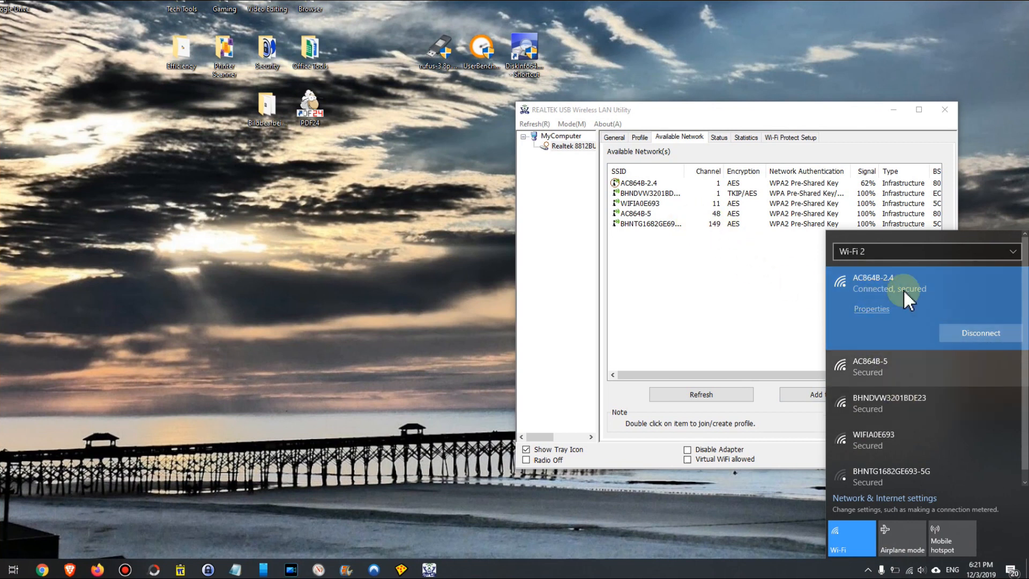
mouse_move(734, 272)
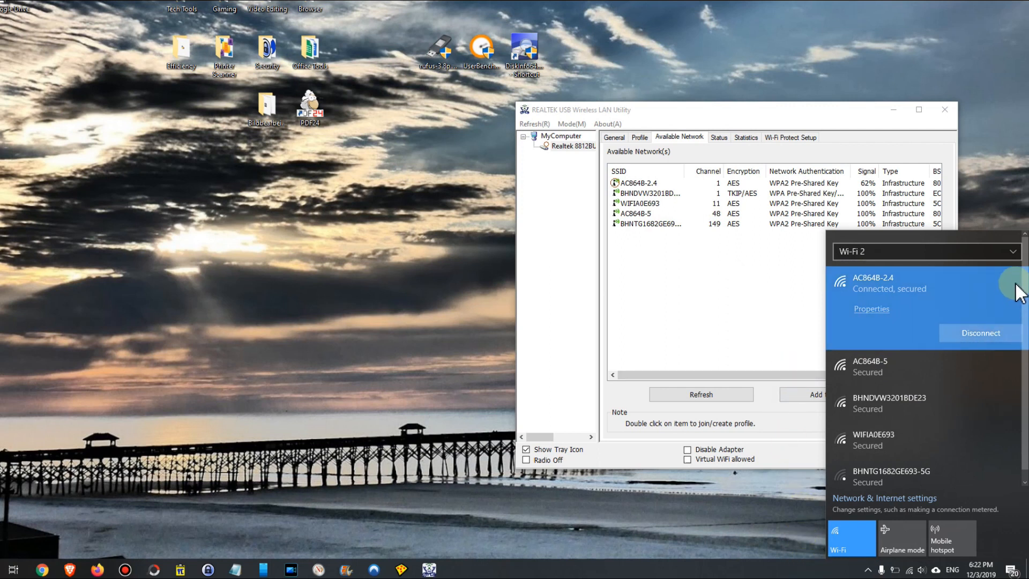
mouse_move(786, 118)
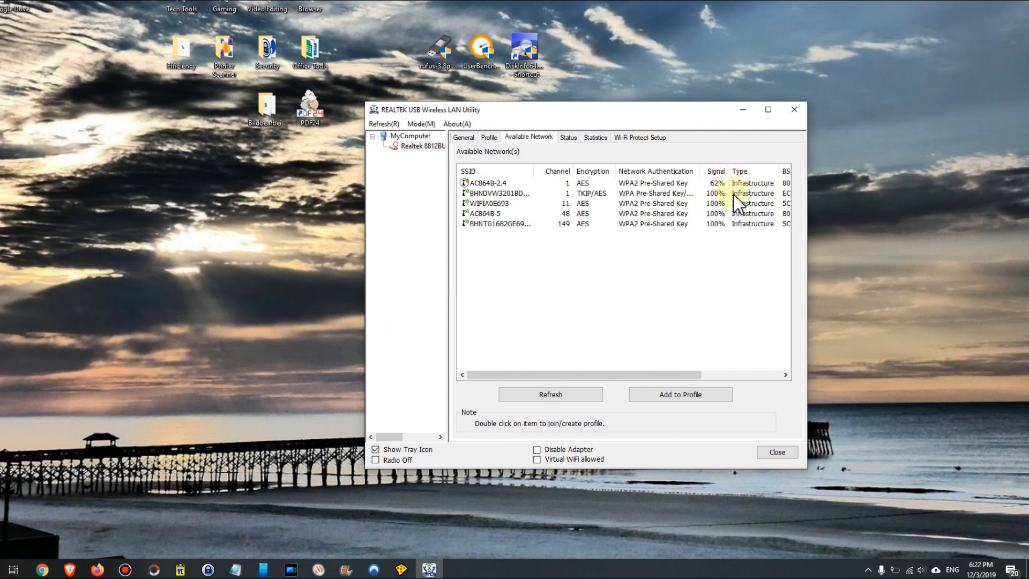
mouse_move(479, 305)
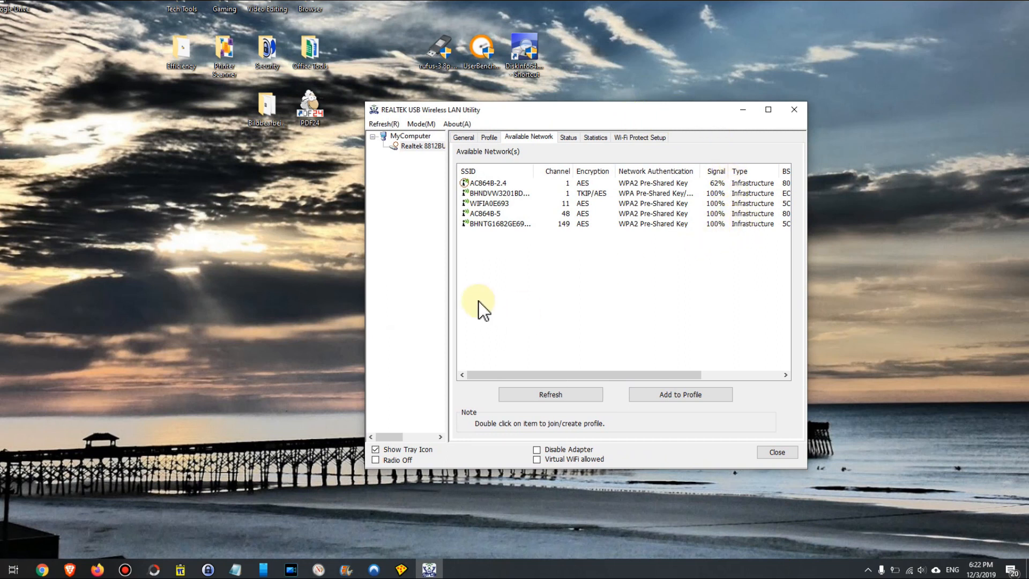
mouse_move(503, 296)
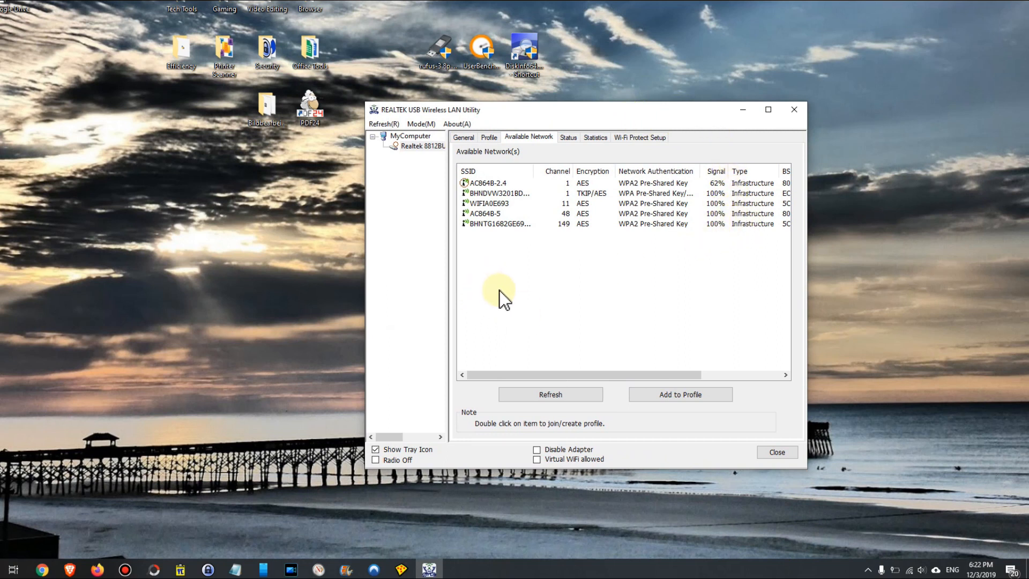
mouse_move(551, 269)
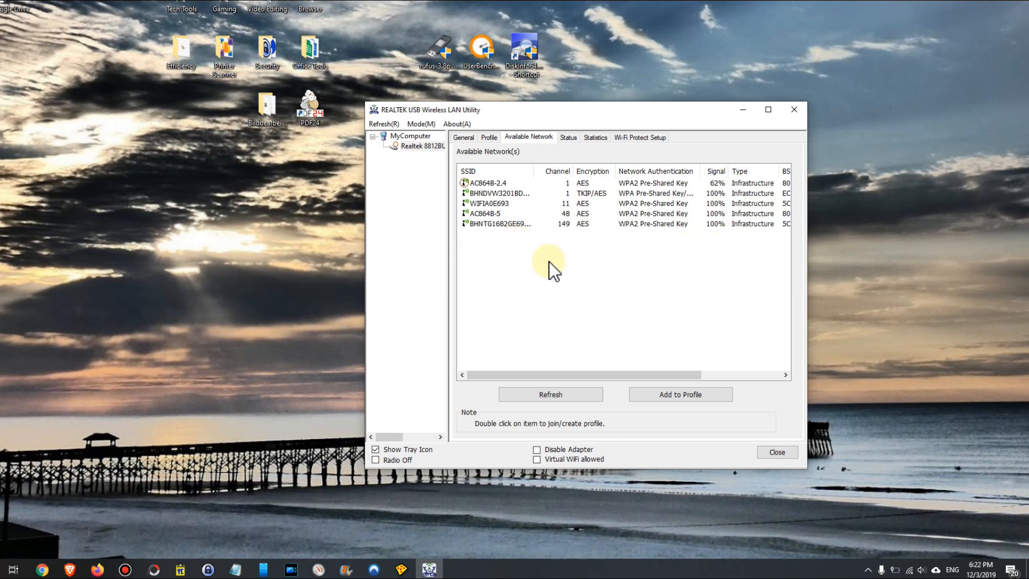
mouse_move(602, 281)
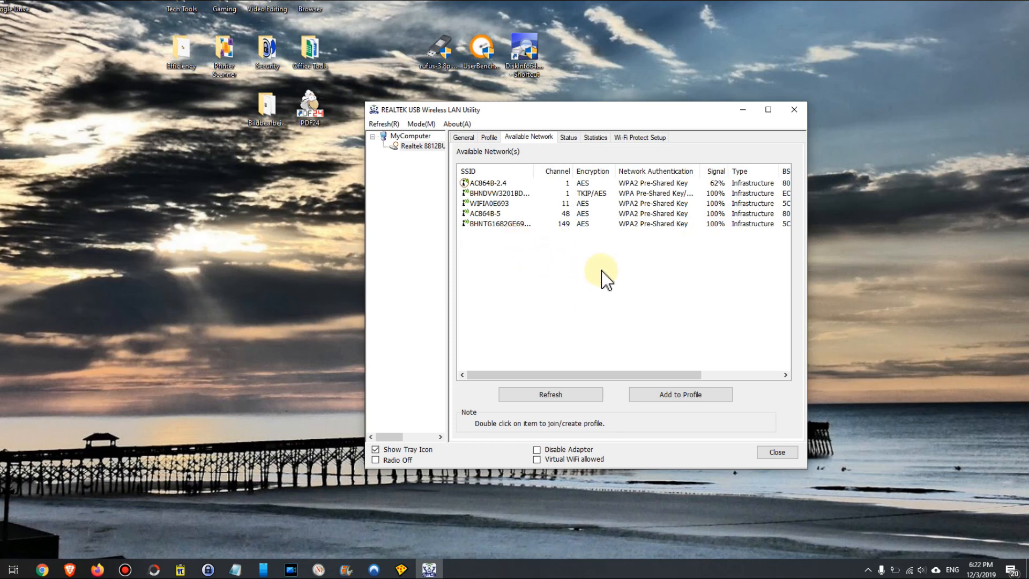
mouse_move(584, 174)
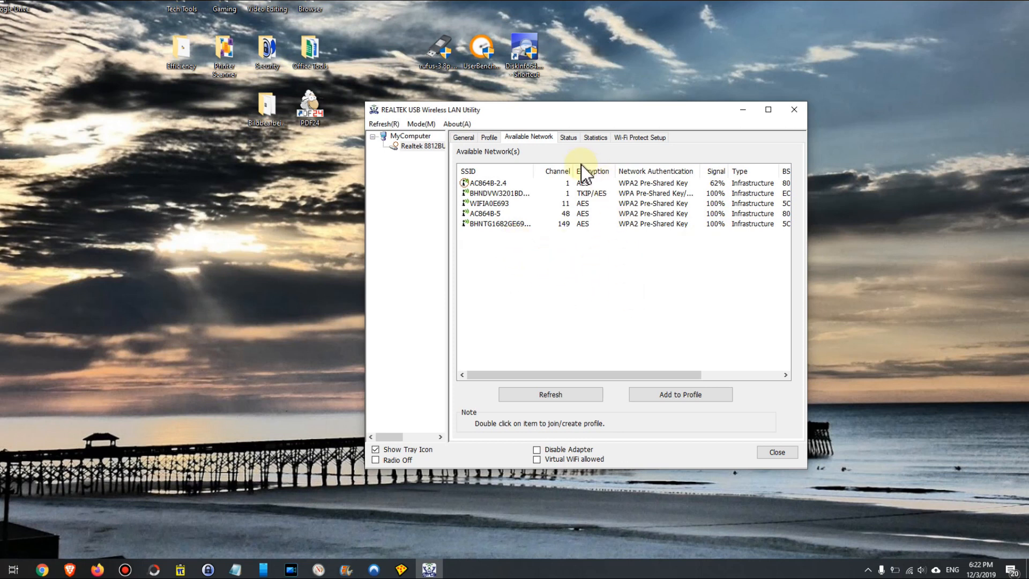
mouse_move(346, 485)
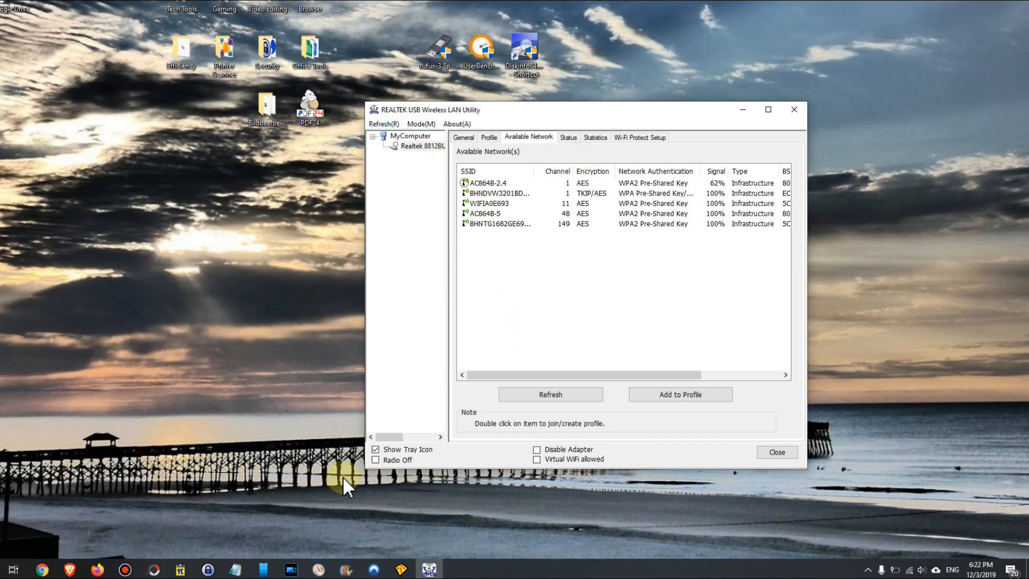
mouse_move(43, 569)
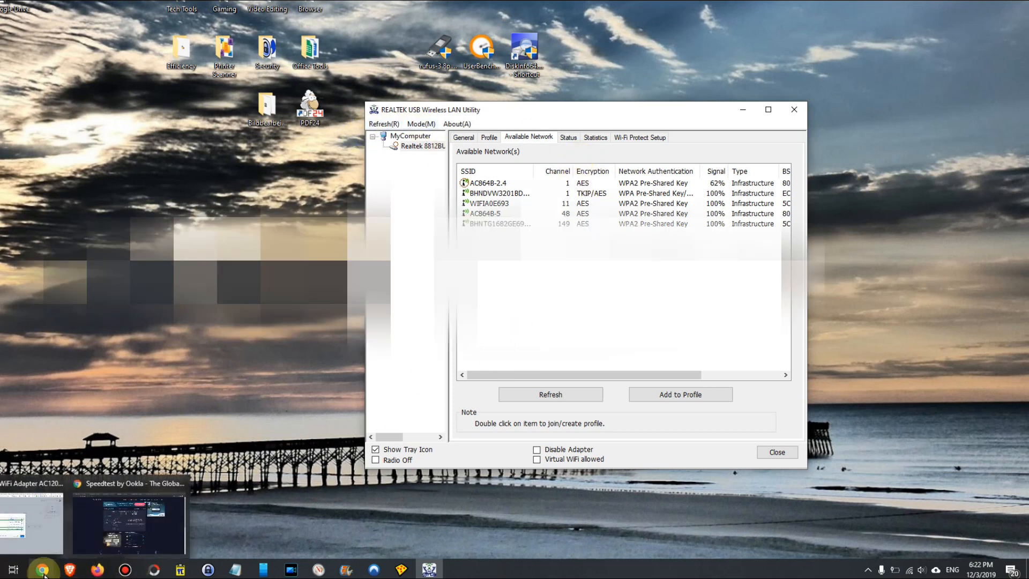
Step: Bring the speedtest.net result page back on screen in the browser
left_click(128, 521)
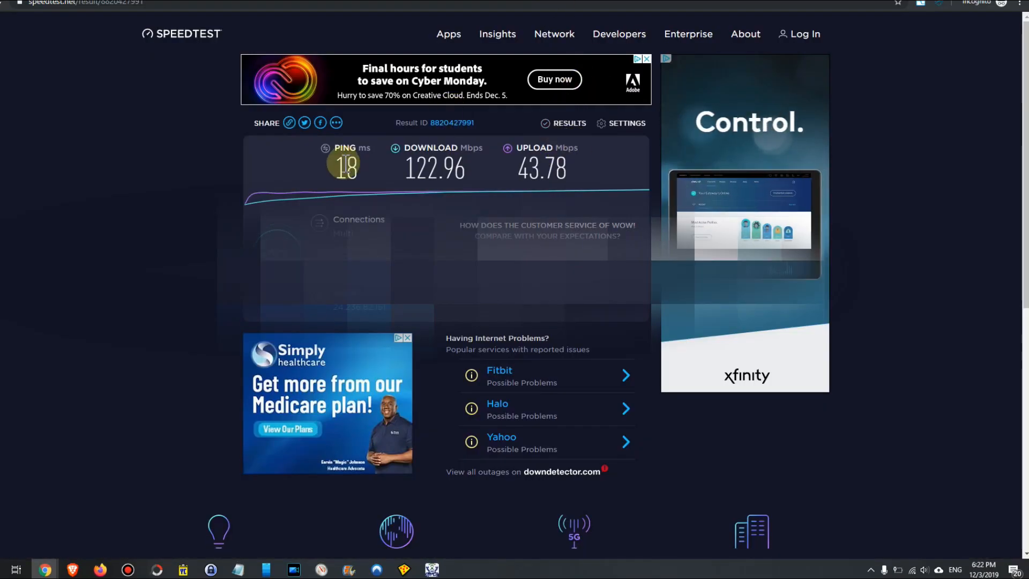
mouse_move(434, 169)
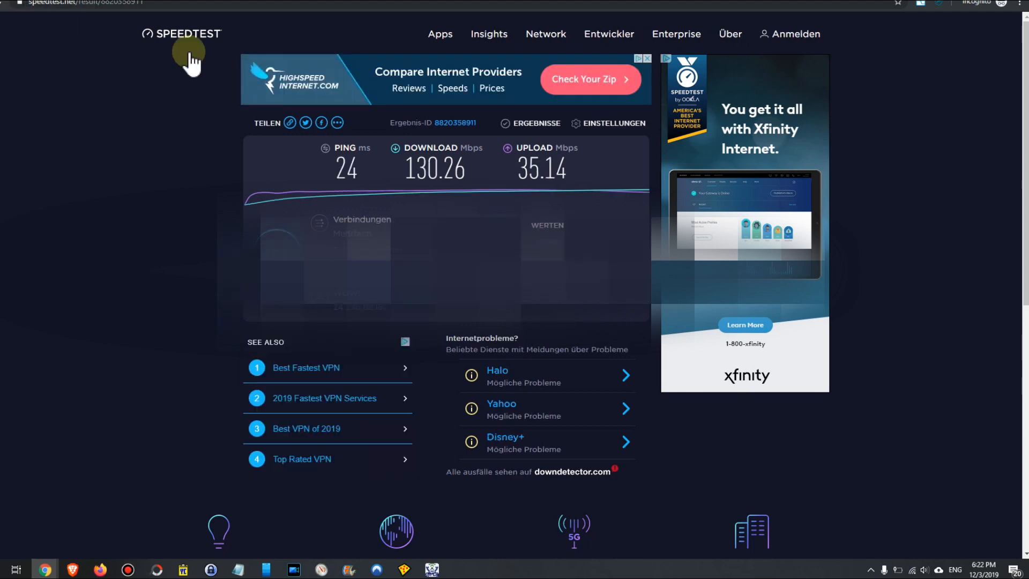
mouse_move(512, 152)
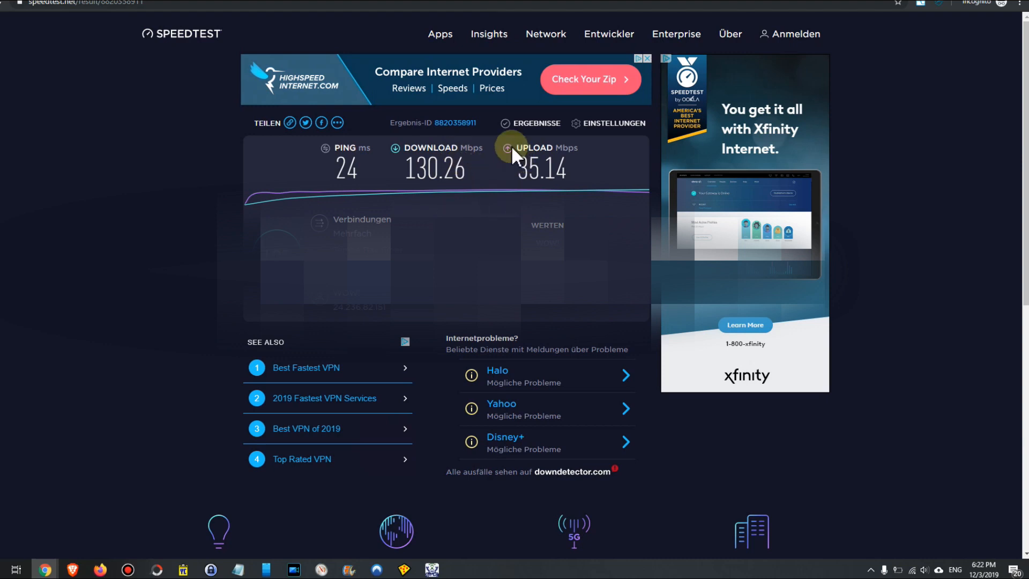
mouse_move(505, 160)
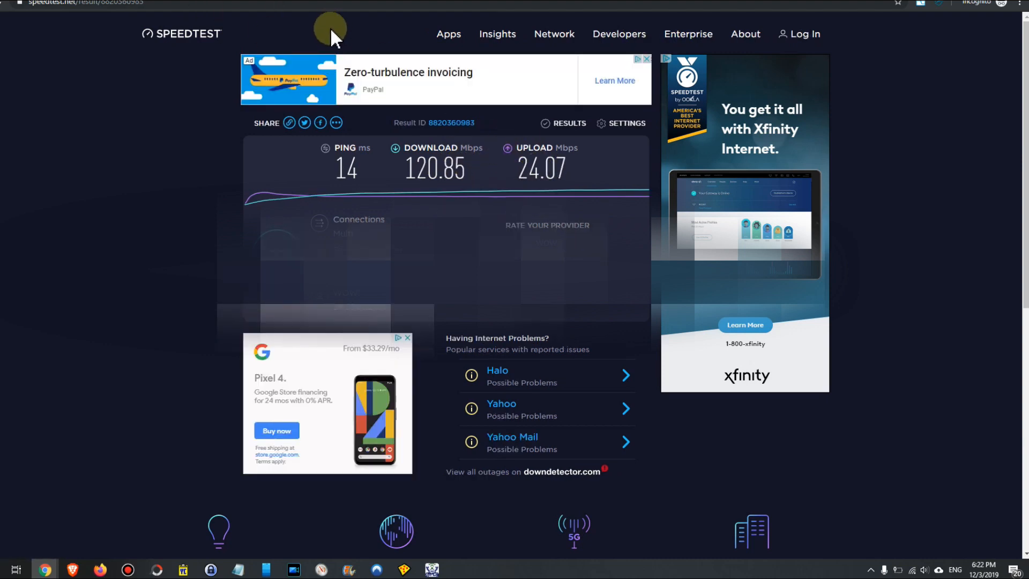
mouse_move(503, 203)
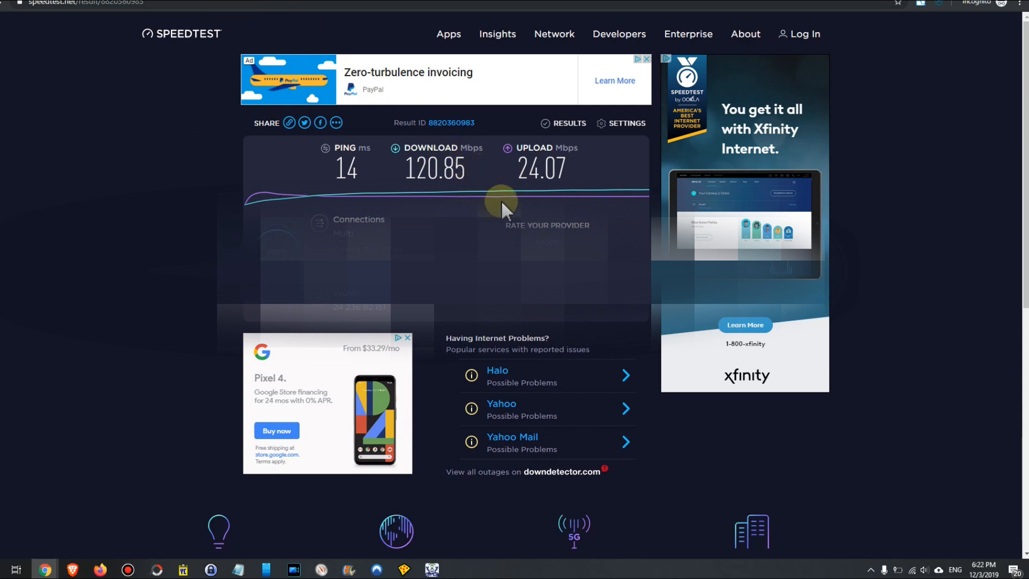
mouse_move(507, 222)
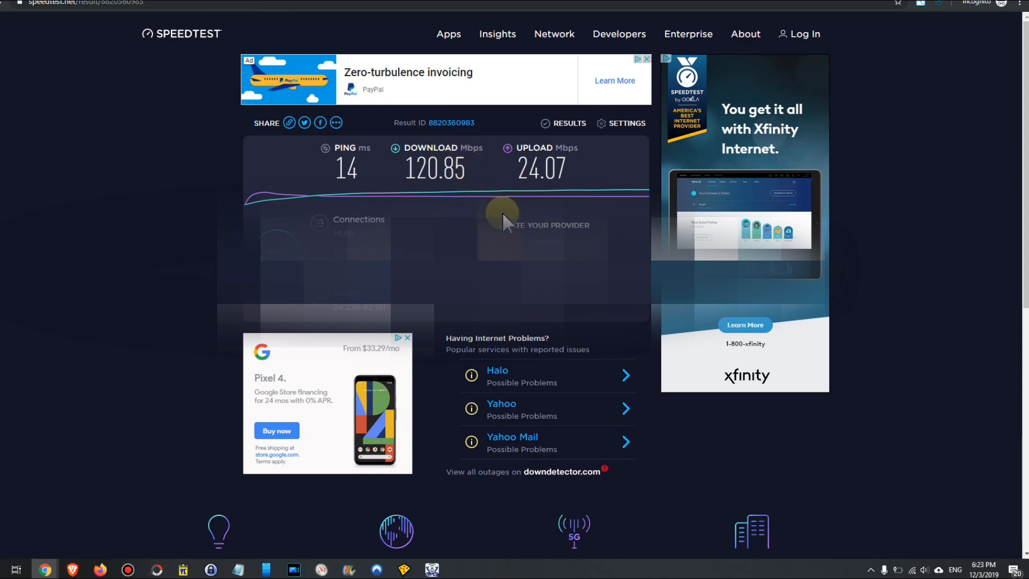
mouse_move(535, 218)
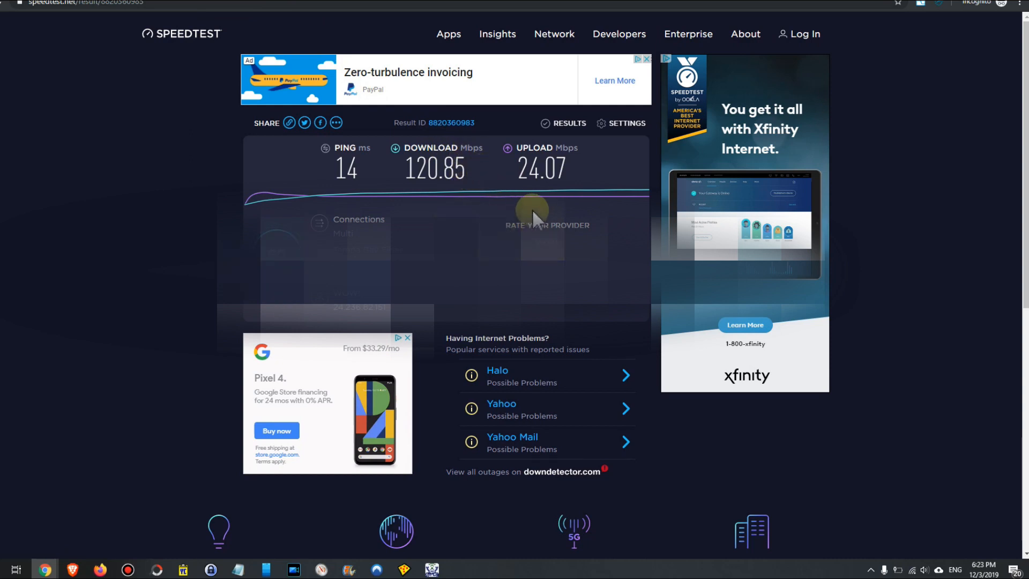
mouse_move(518, 213)
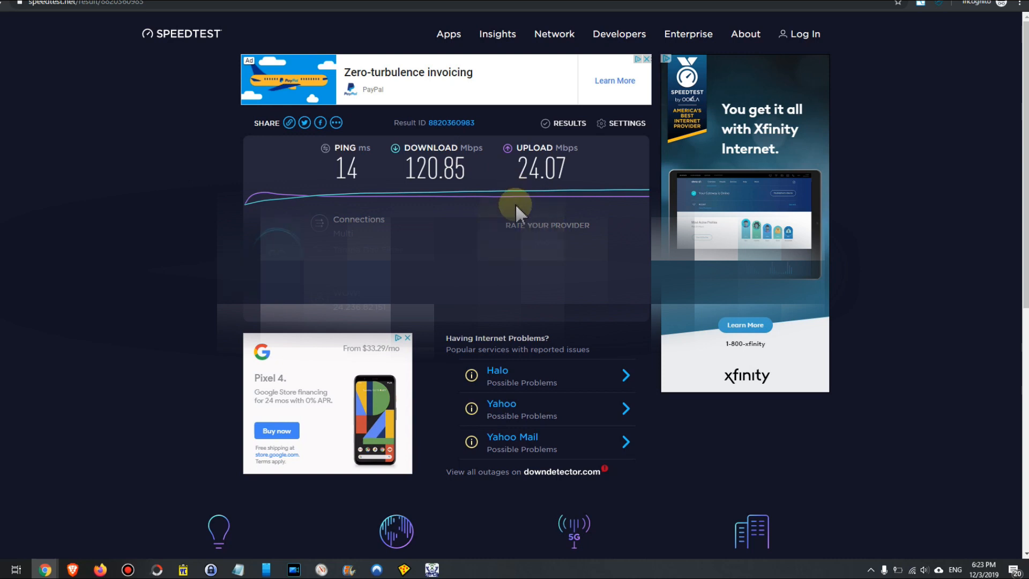
mouse_move(405, 174)
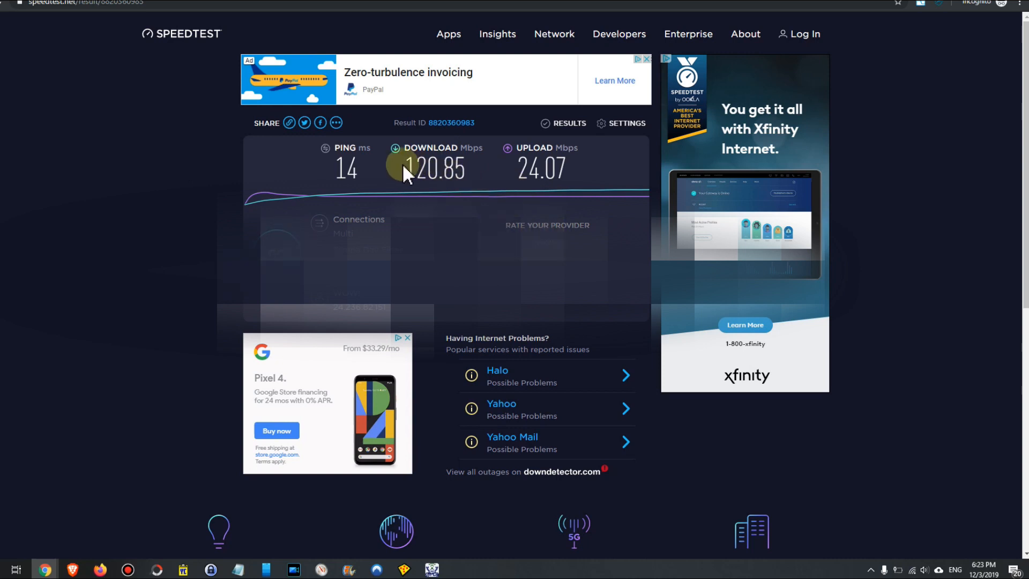
mouse_move(425, 172)
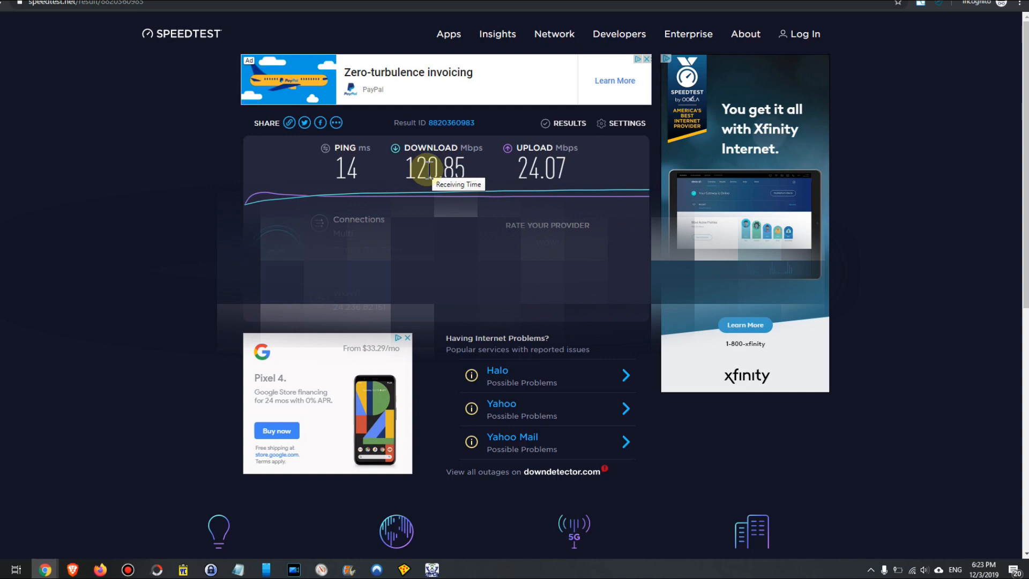
mouse_move(481, 125)
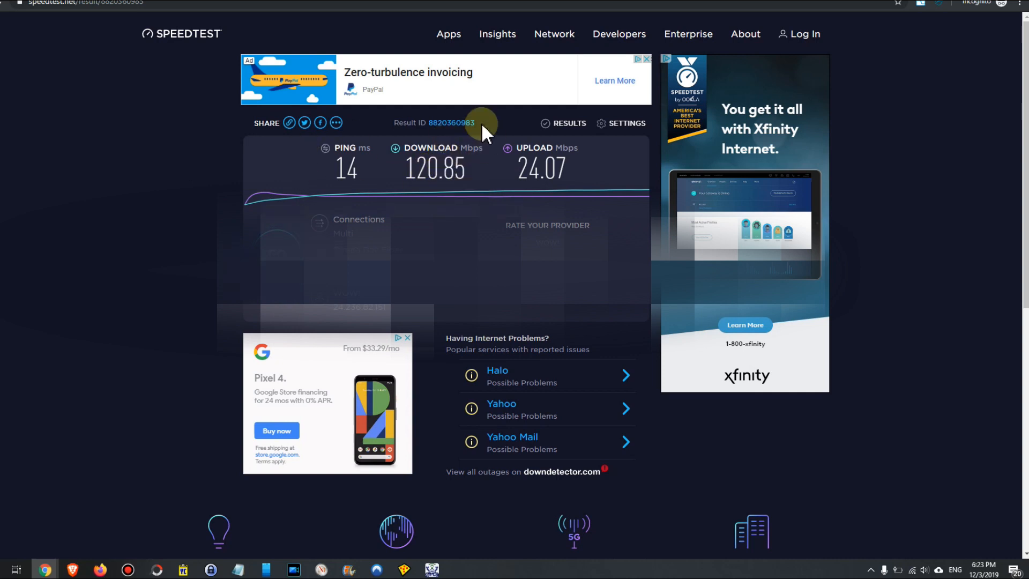
mouse_move(384, 169)
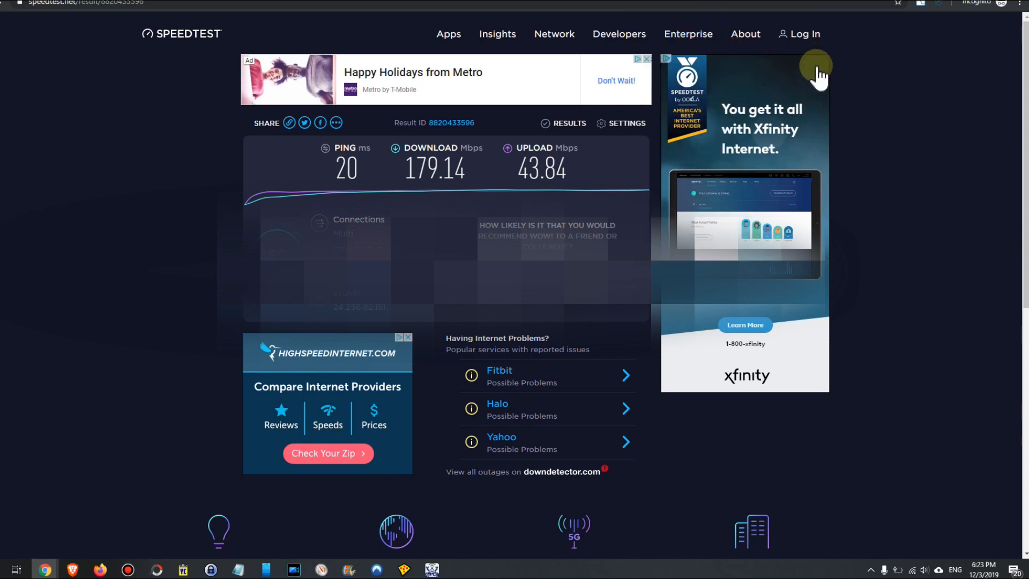
mouse_move(860, 92)
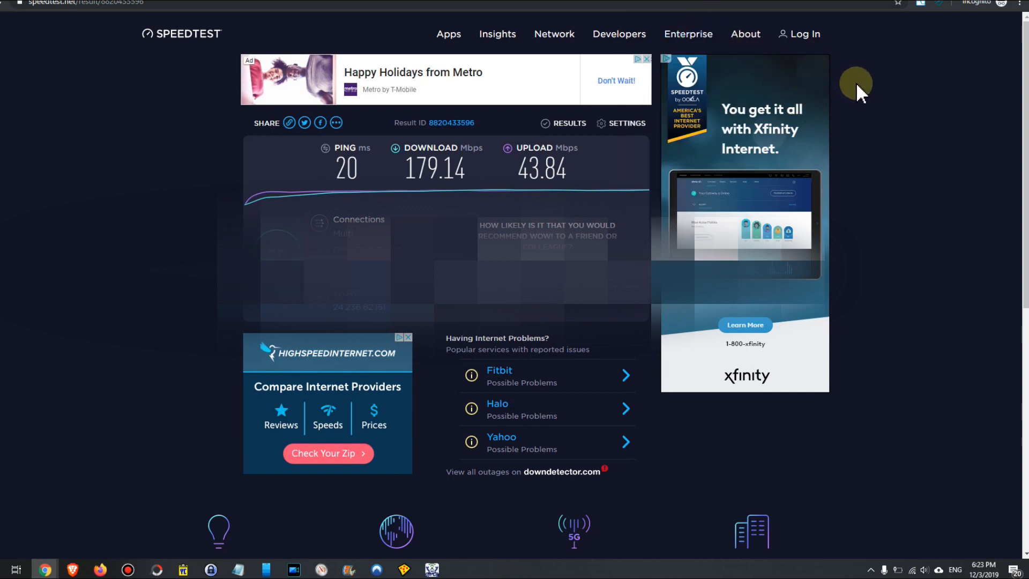
mouse_move(387, 118)
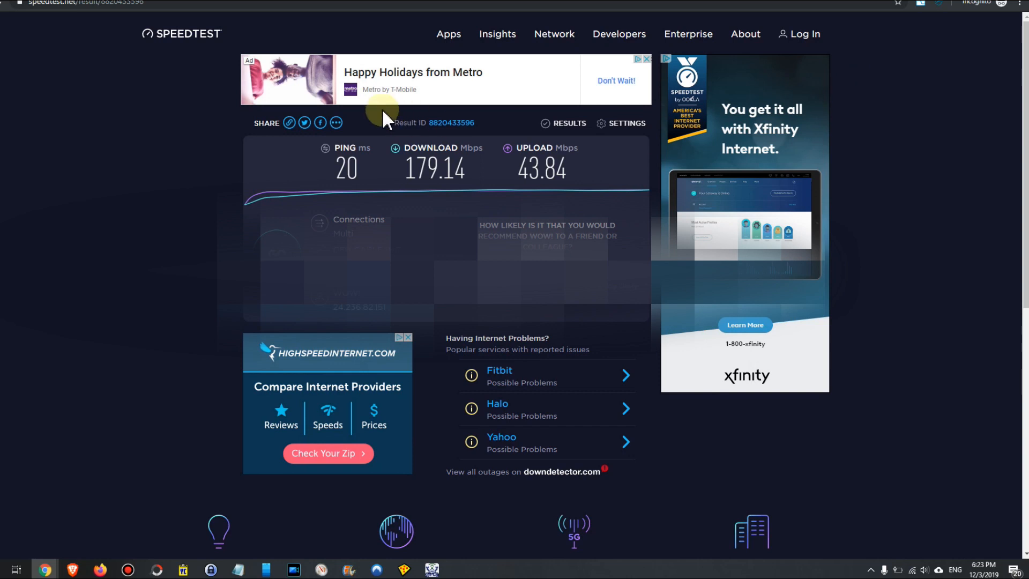
mouse_move(430, 166)
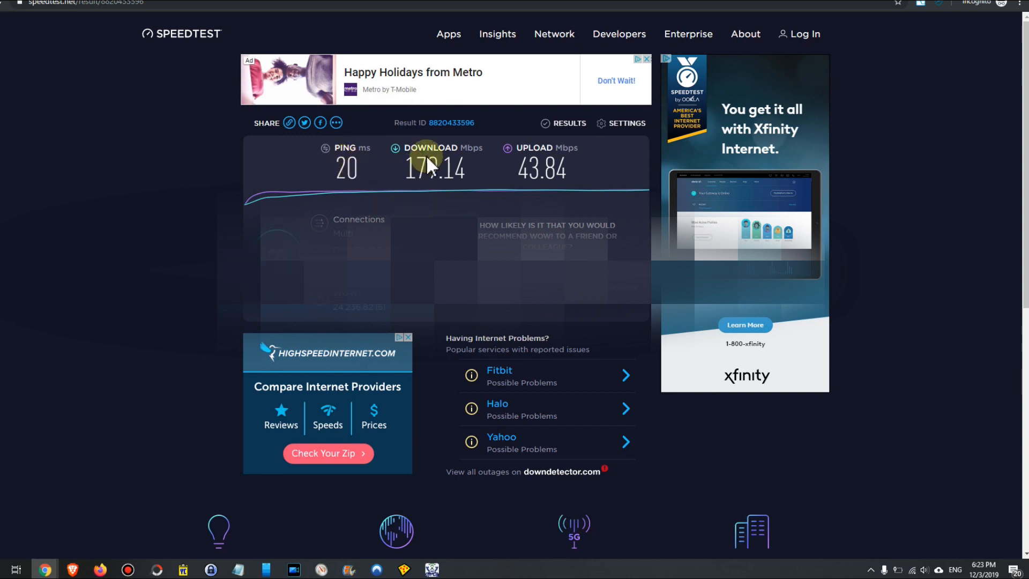
mouse_move(460, 137)
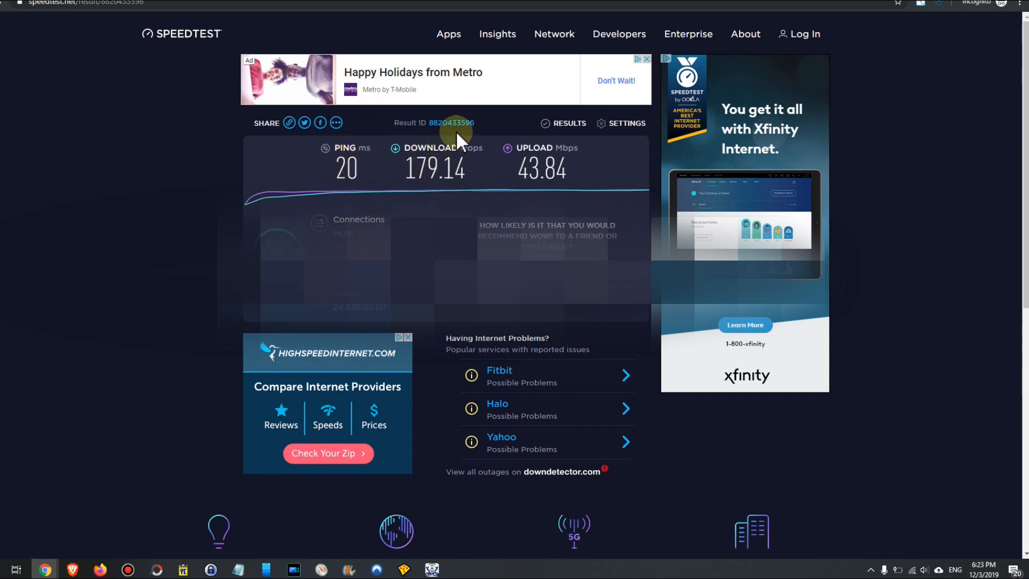
mouse_move(463, 171)
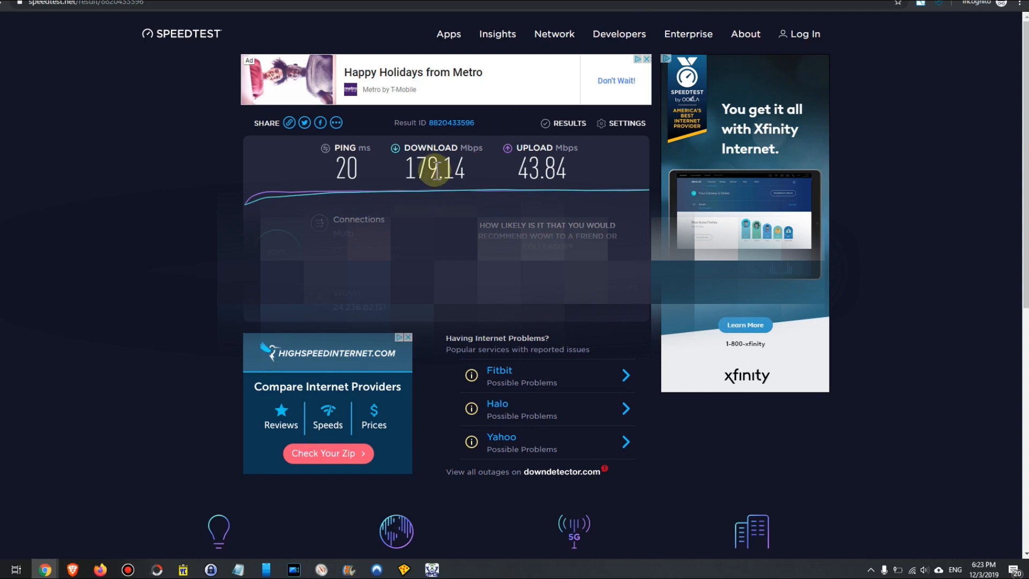
mouse_move(545, 172)
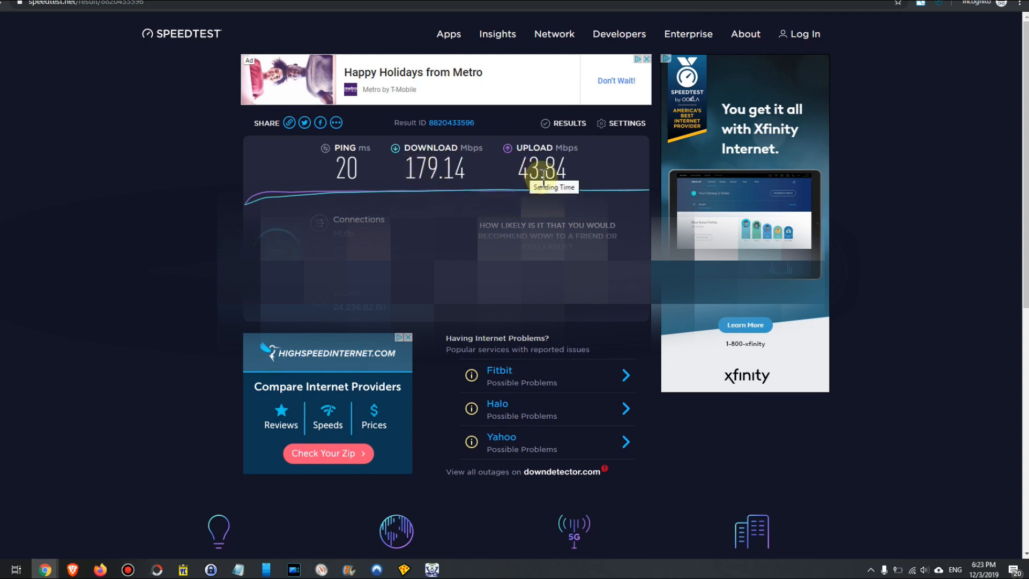
mouse_move(583, 207)
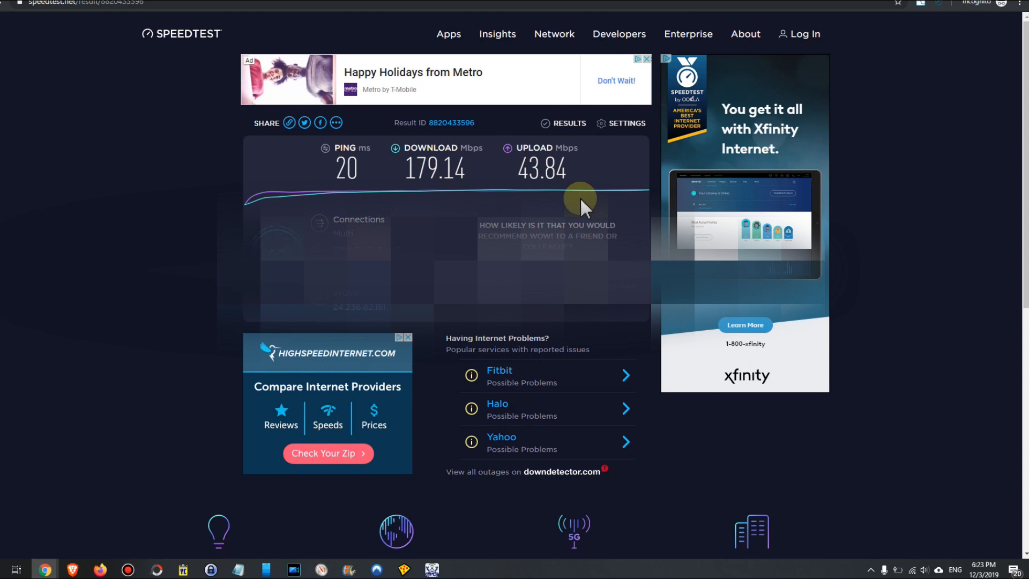
mouse_move(576, 206)
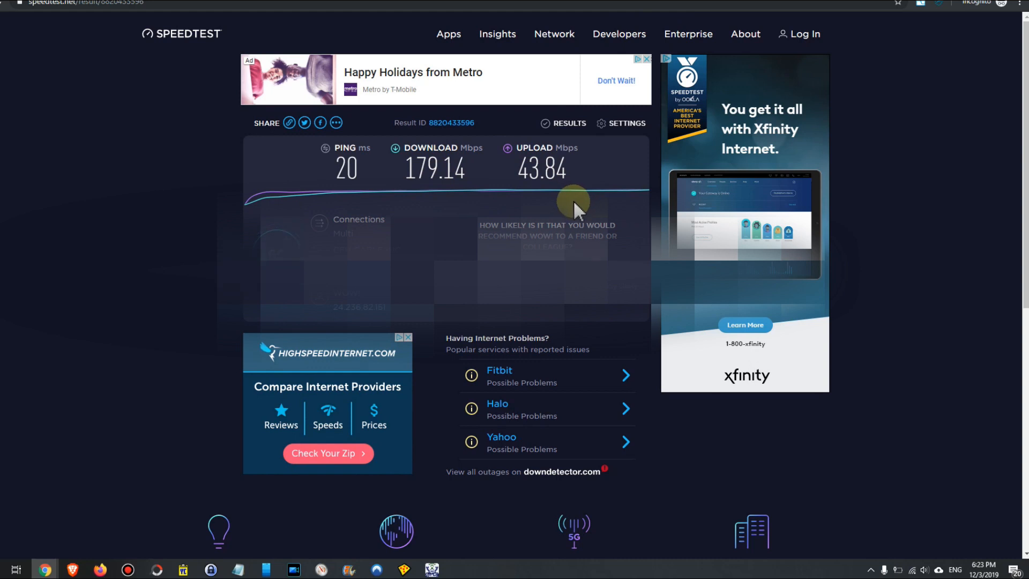
mouse_move(683, 235)
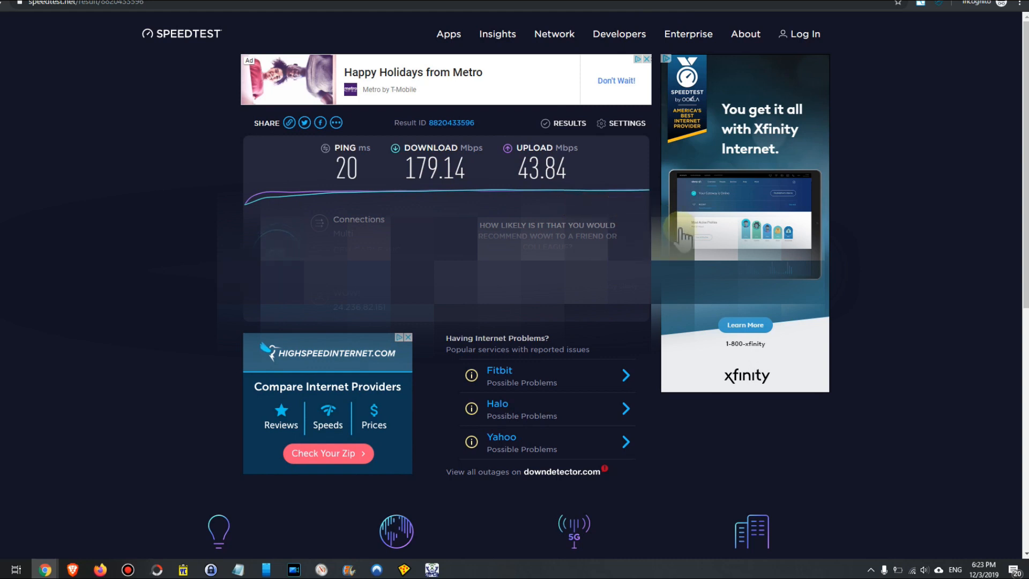
mouse_move(742, 230)
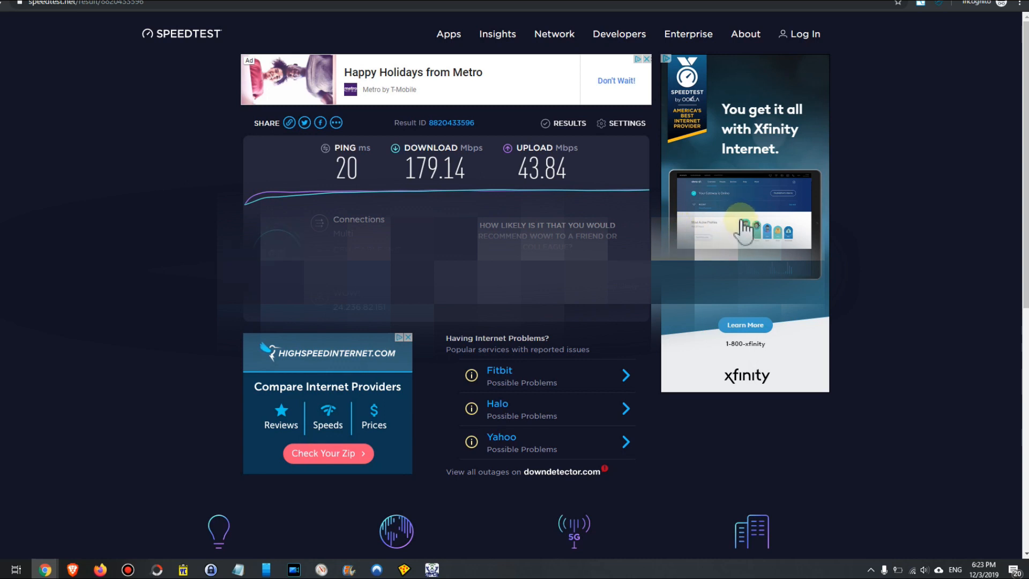
mouse_move(795, 239)
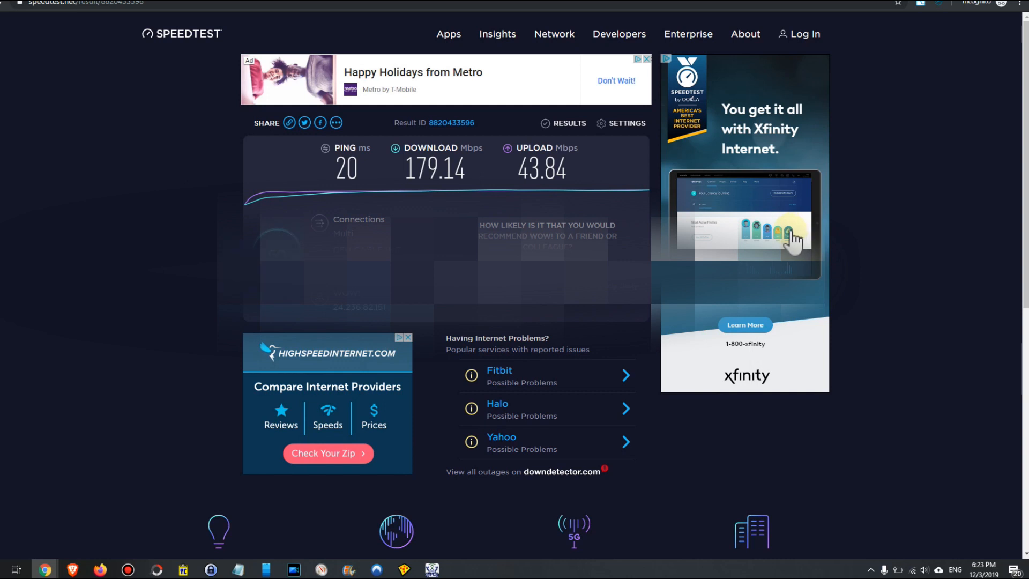
mouse_move(786, 245)
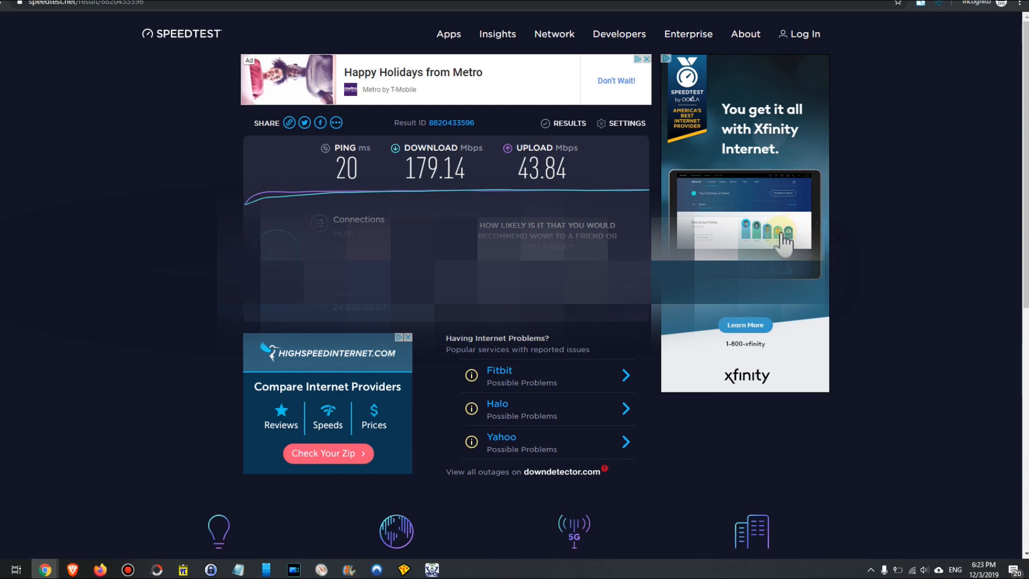
mouse_move(857, 228)
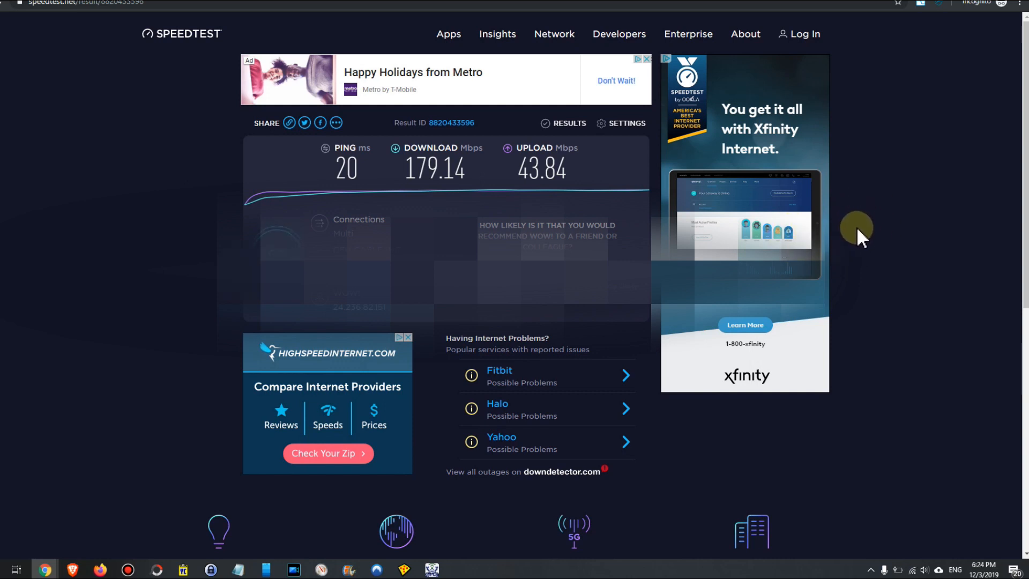
mouse_move(885, 220)
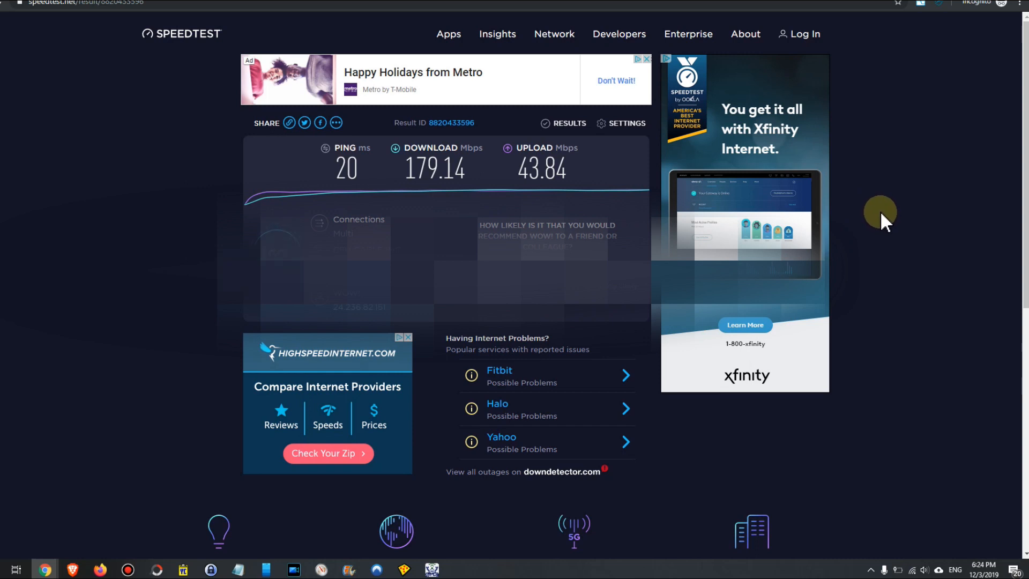
mouse_move(786, 169)
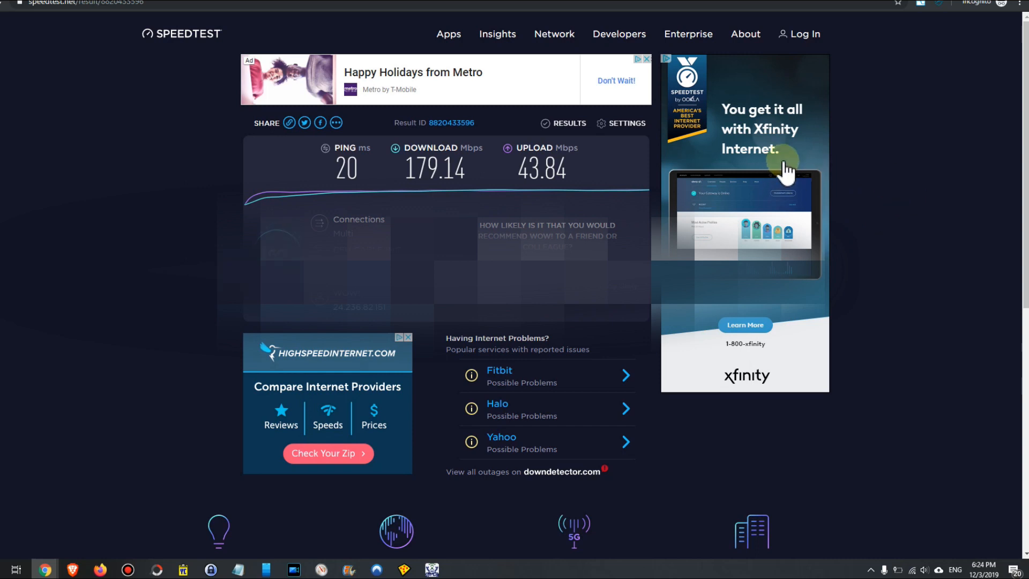
mouse_move(866, 138)
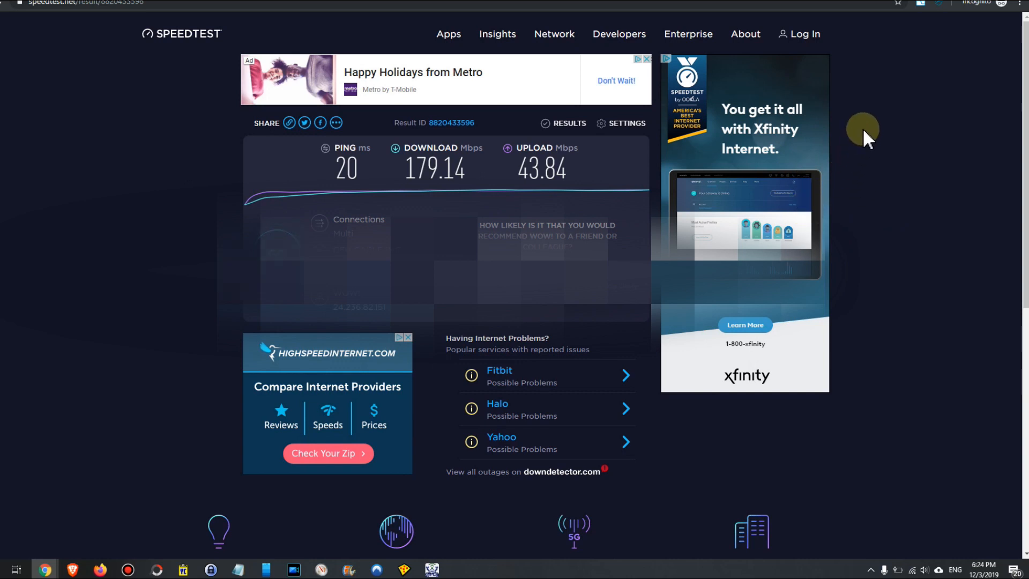
mouse_move(895, 105)
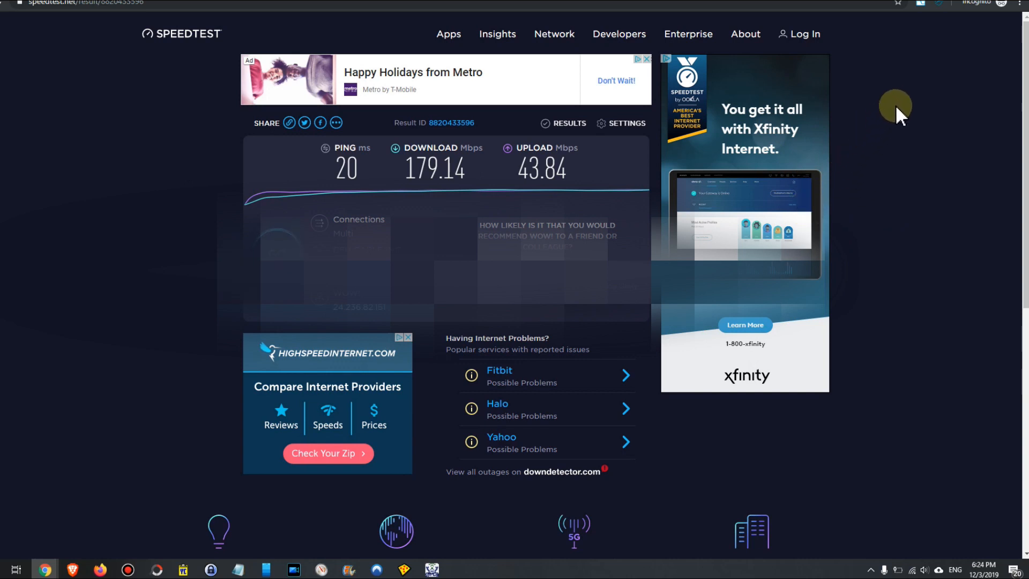
mouse_move(870, 20)
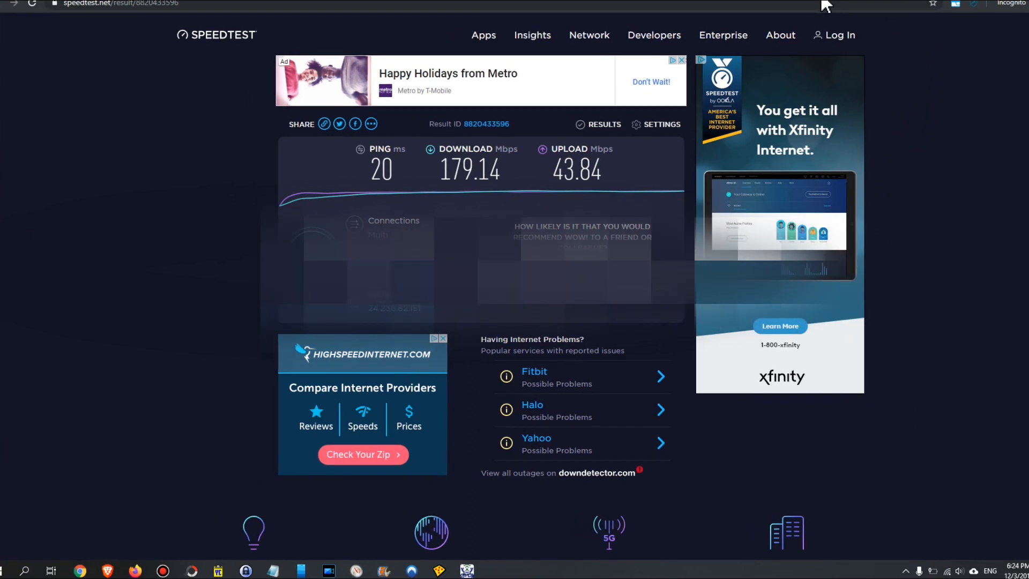
mouse_move(962, 6)
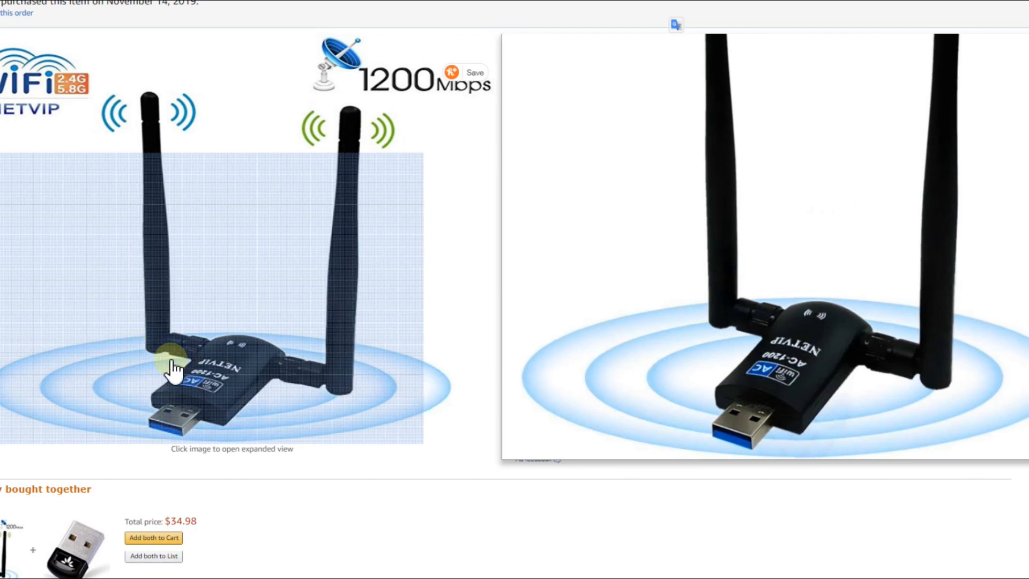
mouse_move(184, 364)
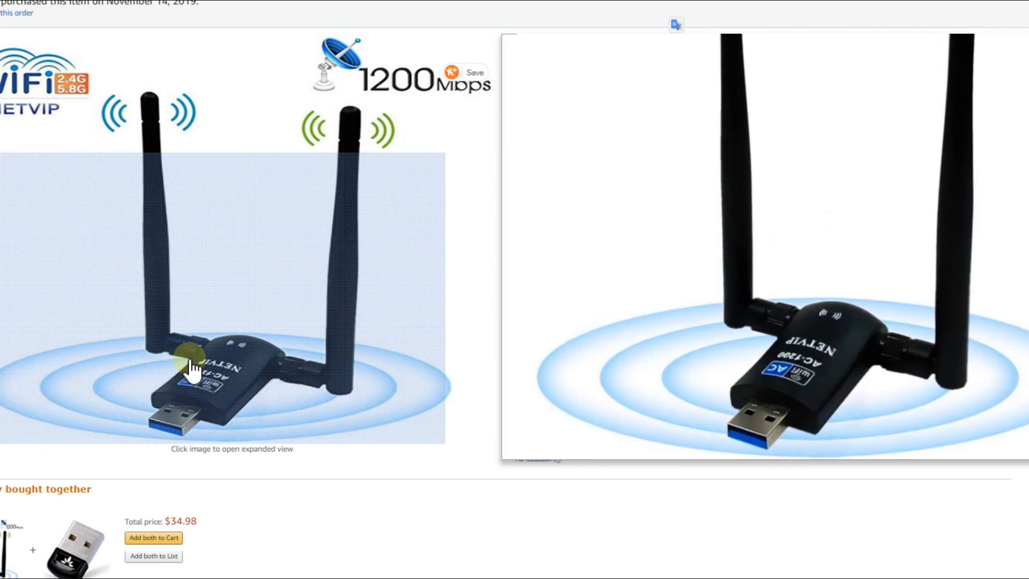
mouse_move(172, 326)
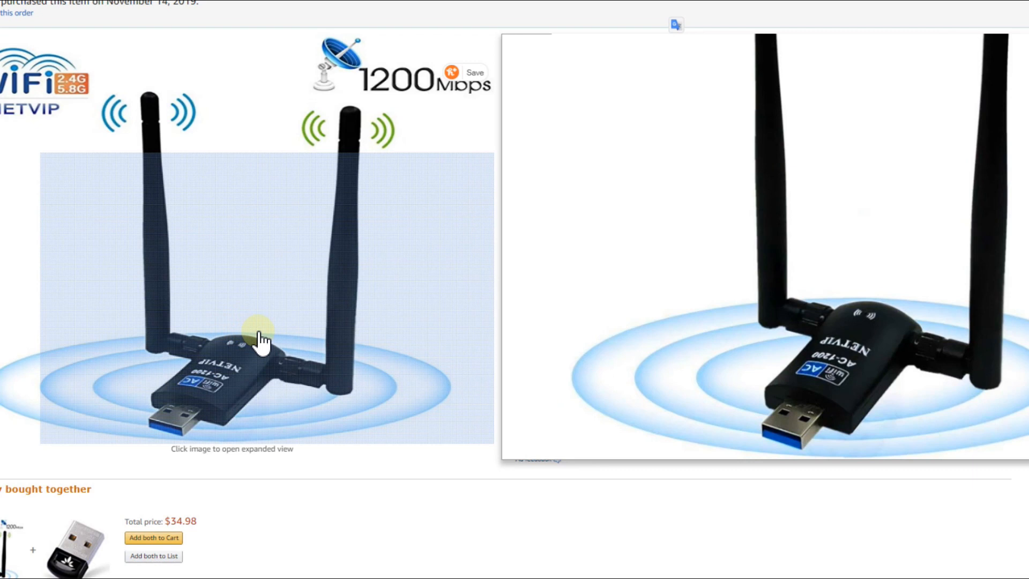
mouse_move(243, 316)
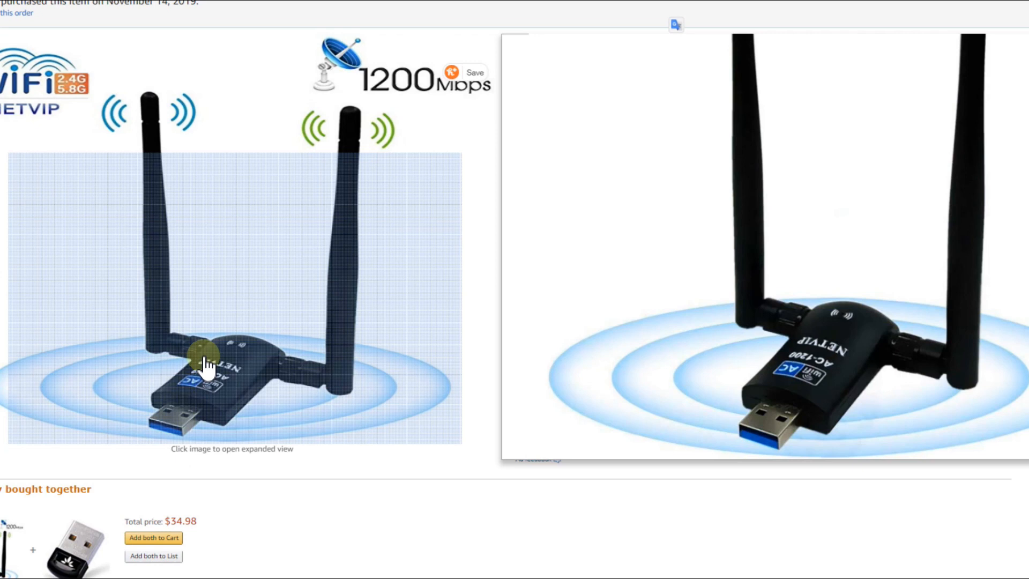
mouse_move(226, 319)
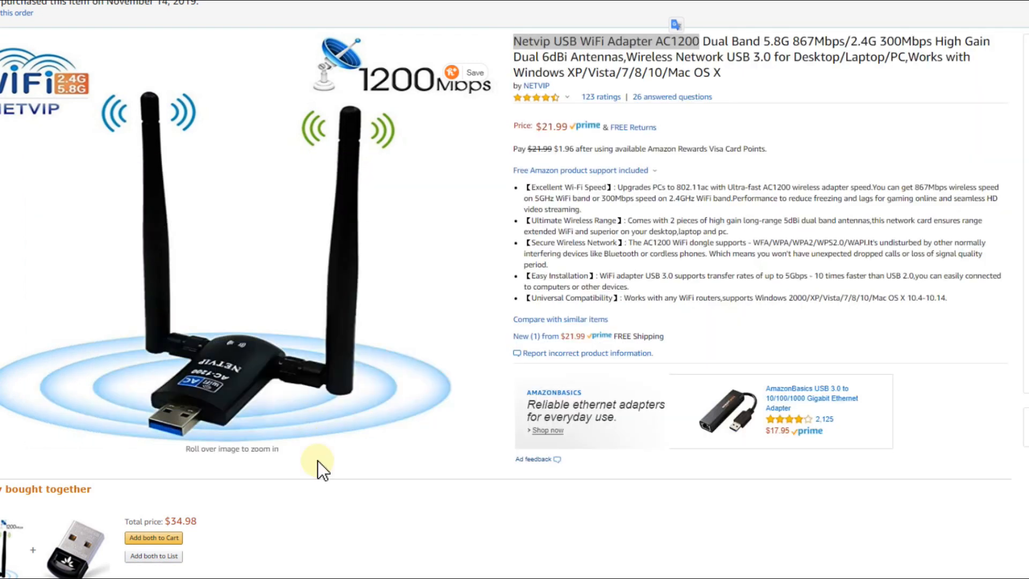
mouse_move(301, 426)
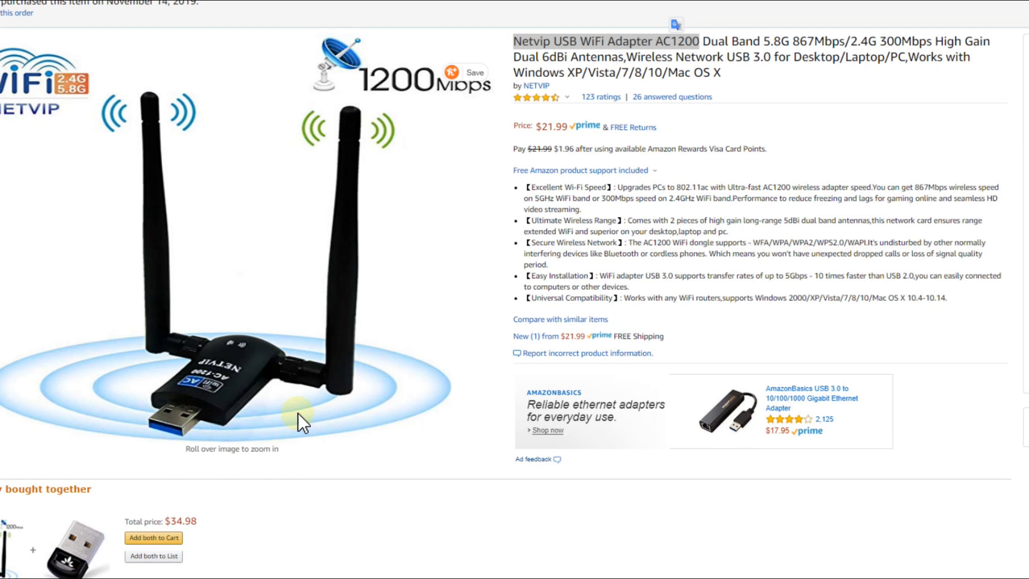
mouse_move(512, 317)
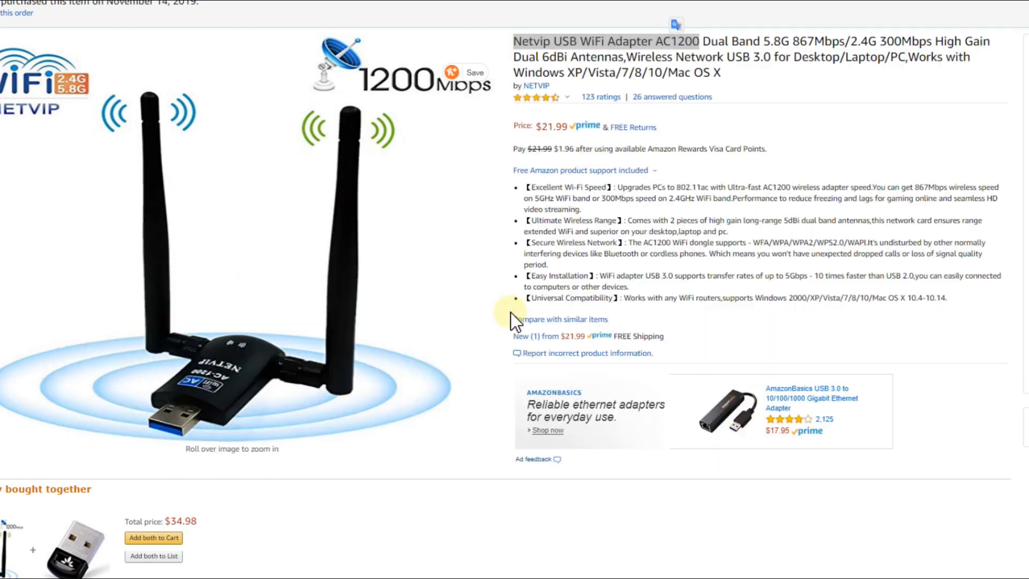
mouse_move(474, 432)
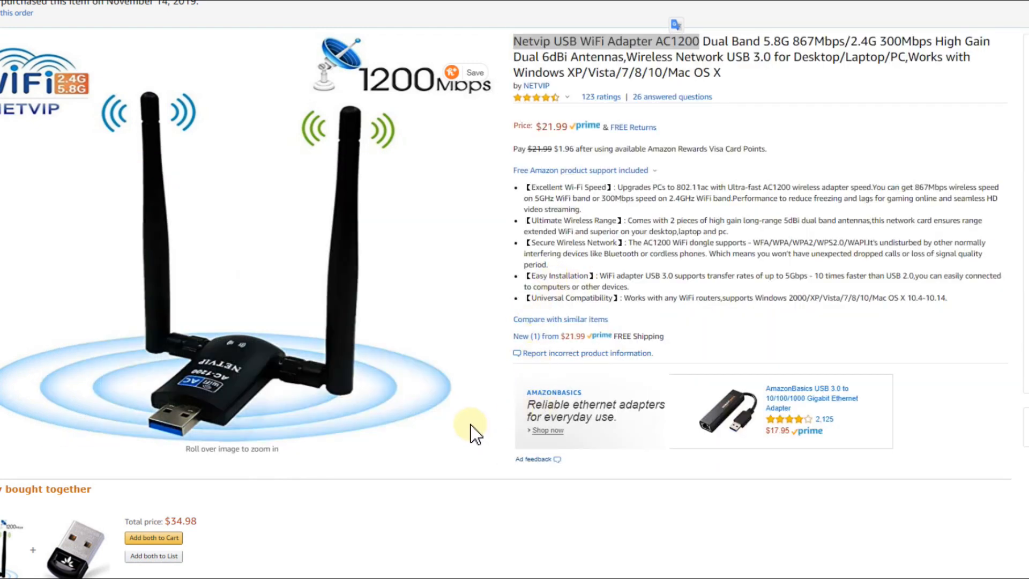
mouse_move(463, 364)
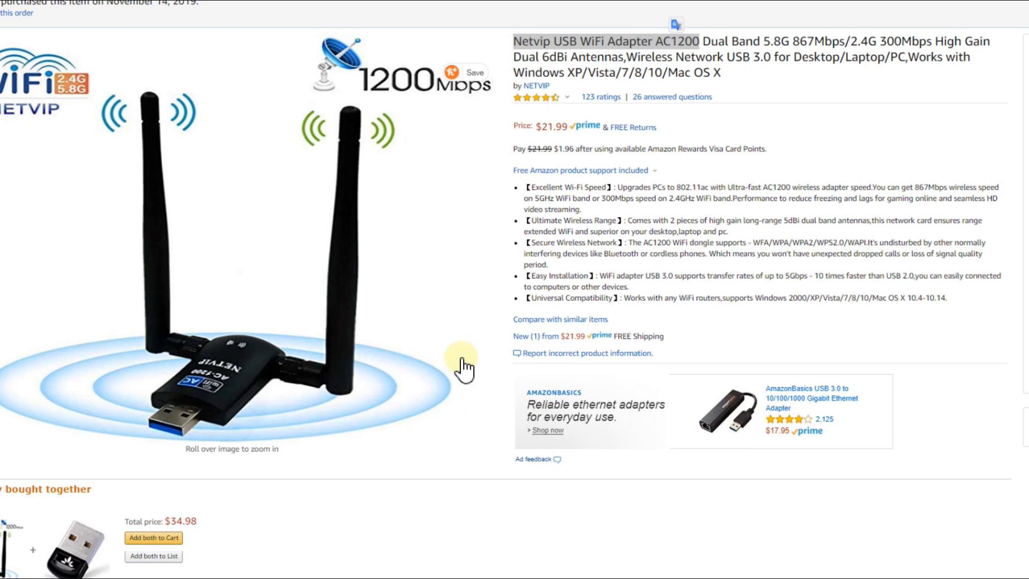
mouse_move(627, 43)
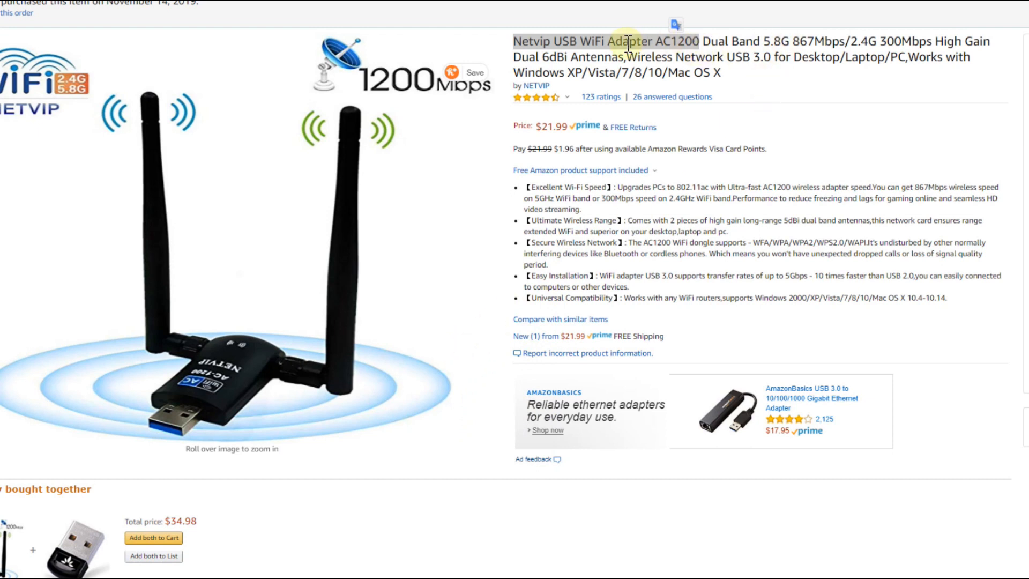
mouse_move(656, 96)
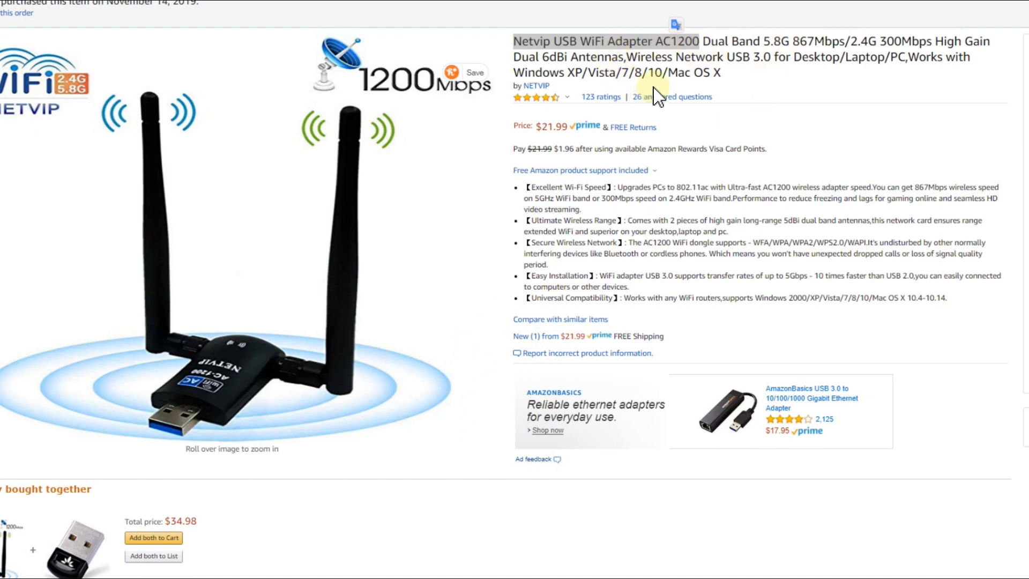
mouse_move(737, 238)
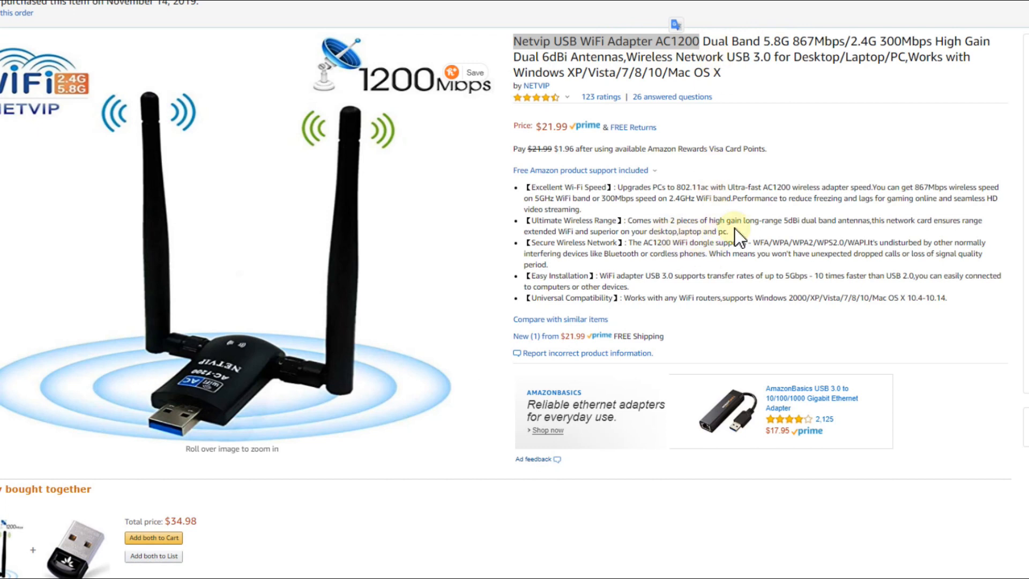
double_click(899, 275)
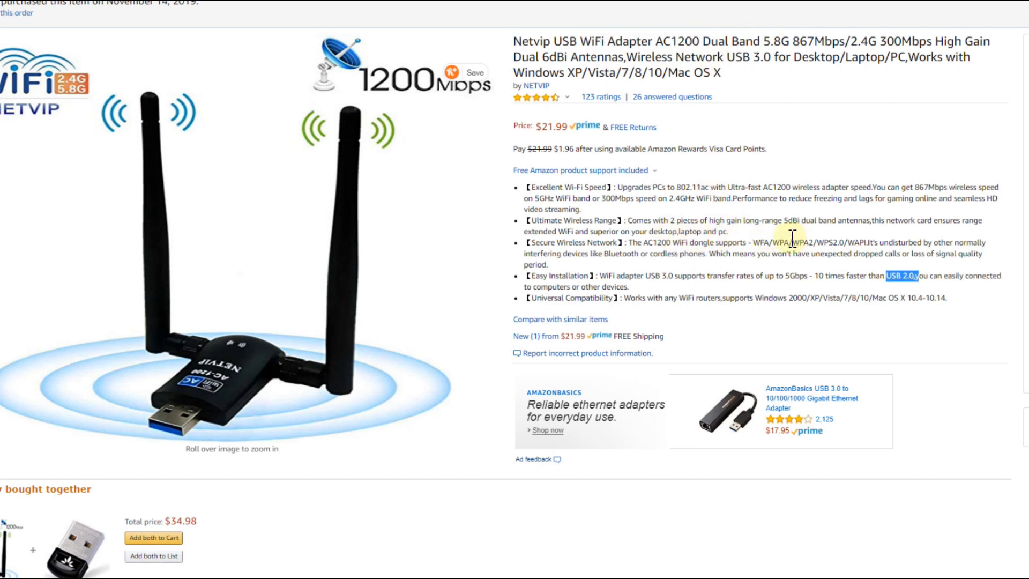
mouse_move(355, 364)
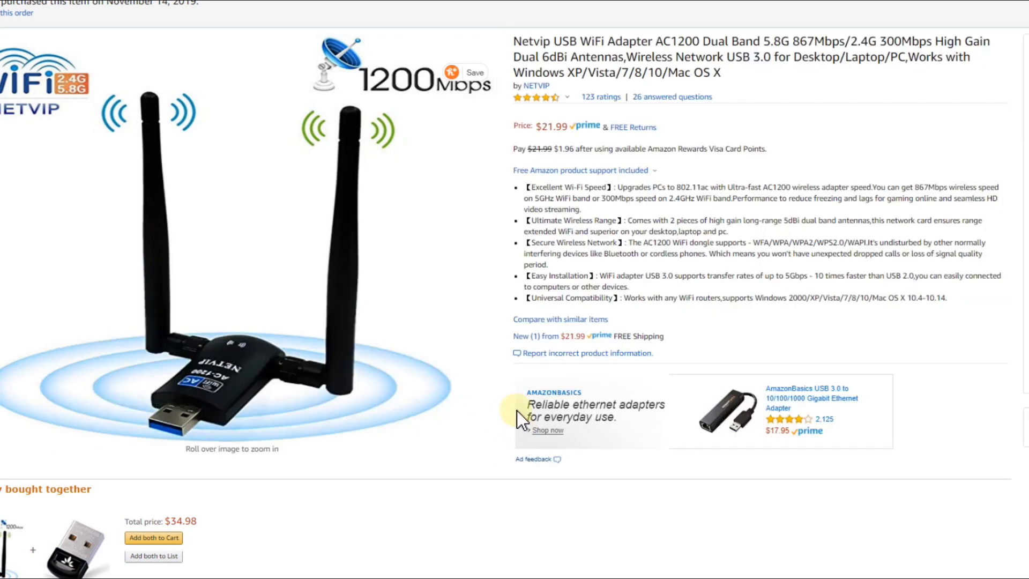
mouse_move(545, 292)
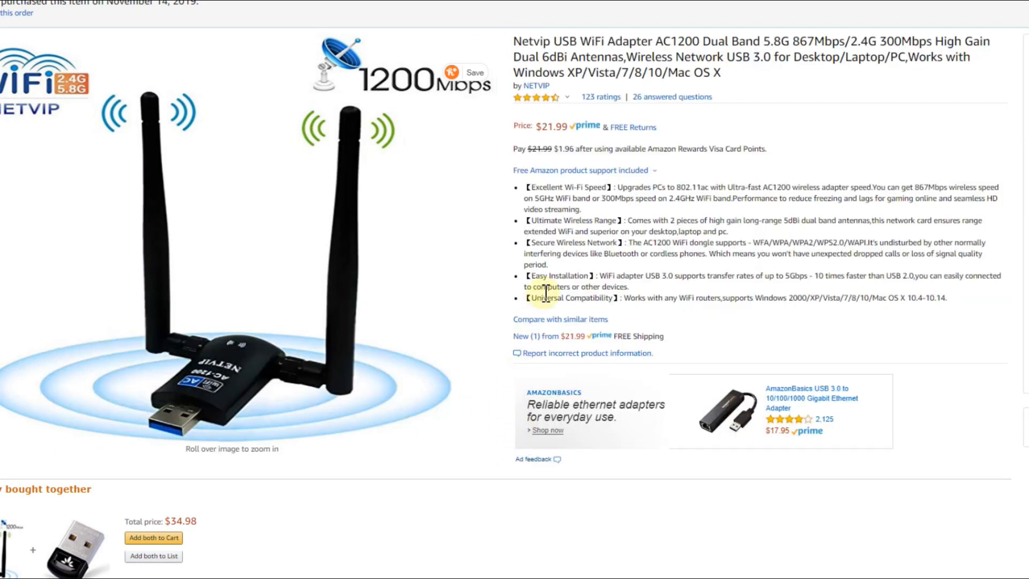
mouse_move(473, 3)
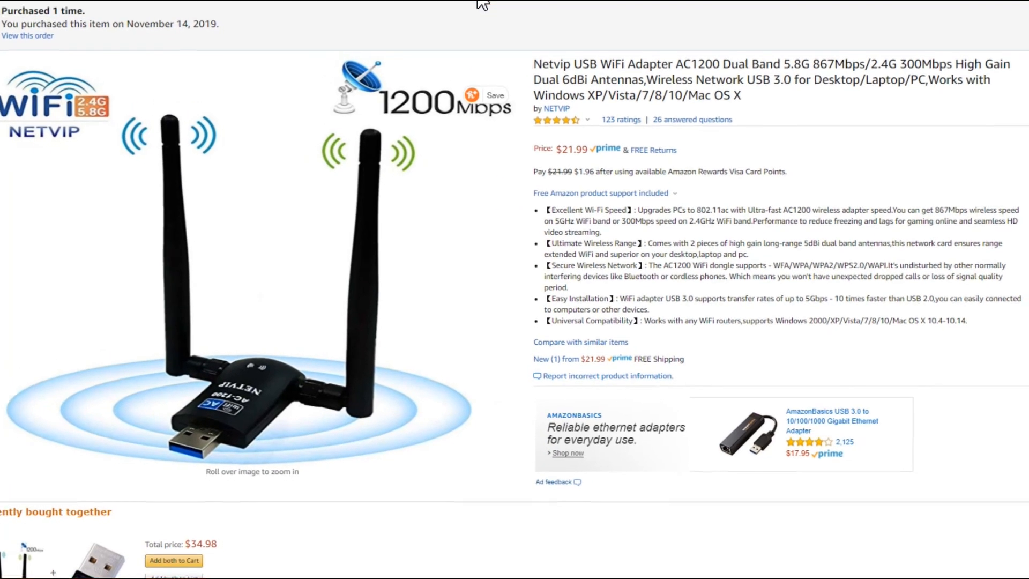
scroll("down", 3)
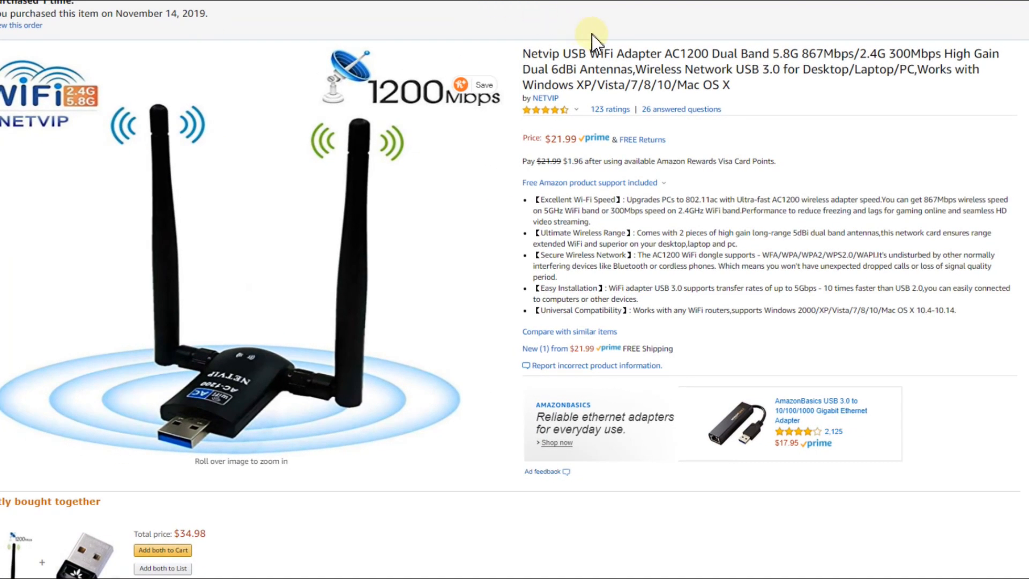
mouse_move(687, 113)
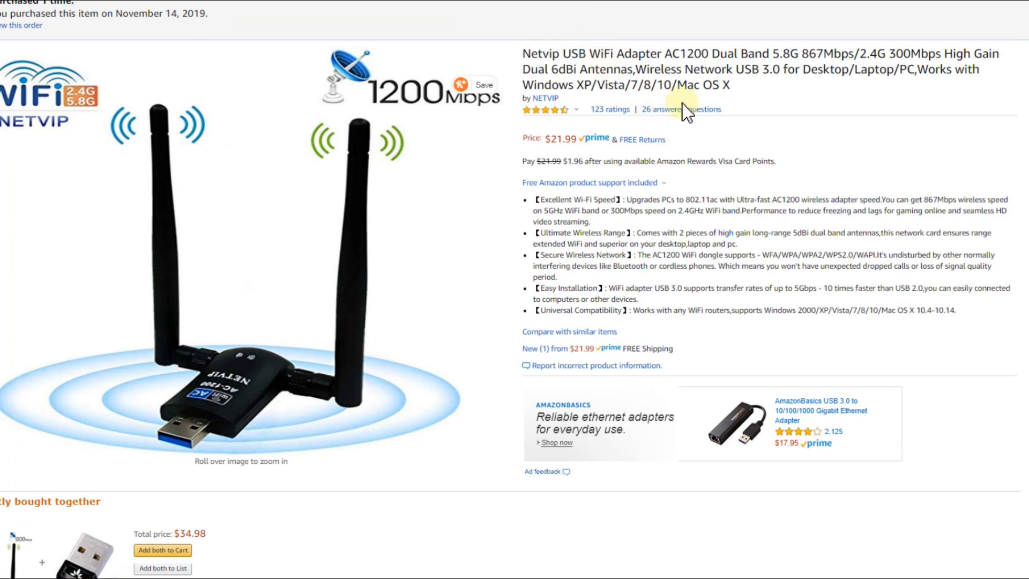
mouse_move(546, 182)
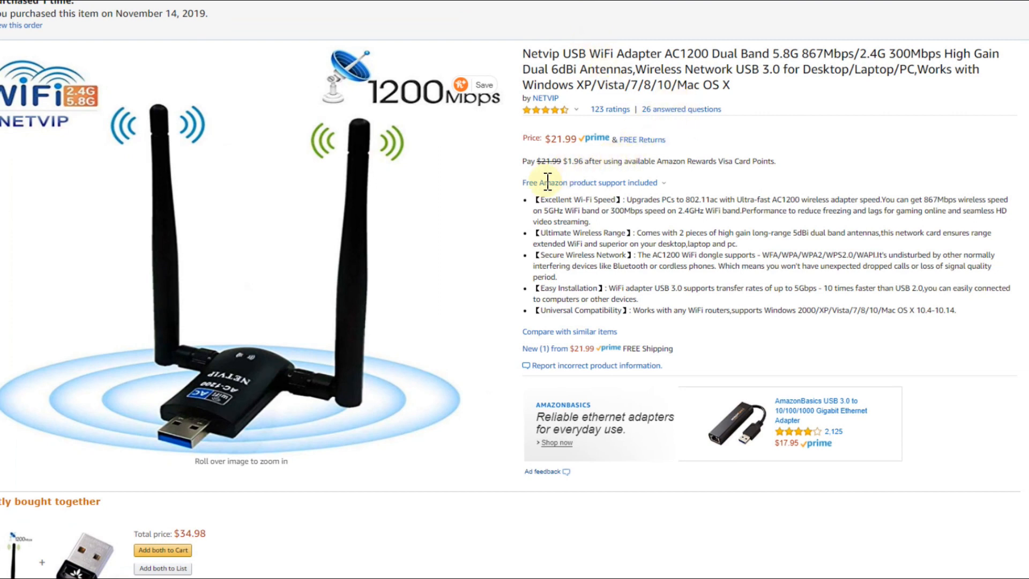
mouse_move(734, 133)
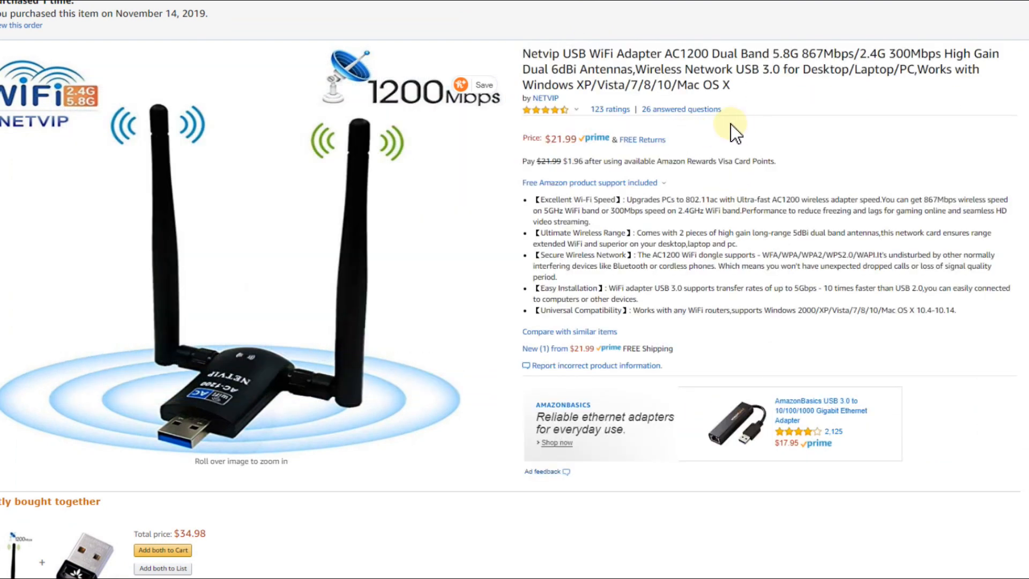
mouse_move(682, 172)
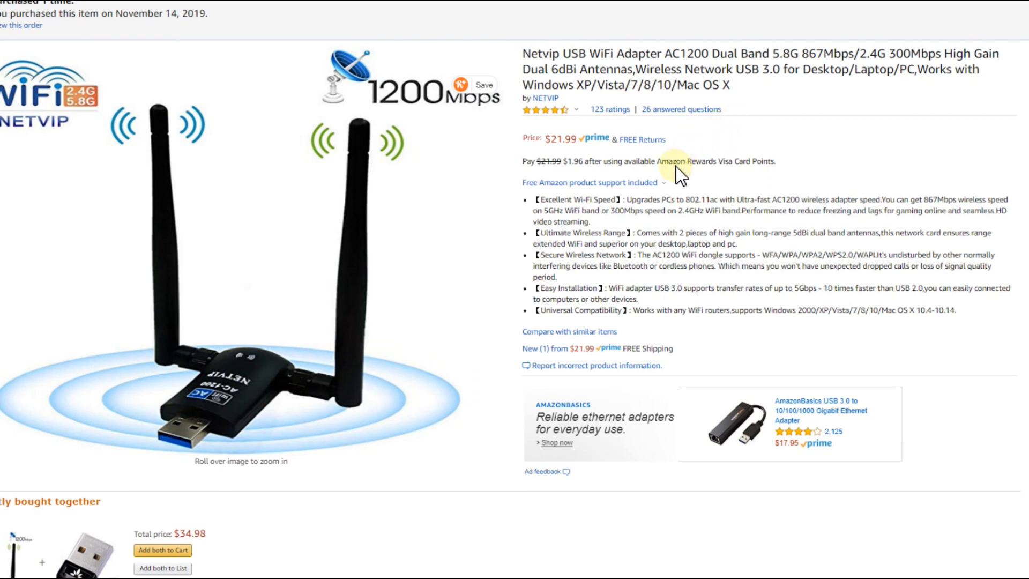
mouse_move(703, 160)
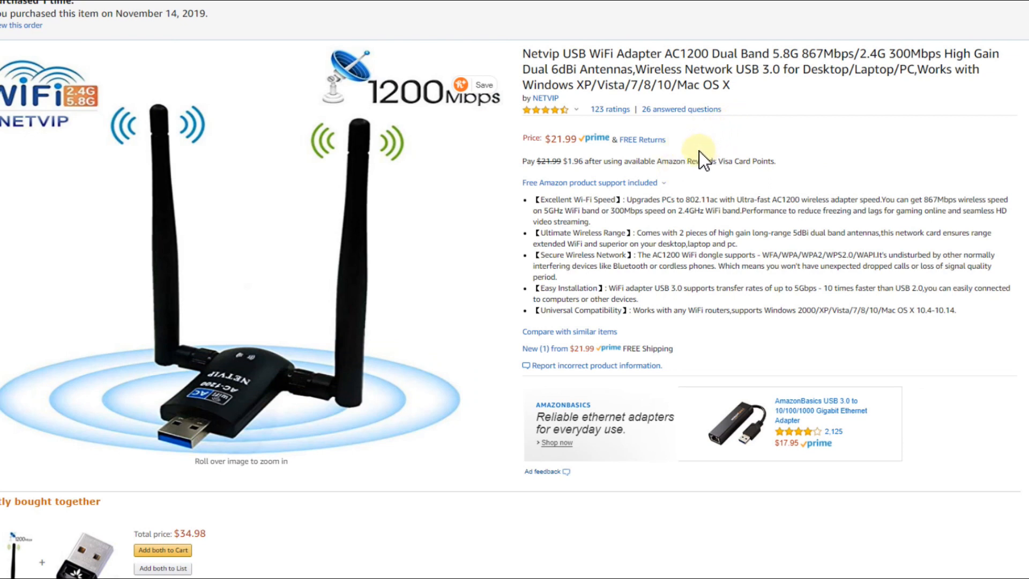
mouse_move(736, 441)
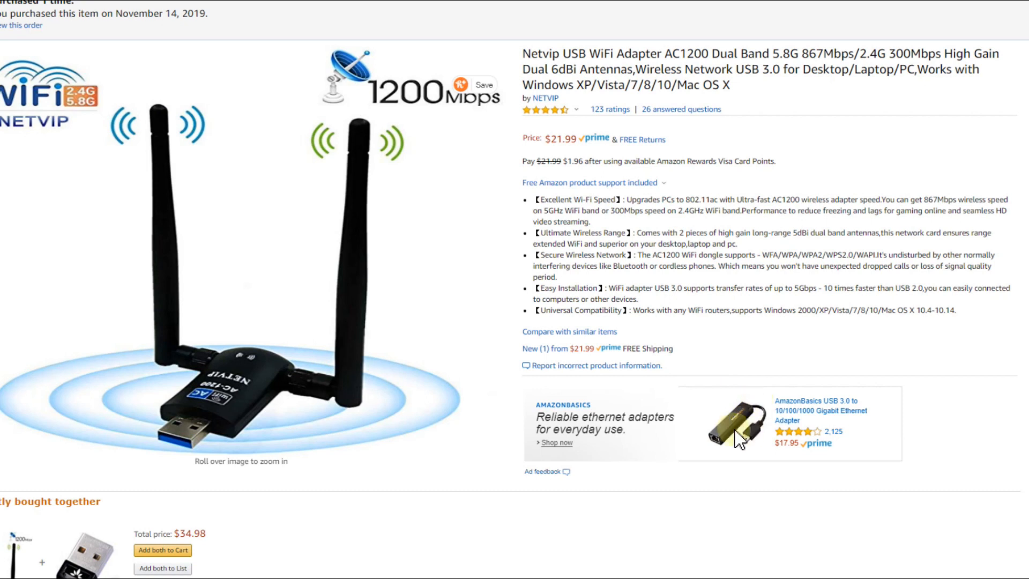
mouse_move(651, 453)
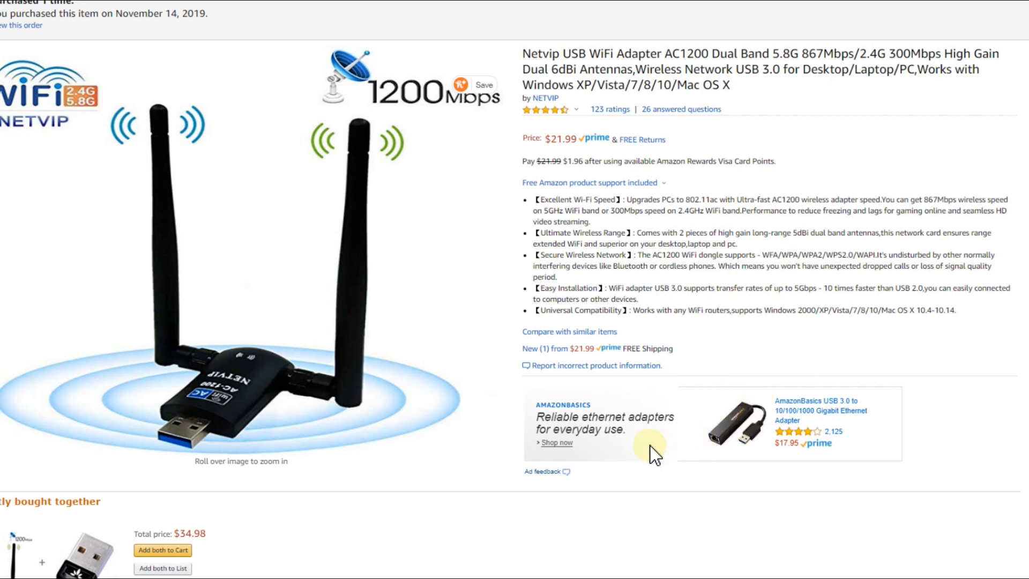
mouse_move(427, 466)
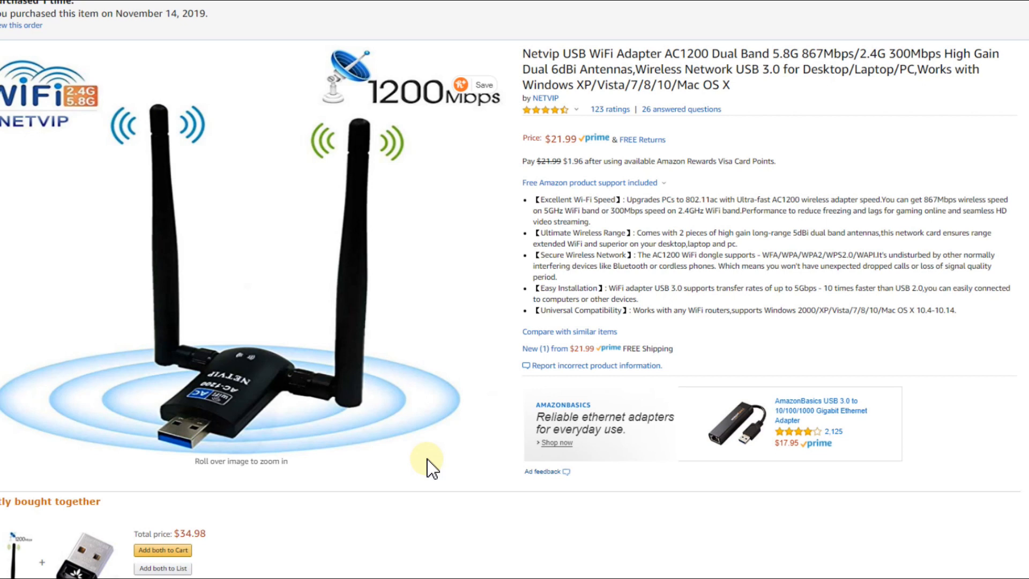
mouse_move(605, 457)
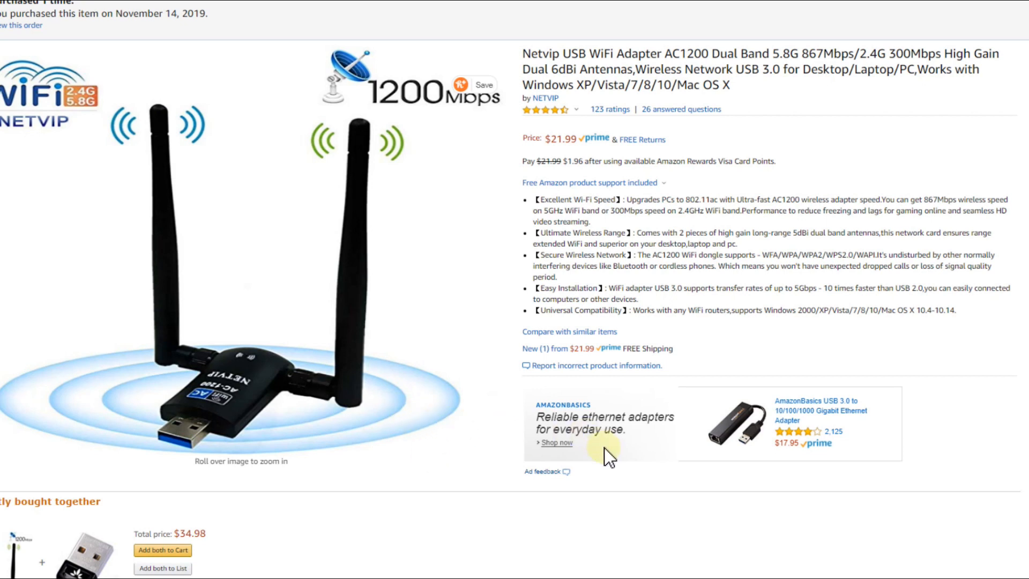
mouse_move(649, 475)
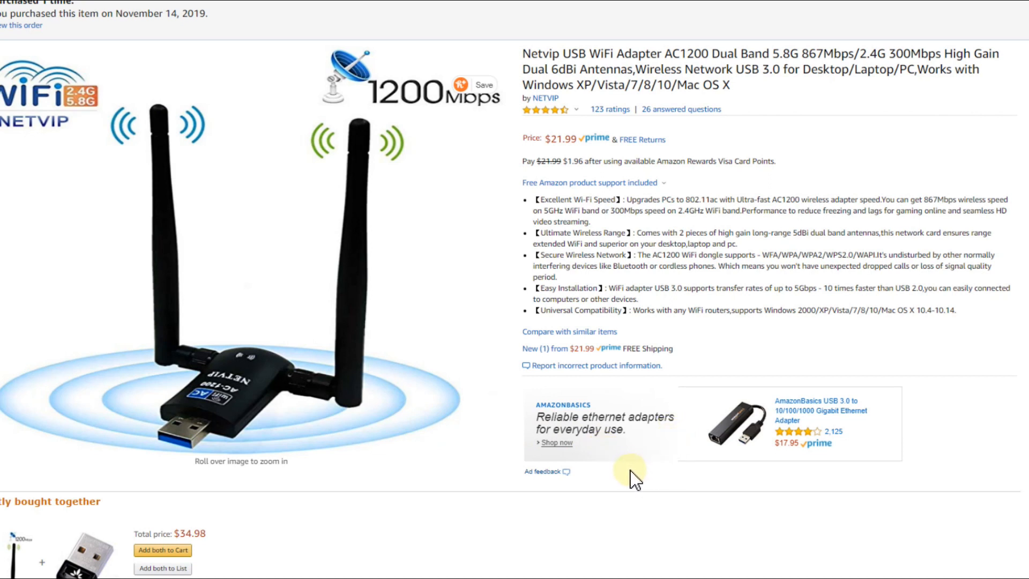
mouse_move(657, 479)
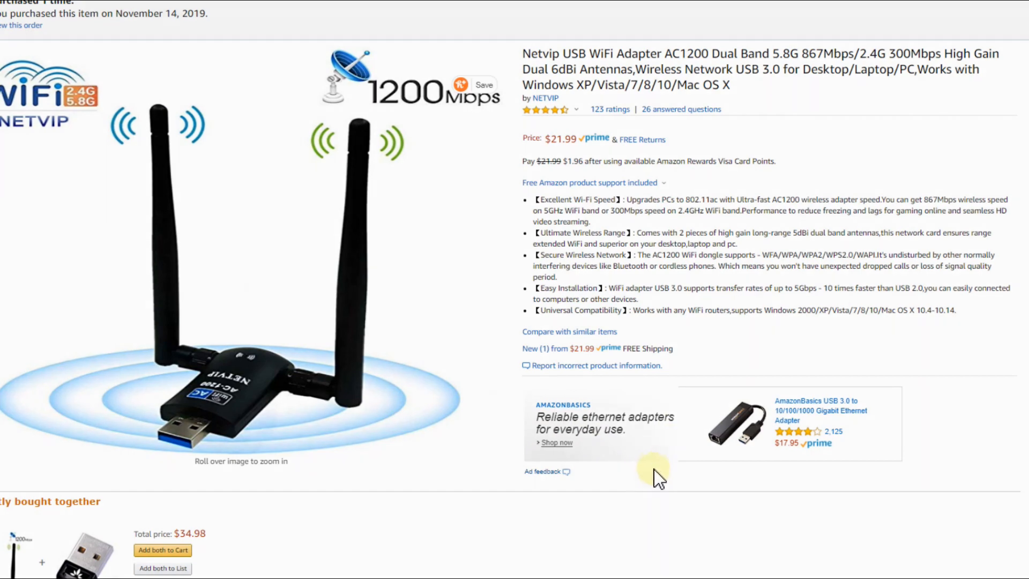